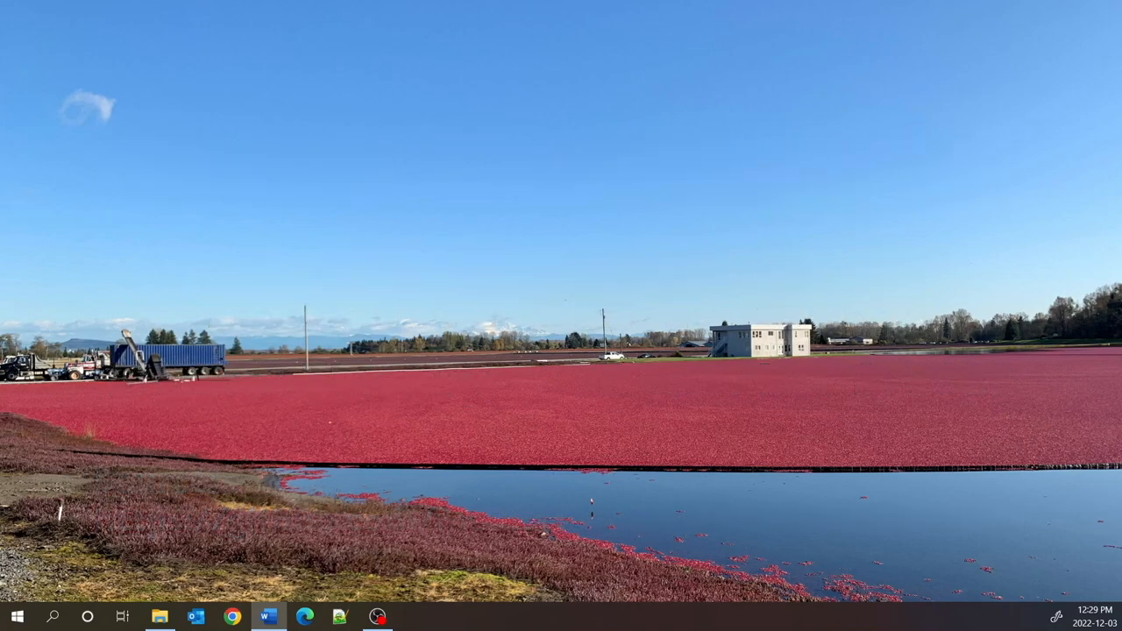
# Step: Launch Google Chrome from the taskbar to reach the Northwind products API address
pyautogui.click(230, 618)
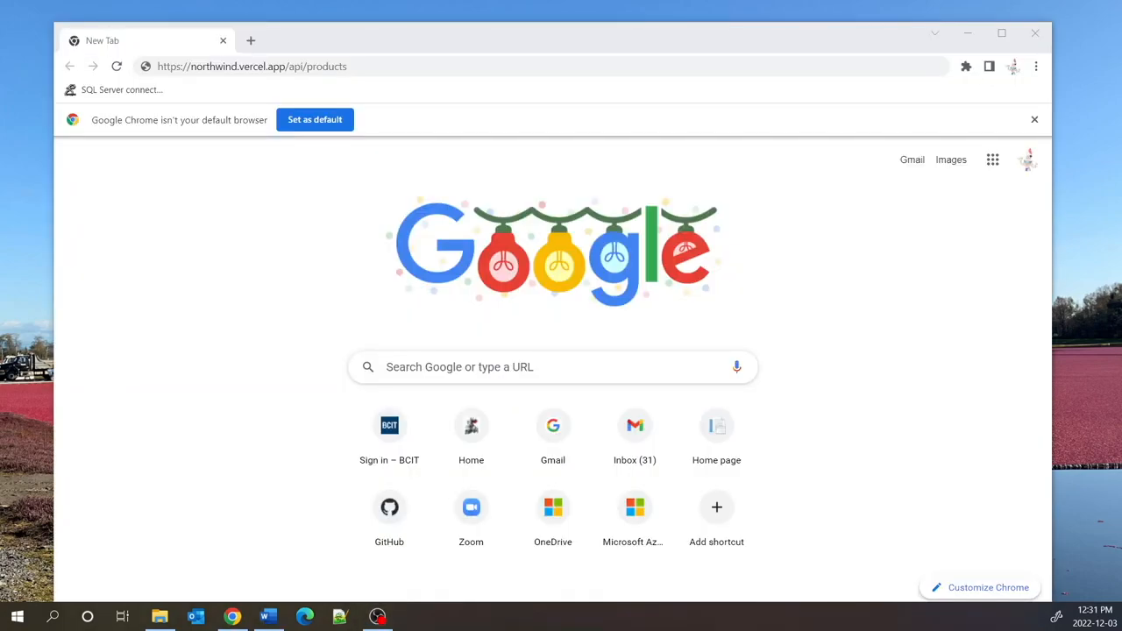
pyautogui.moveTo(170, 272)
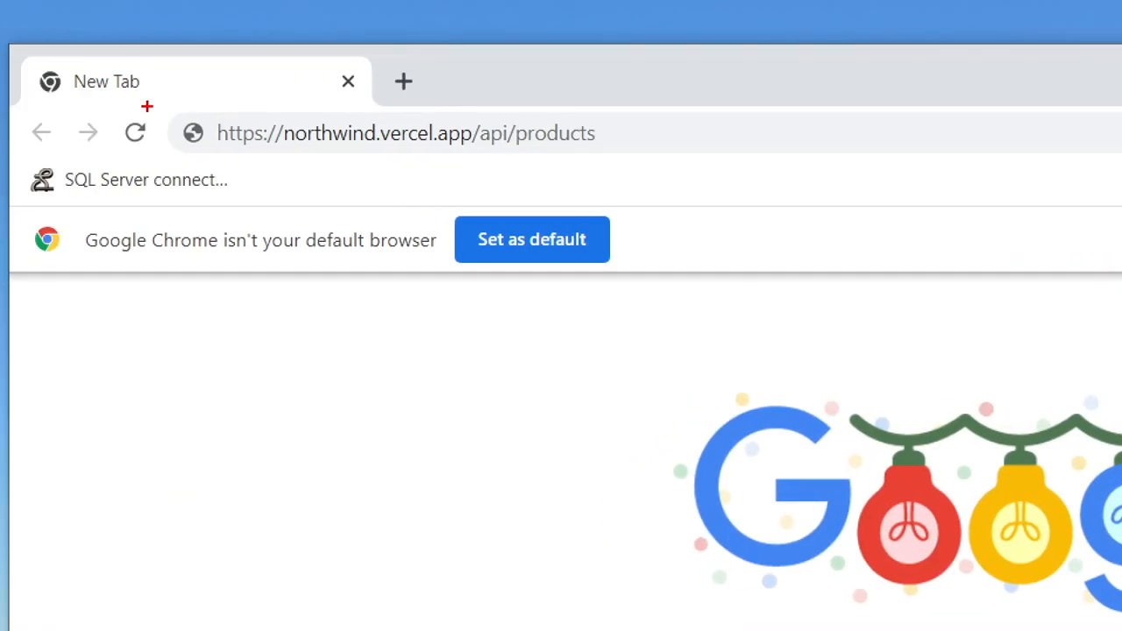
# Step: Load the northwind.vercel.app/api/products JSON and scroll toward the last products
pyautogui.click(406, 132)
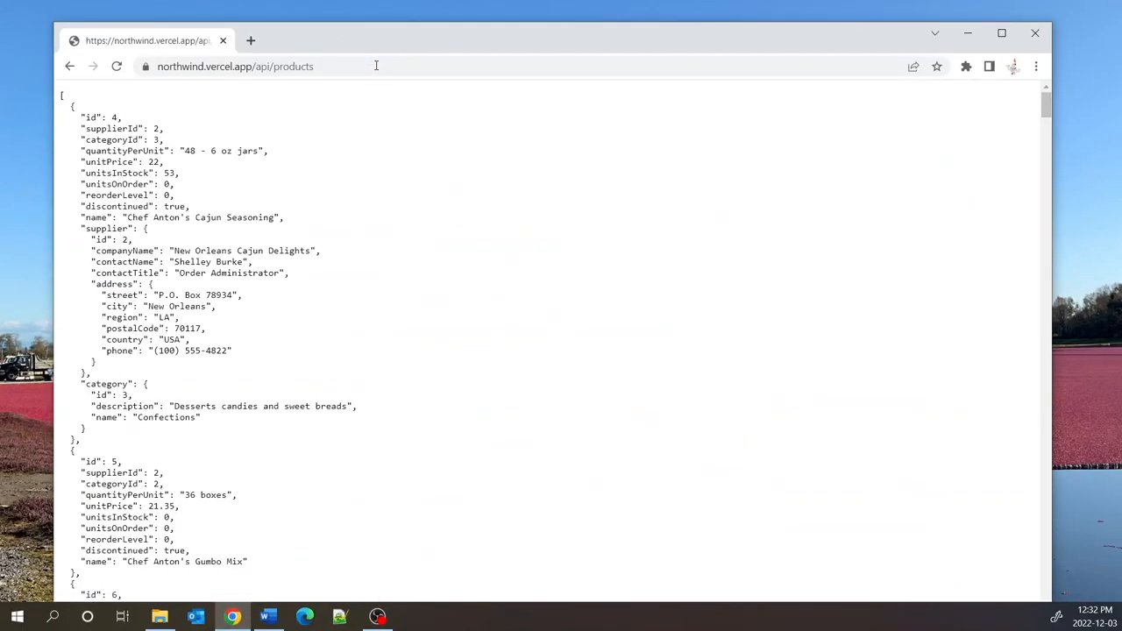
pyautogui.scroll(-3)
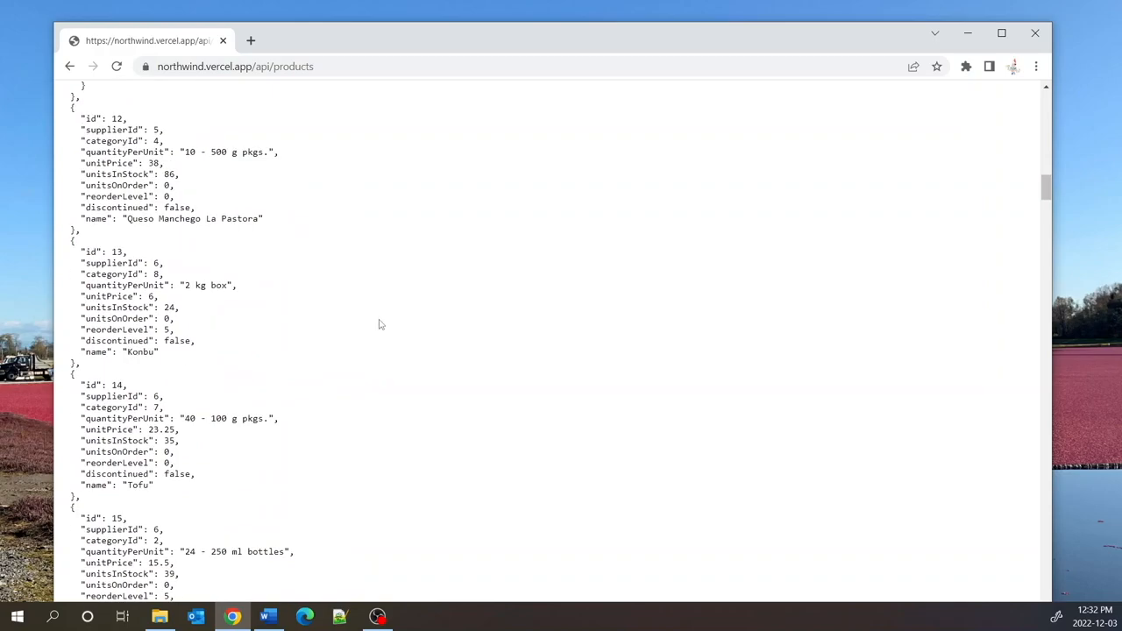
pyautogui.scroll(-3)
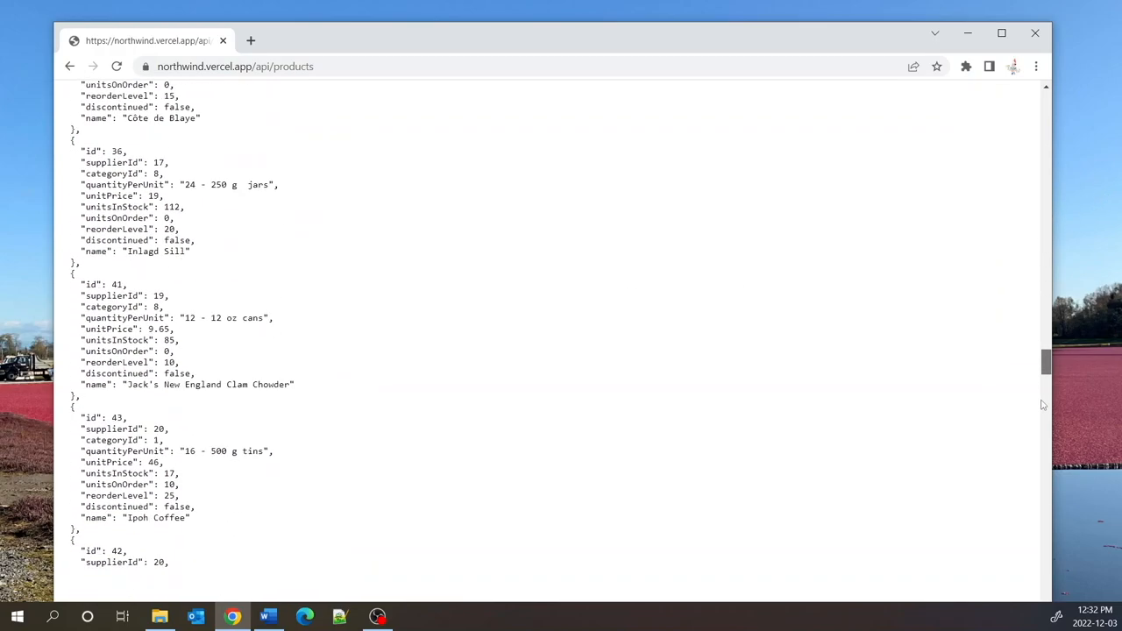
pyautogui.scroll(-3)
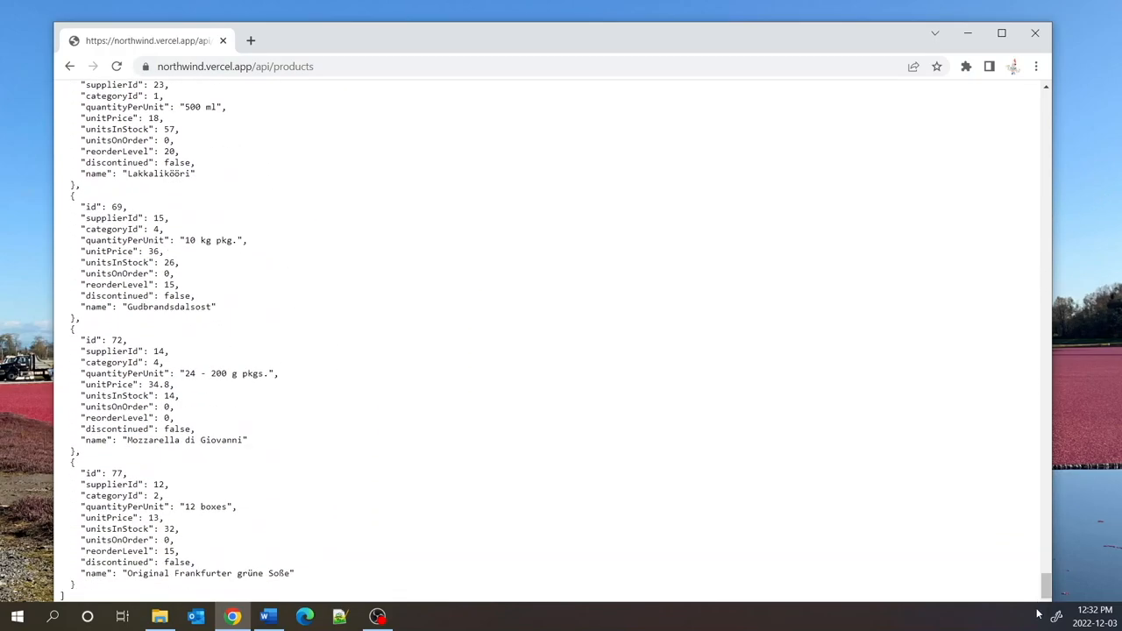
# Step: Highlight product field names such as id and quantityPerUnit in the JSON
pyautogui.doubleClick(117, 473)
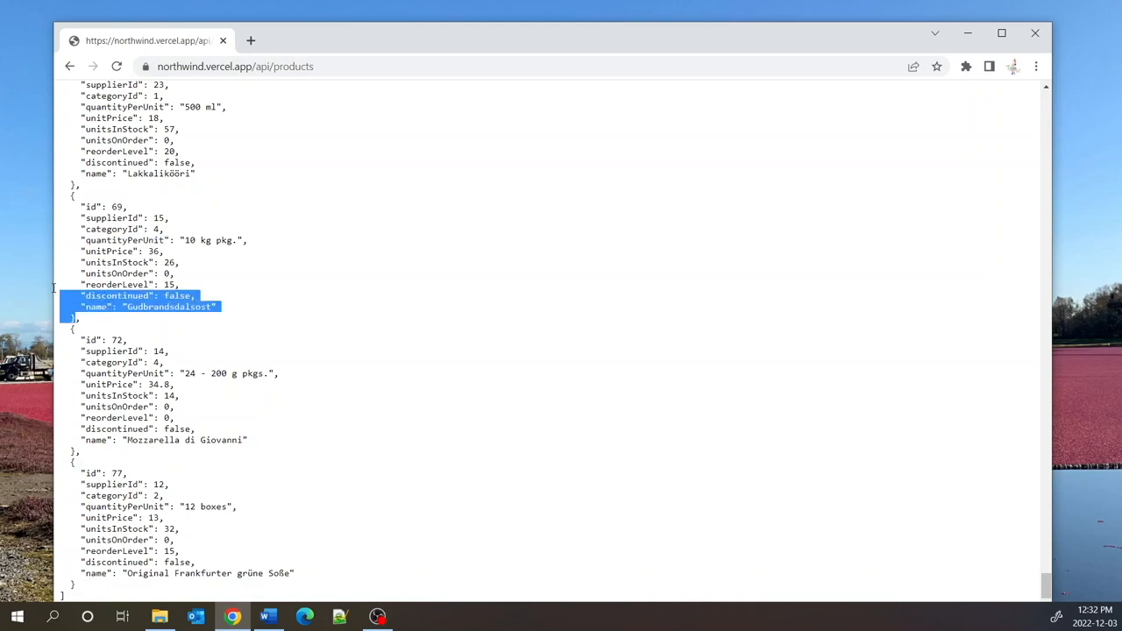
pyautogui.click(235, 262)
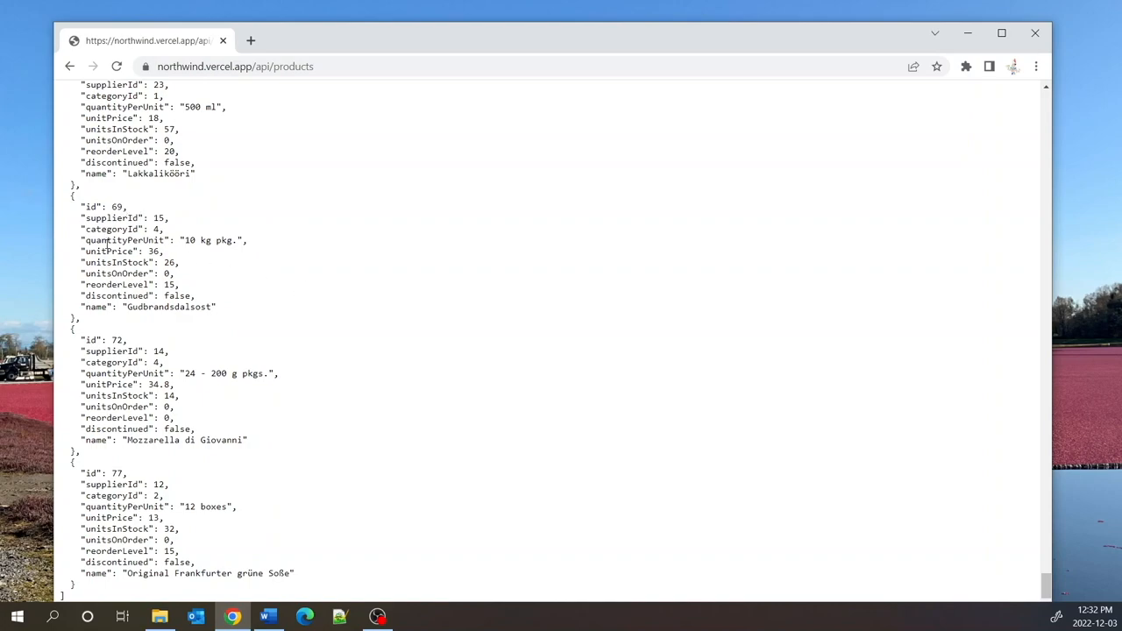
pyautogui.doubleClick(99, 206)
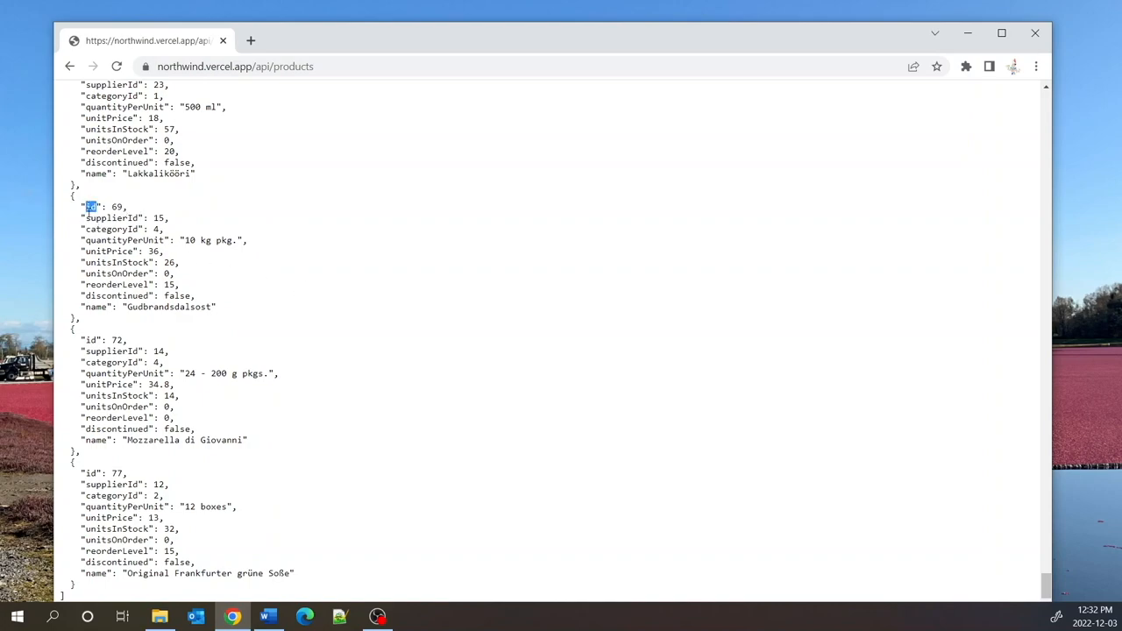
pyautogui.doubleClick(125, 241)
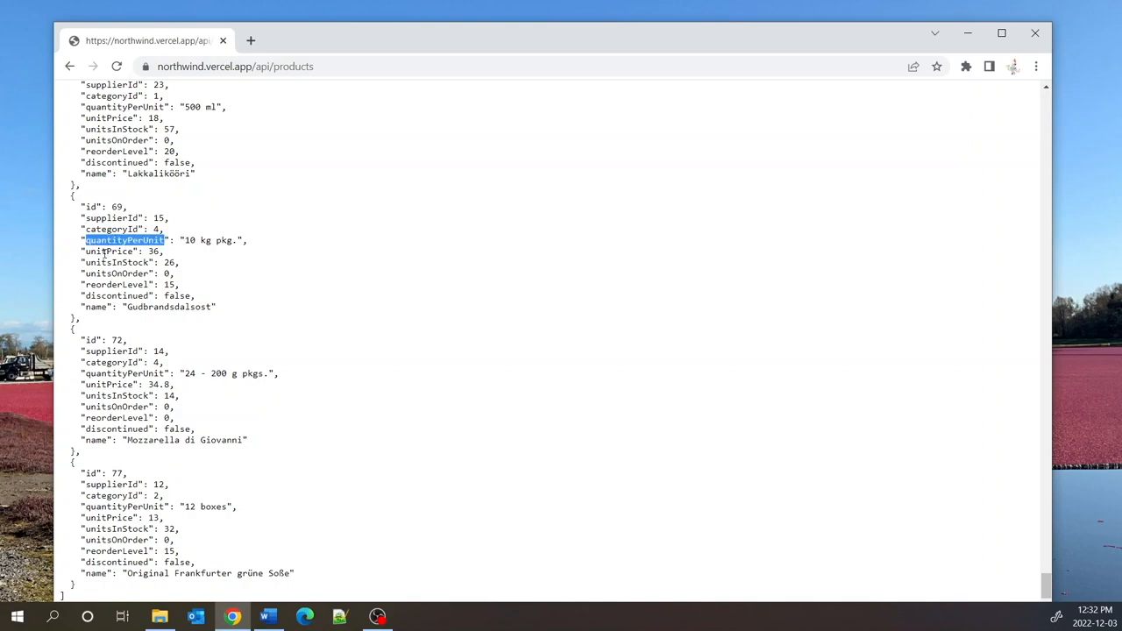
pyautogui.doubleClick(96, 307)
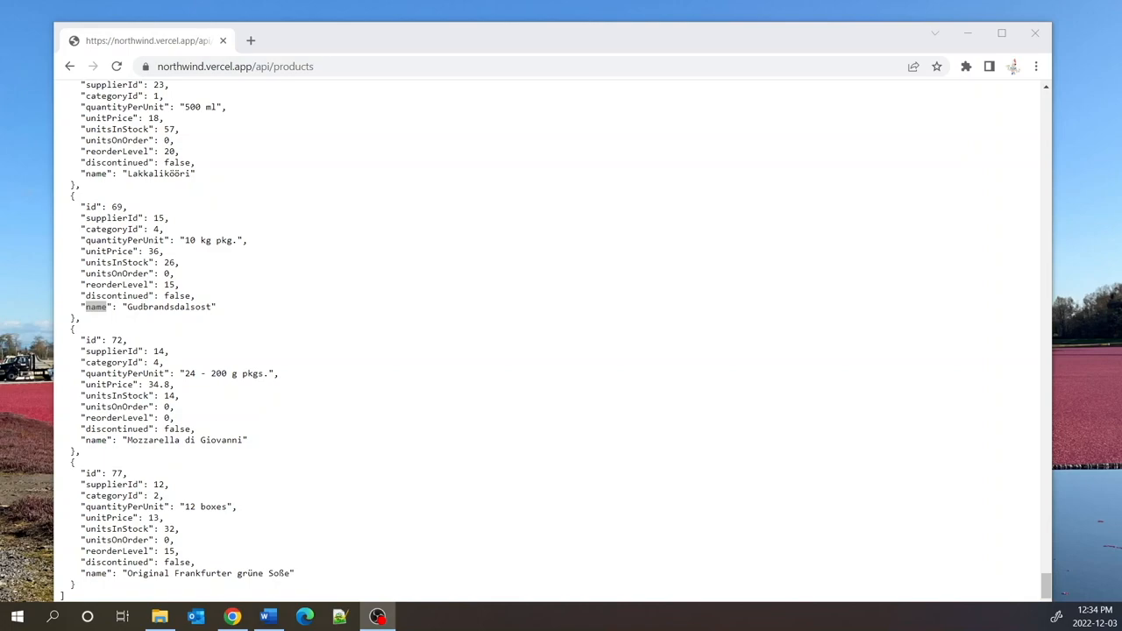
pyautogui.moveTo(717, 156)
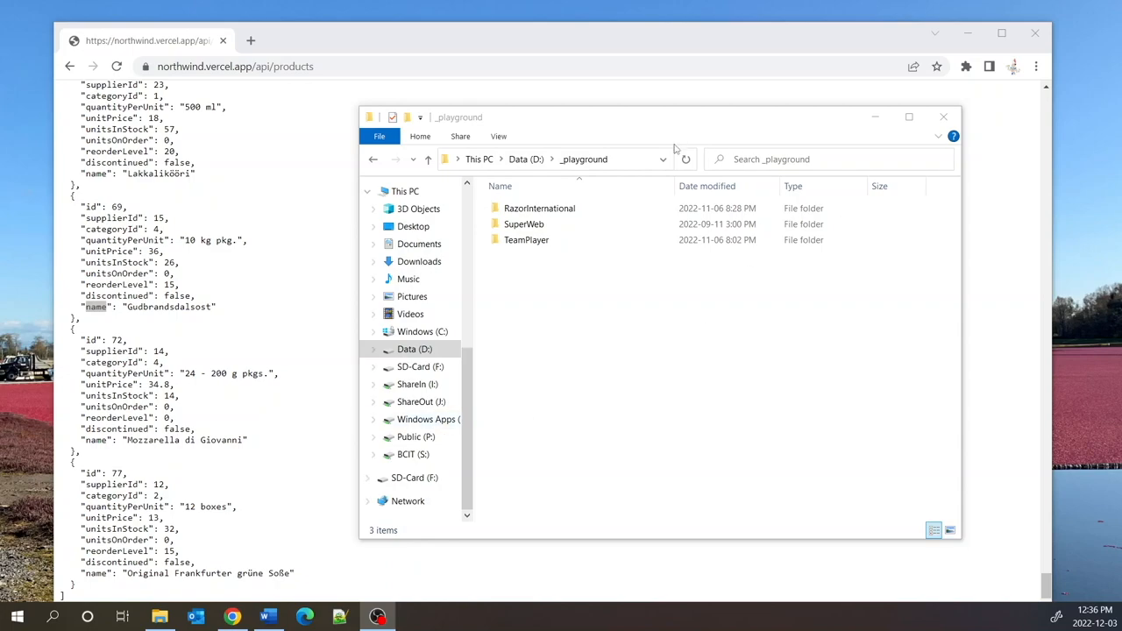
# Step: Launch a command prompt at D:\_playground by entering cmd in Explorer's address bar
pyautogui.click(583, 159)
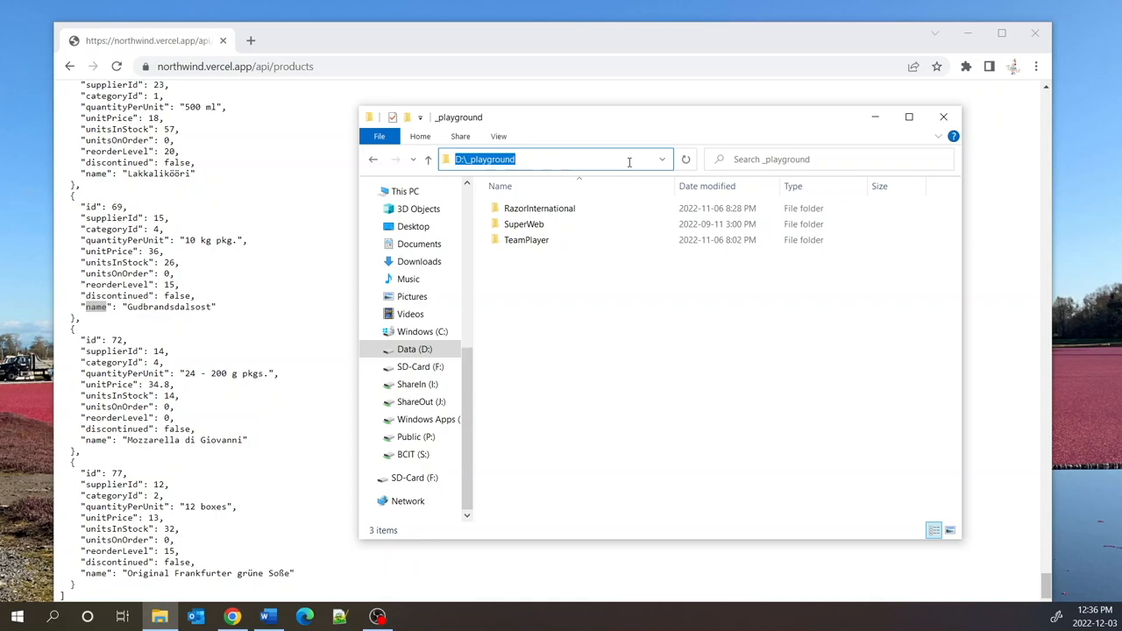
pyautogui.write('cmd')
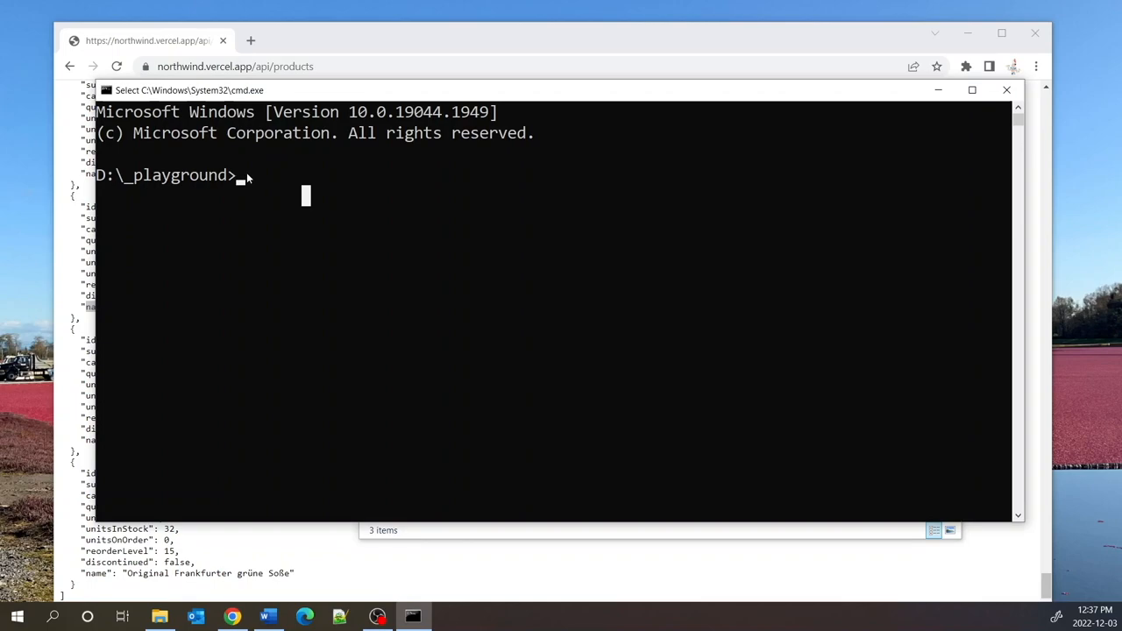
# Step: Create the net6.0 no-HTTPS DataCacheDemo Razor project, add a Models folder, and open it with code
pyautogui.write('dotnet new razor -f net6.0 --no-https -o DataCacheDemo')
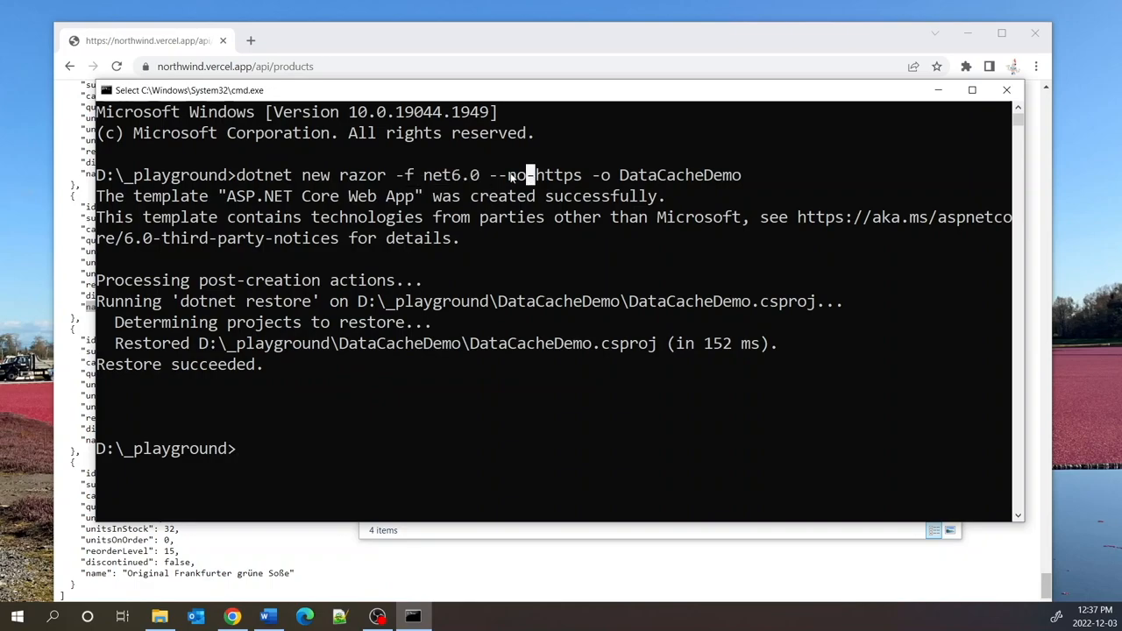
pyautogui.doubleClick(517, 175)
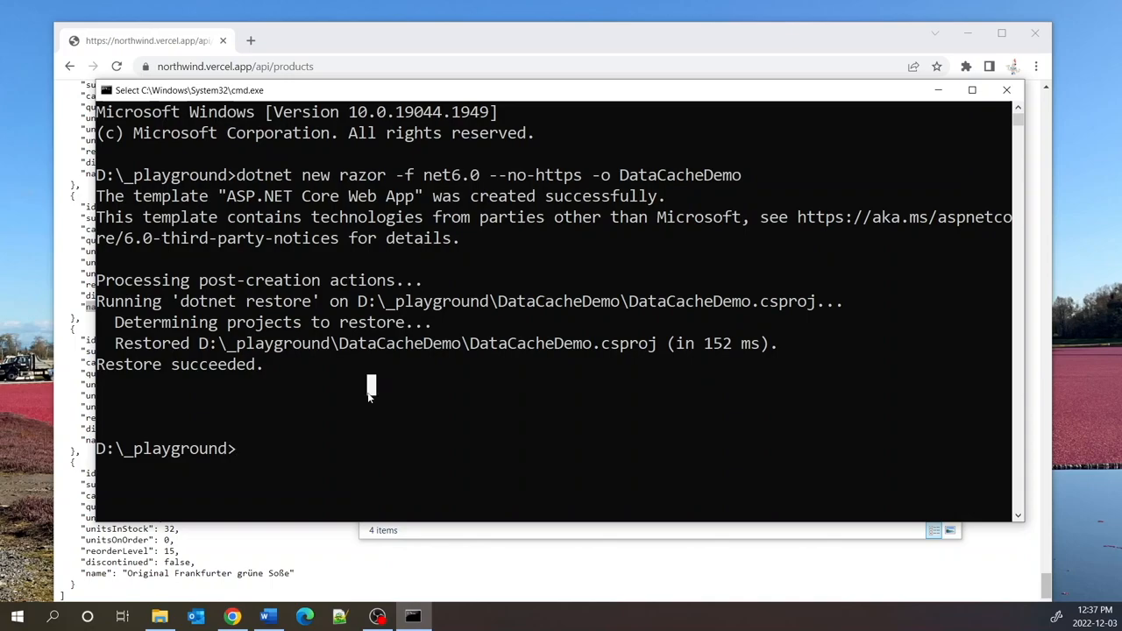
pyautogui.write('cd DataCacheDemo')
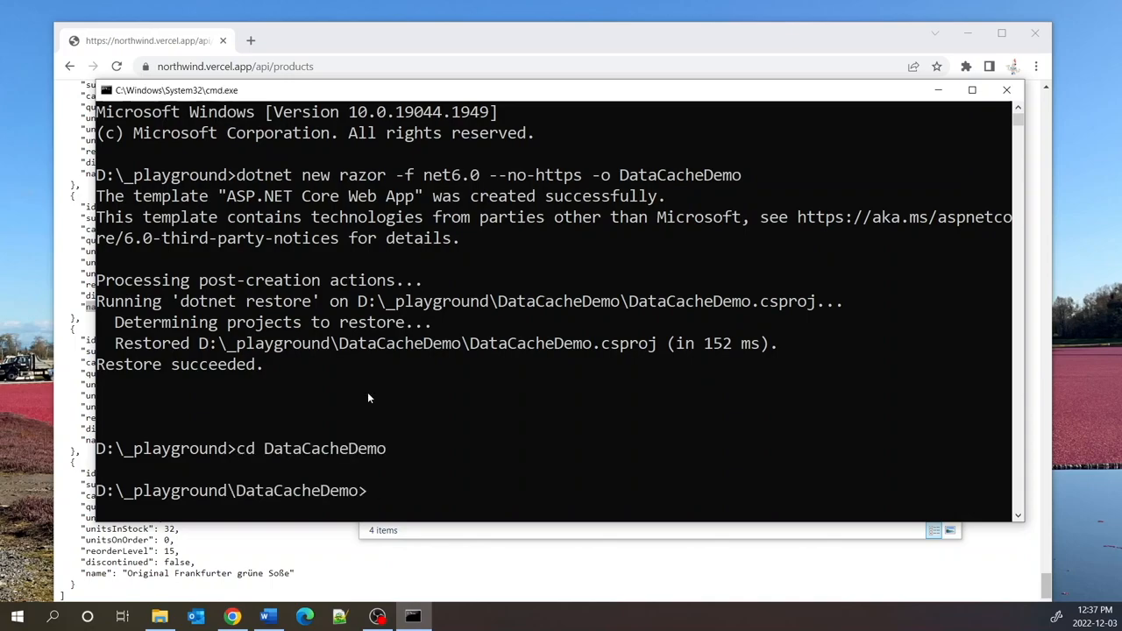
pyautogui.write('mk')
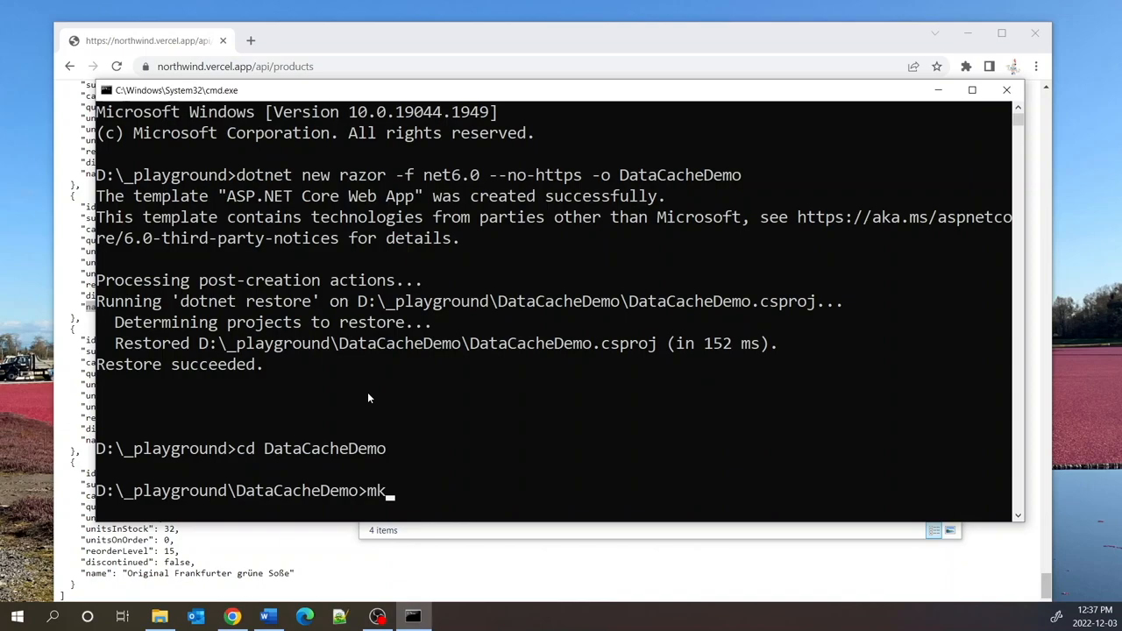
pyautogui.write('dir M')
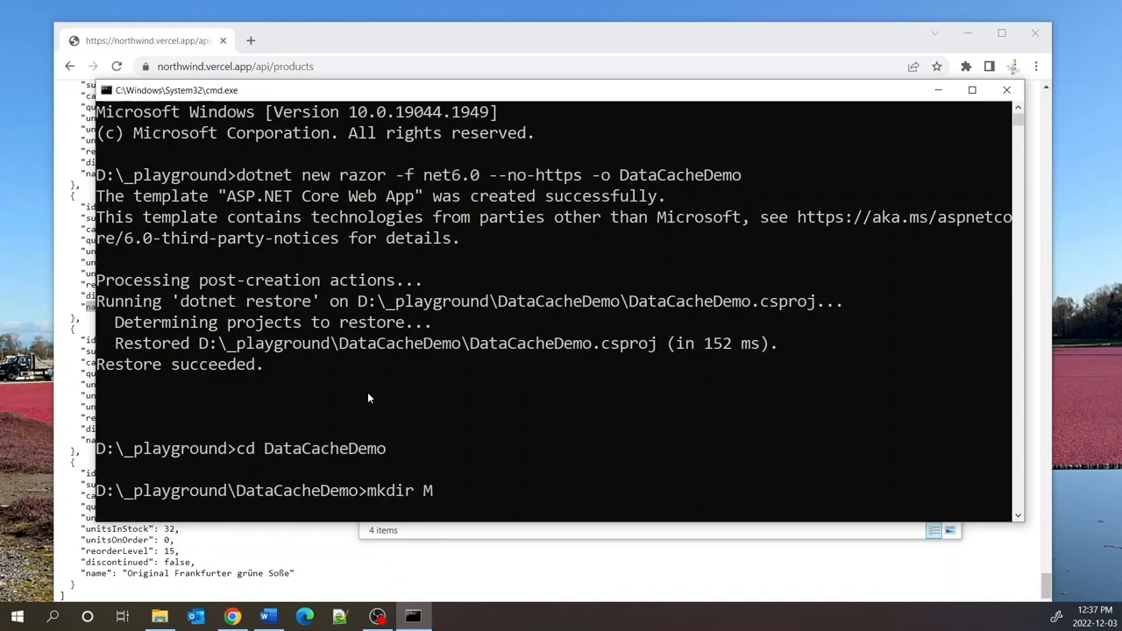
pyautogui.write('odels')
pyautogui.write('code')
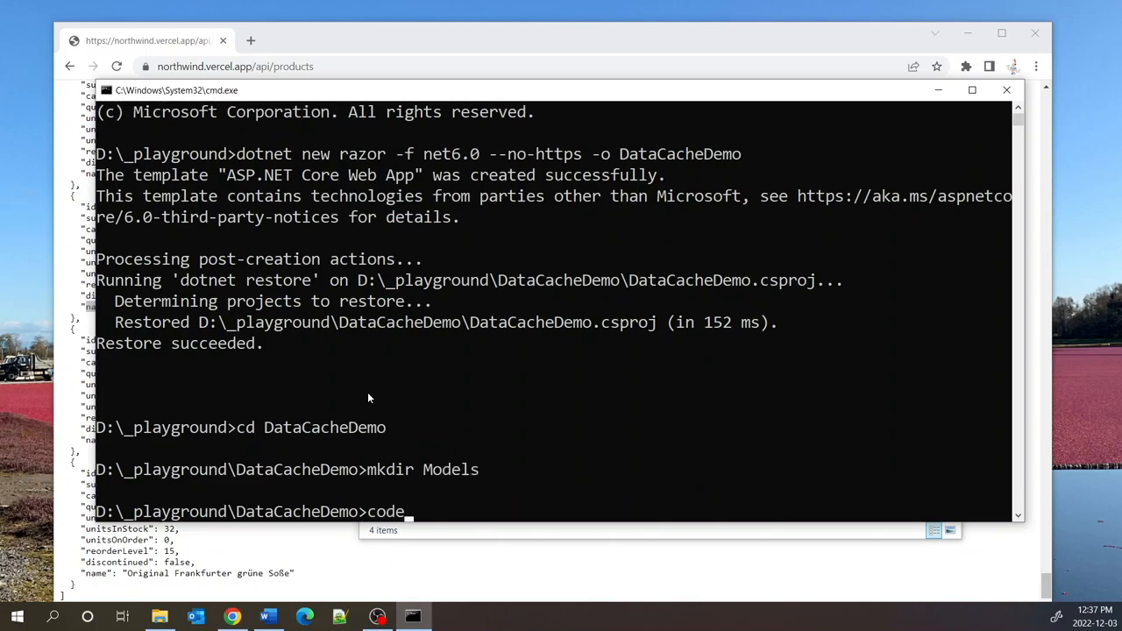
pyautogui.write('.')
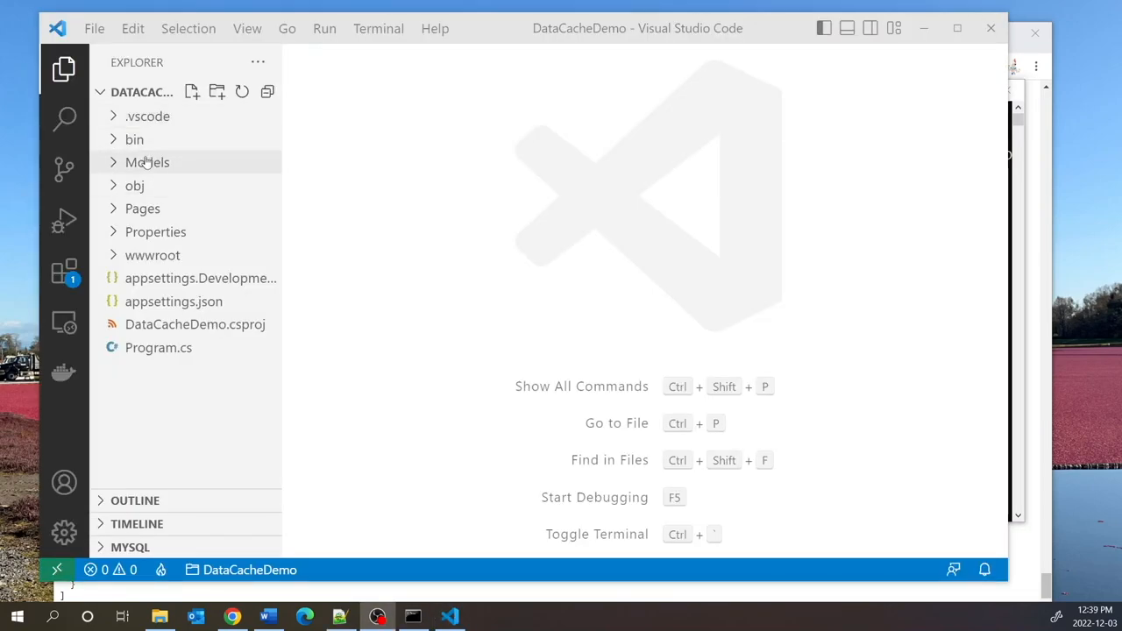
# Step: Add a Product class file to the Models folder
pyautogui.rightClick(148, 162)
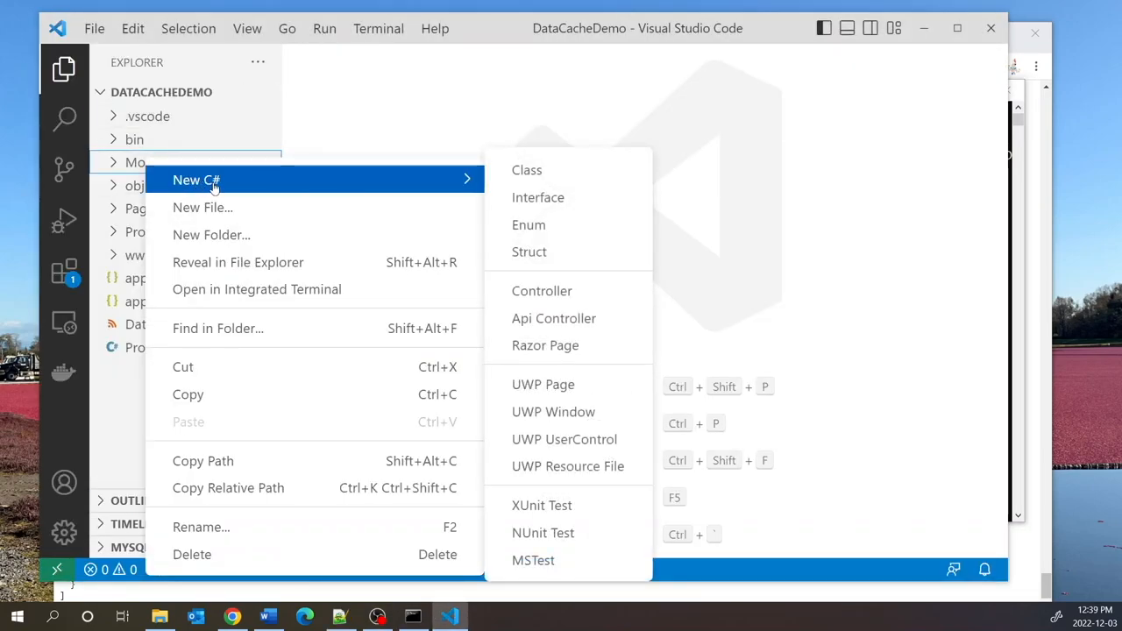
pyautogui.click(527, 170)
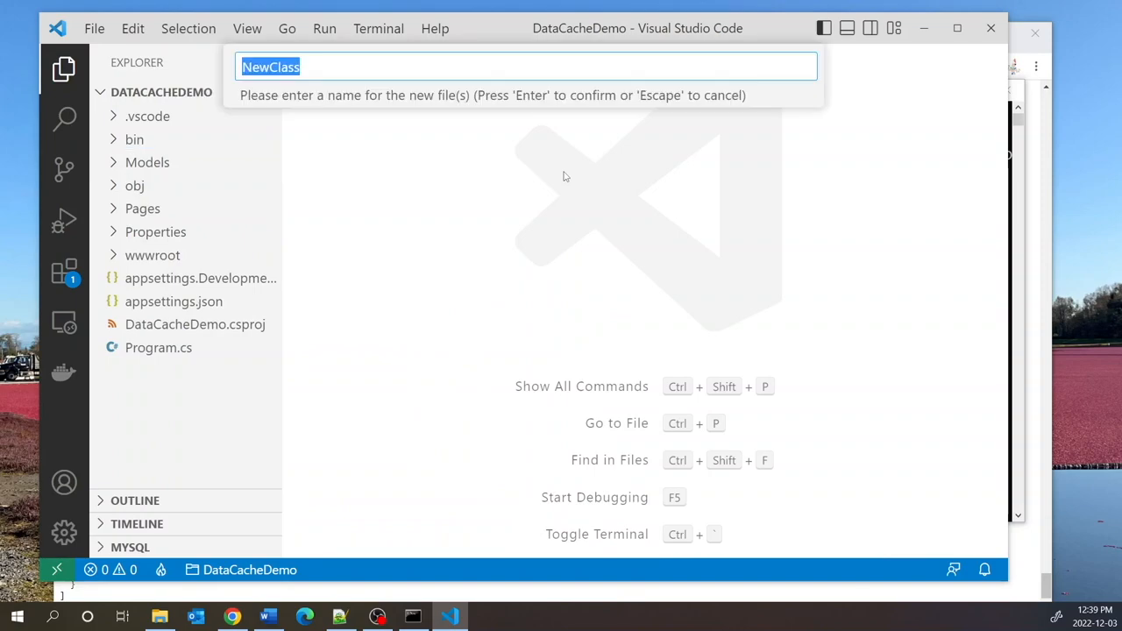
pyautogui.write('Product')
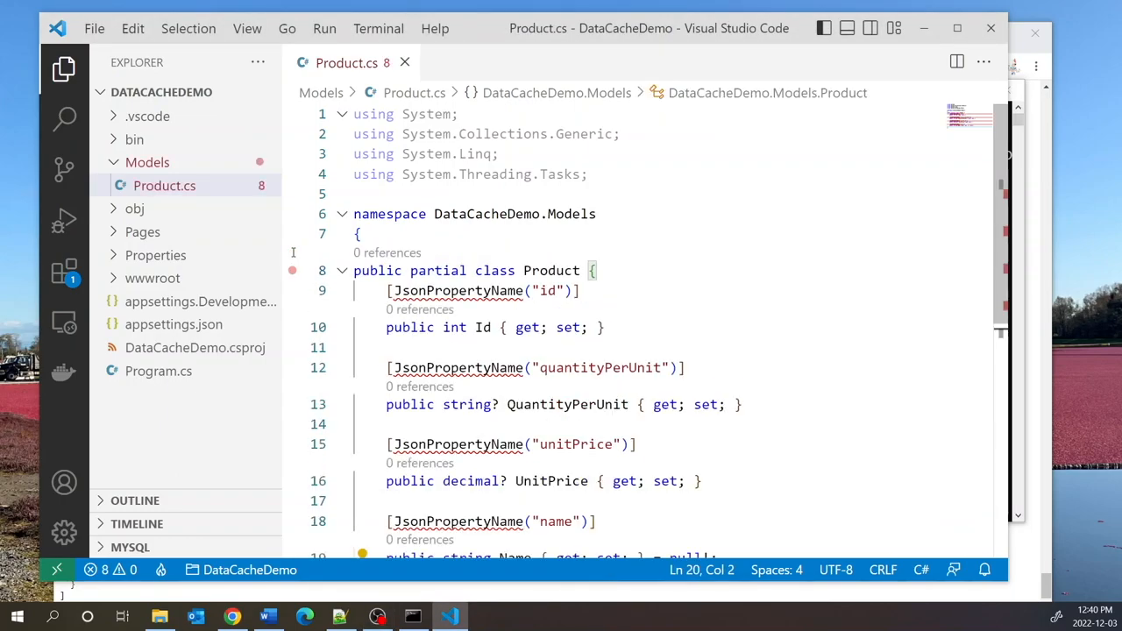
pyautogui.write('f')
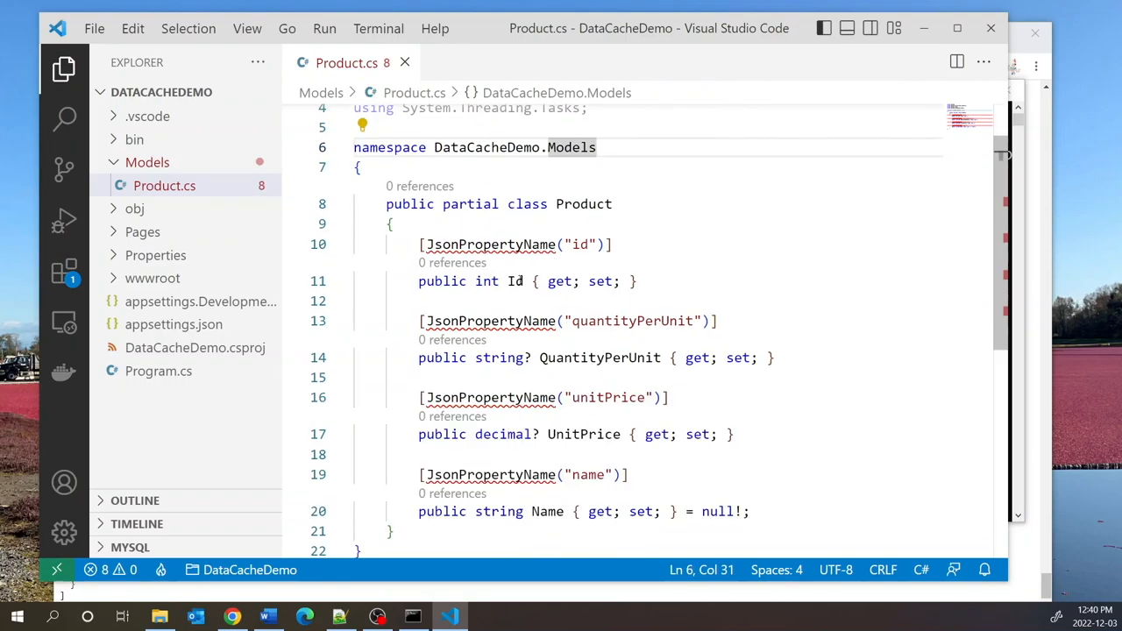
# Step: Add 'using System.Text.Json.Serialization;' via Quick Fix to resolve the JsonPropertyName attributes
pyautogui.doubleClick(600, 357)
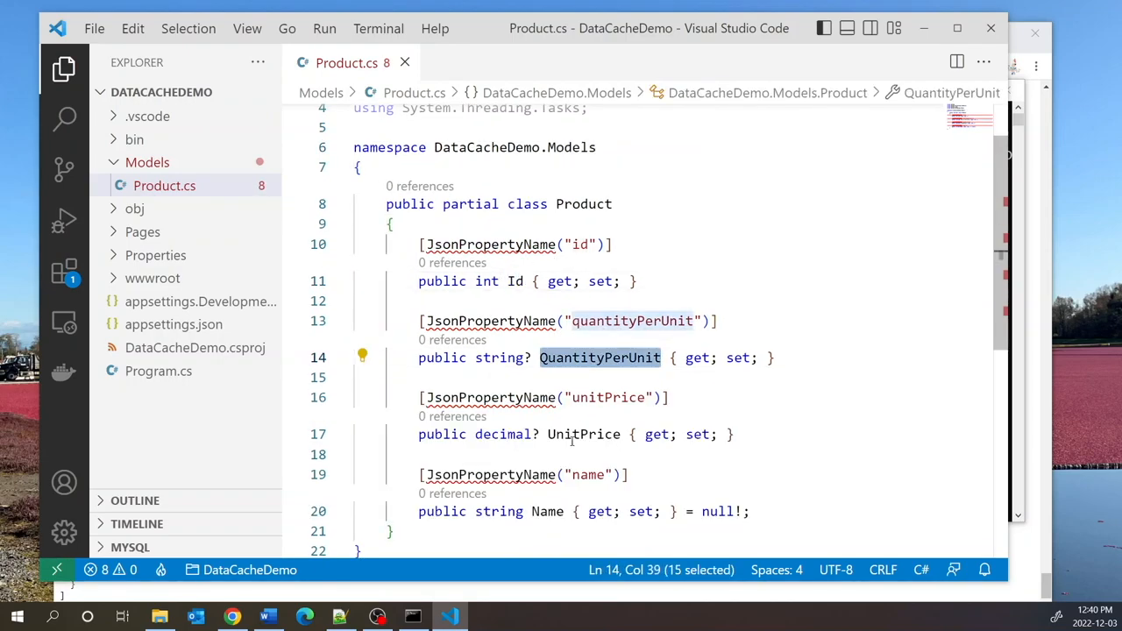
pyautogui.click(546, 511)
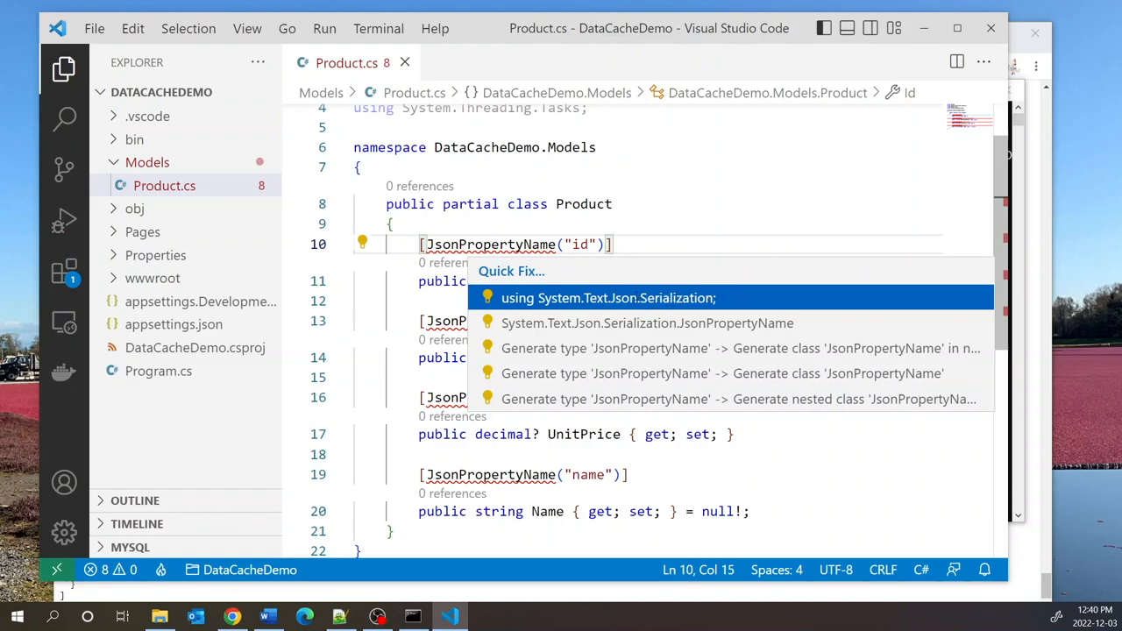
pyautogui.click(609, 298)
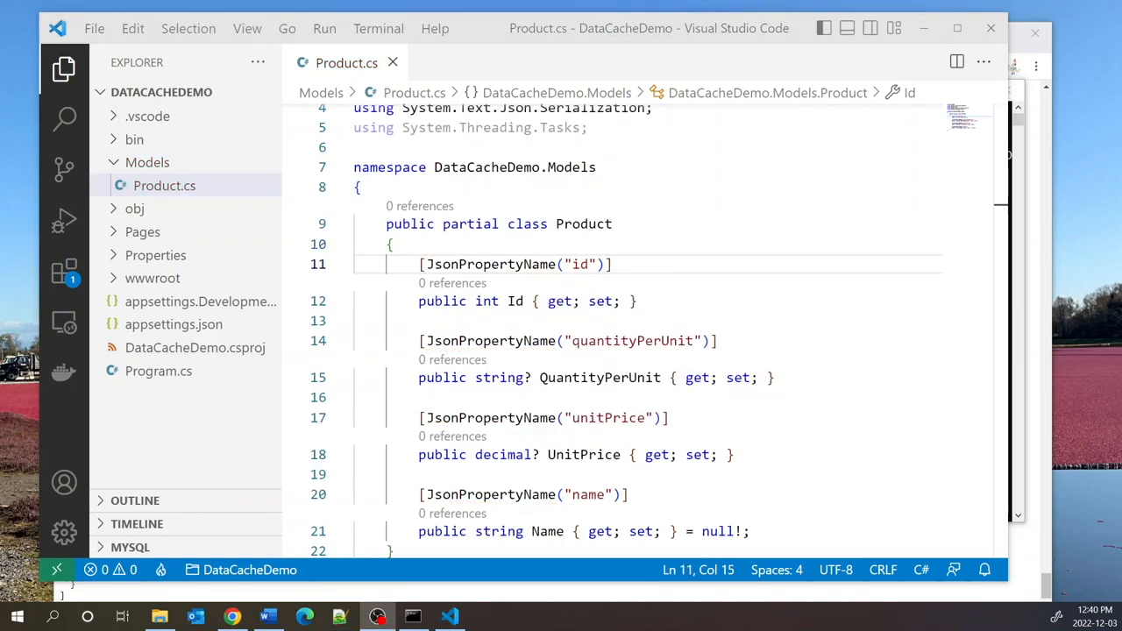
pyautogui.moveTo(142, 231)
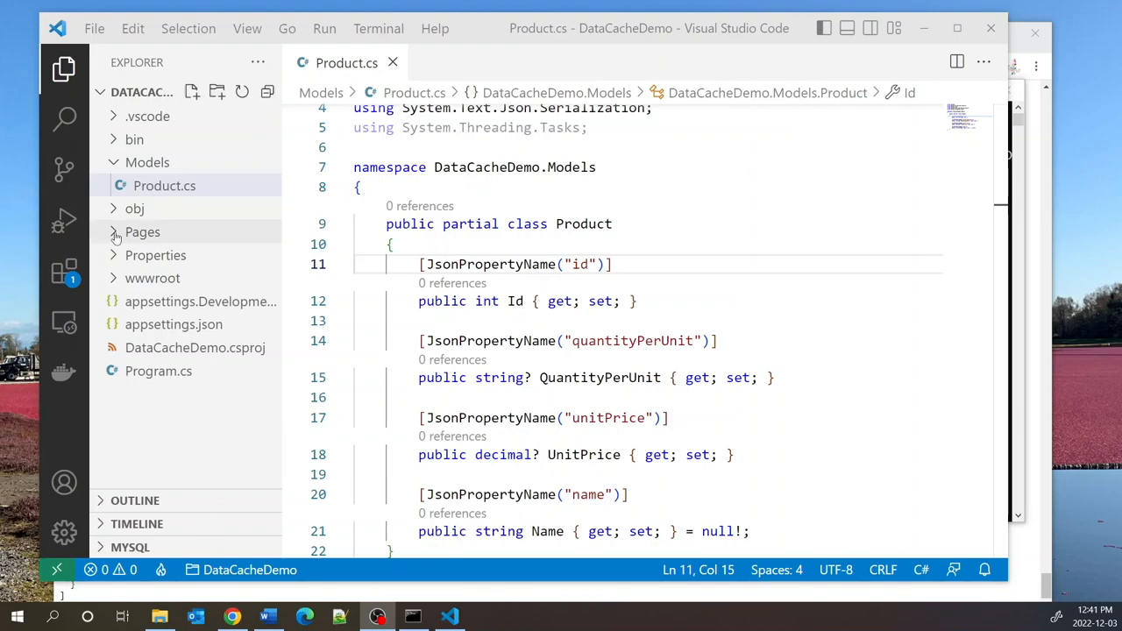
# Step: Add a [BindProperty] Product[]? Products property and import DataCacheDemo.Models via Quick Fix
pyautogui.click(142, 232)
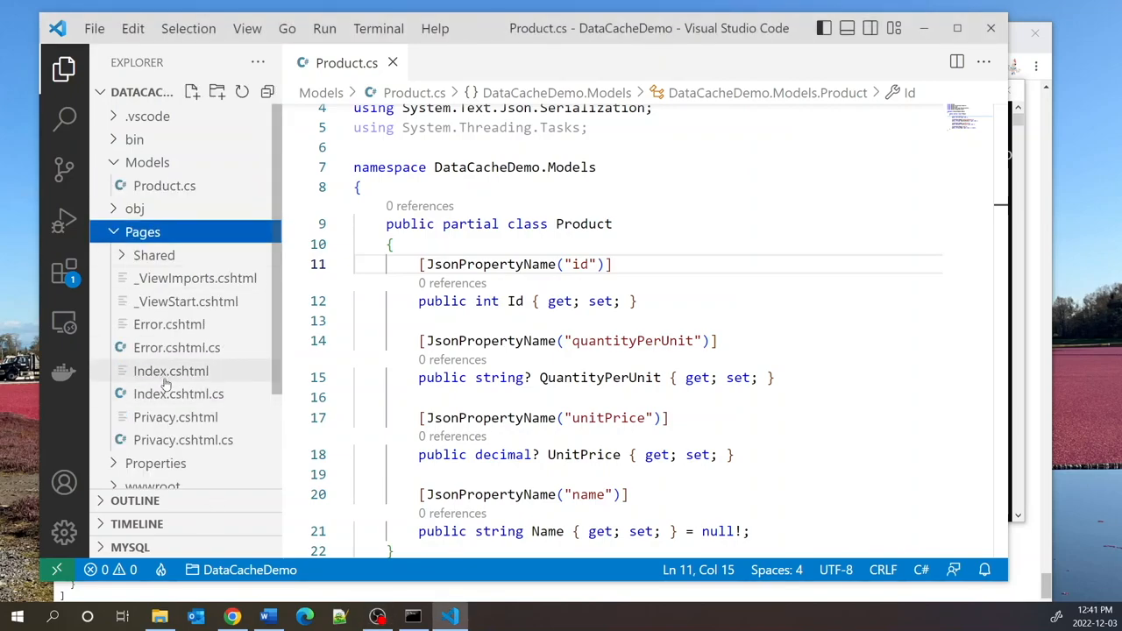
pyautogui.moveTo(167, 382)
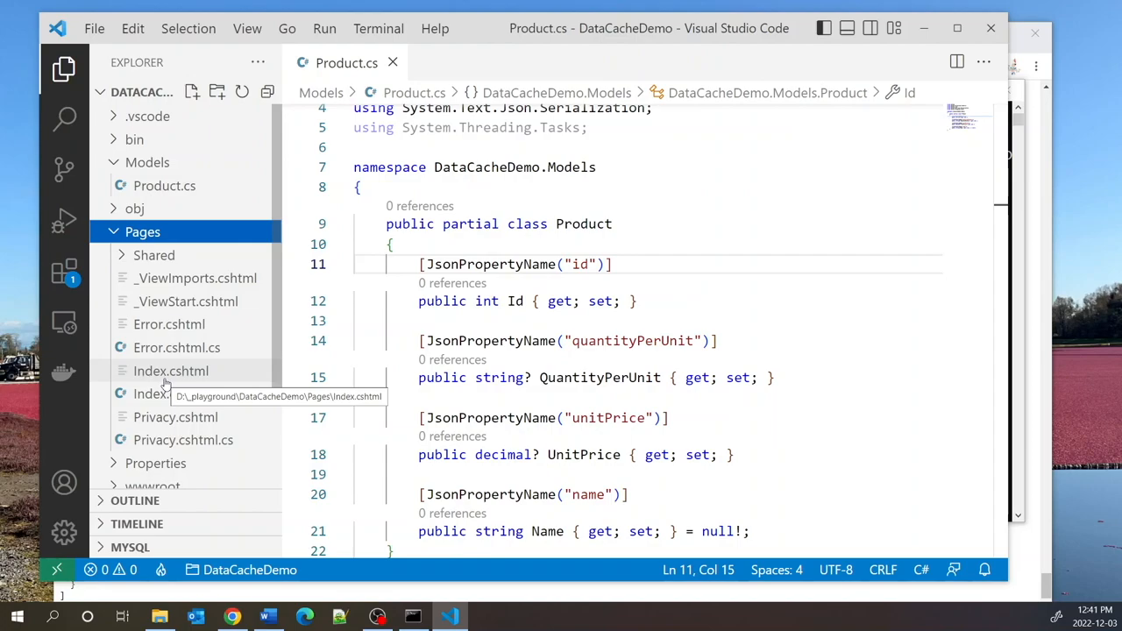
pyautogui.moveTo(175, 394)
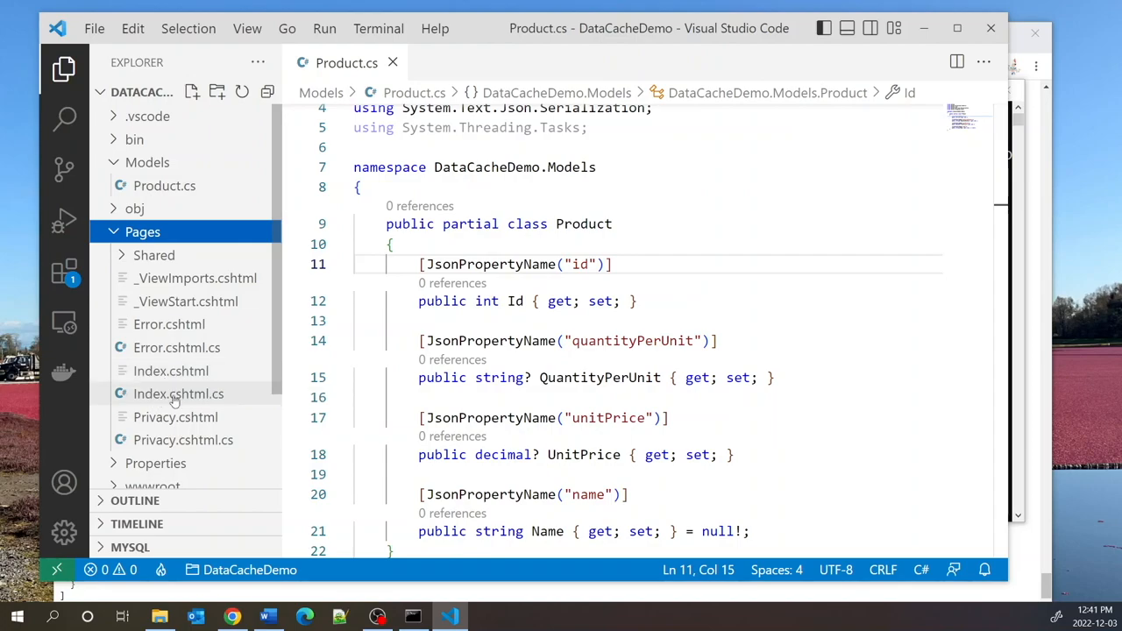
pyautogui.moveTo(180, 393)
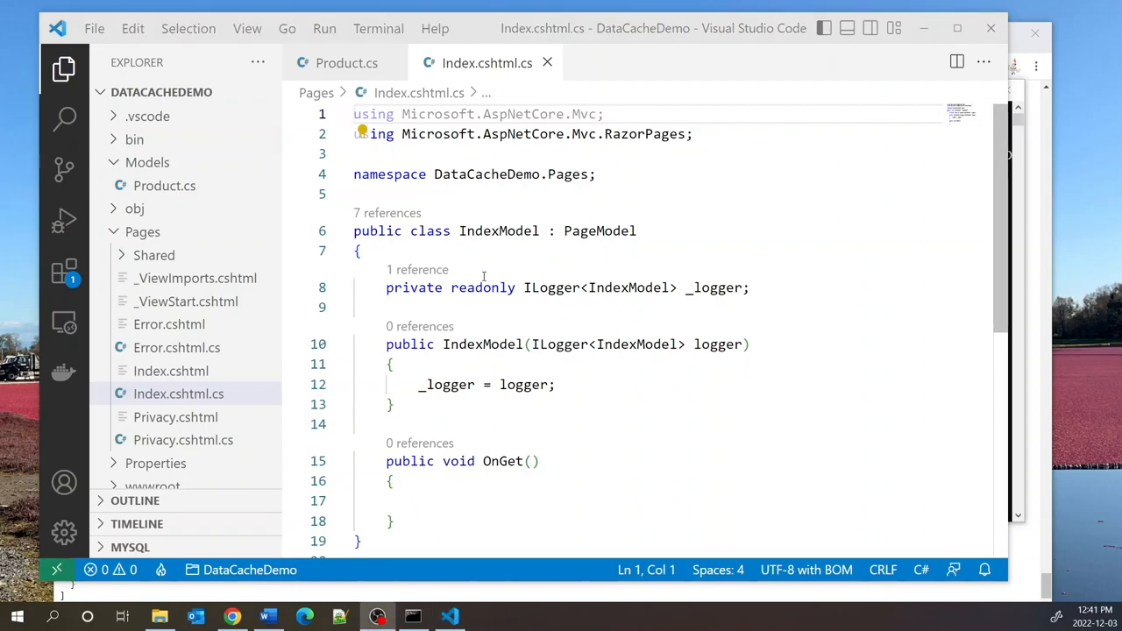
pyautogui.write('[BindProperty]')
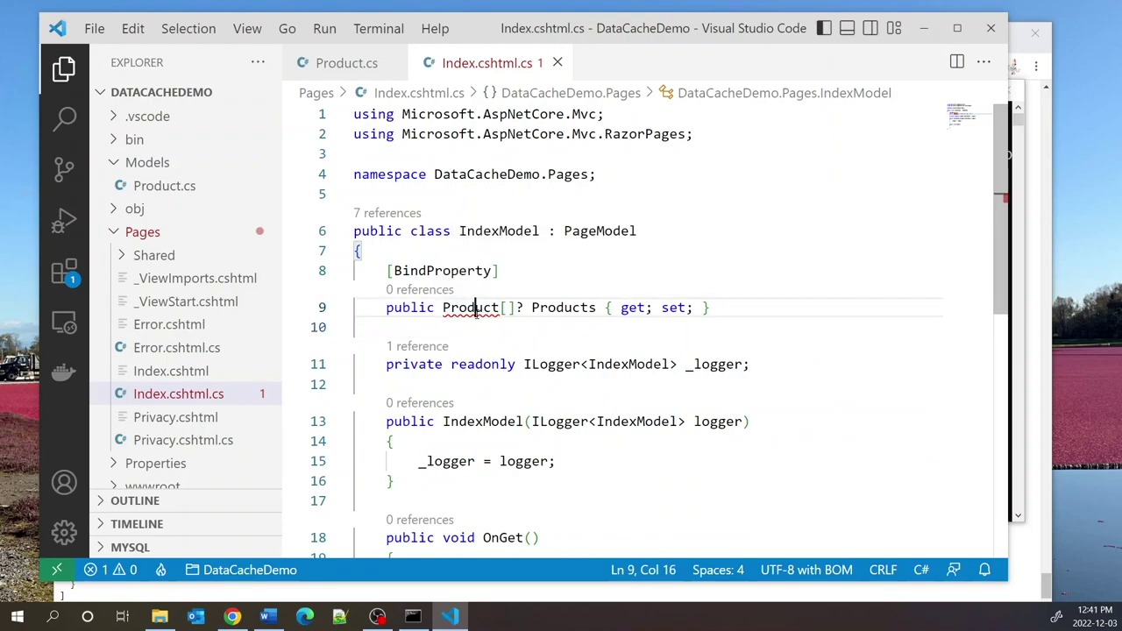
pyautogui.click(352, 307)
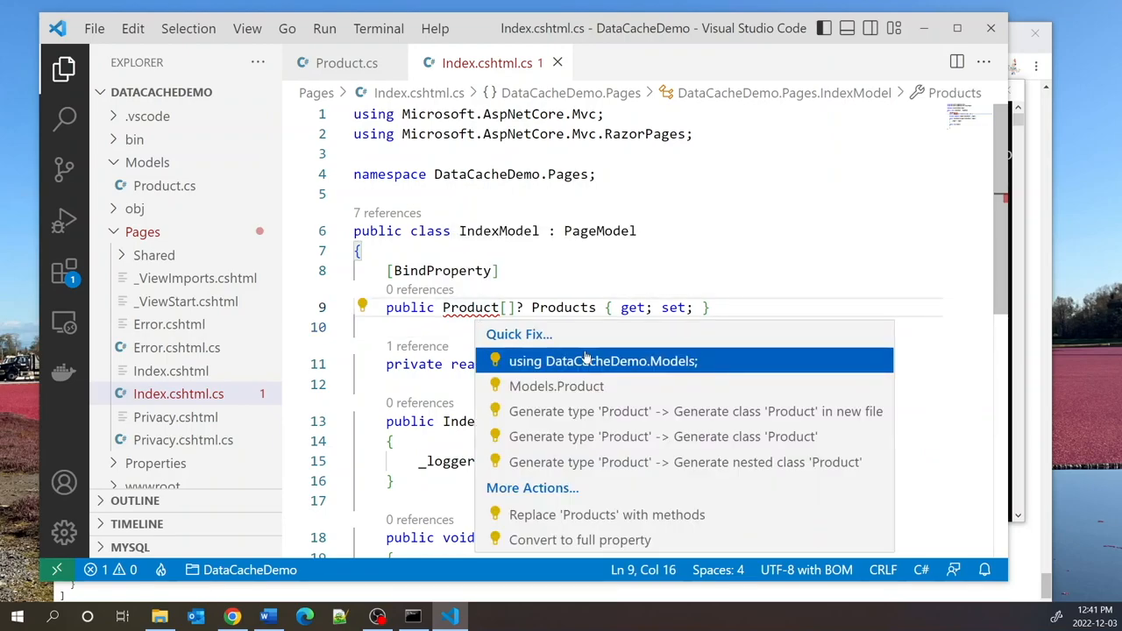
pyautogui.click(601, 360)
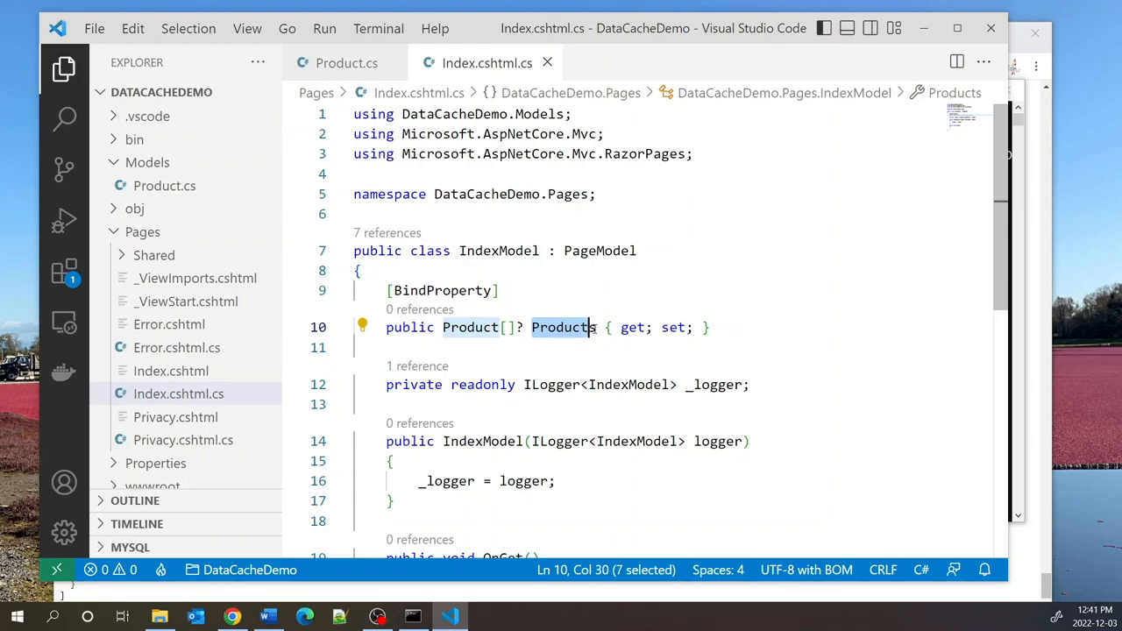
# Step: Review the BindProperty attribute and place the cursor below OnGet
pyautogui.doubleClick(440, 290)
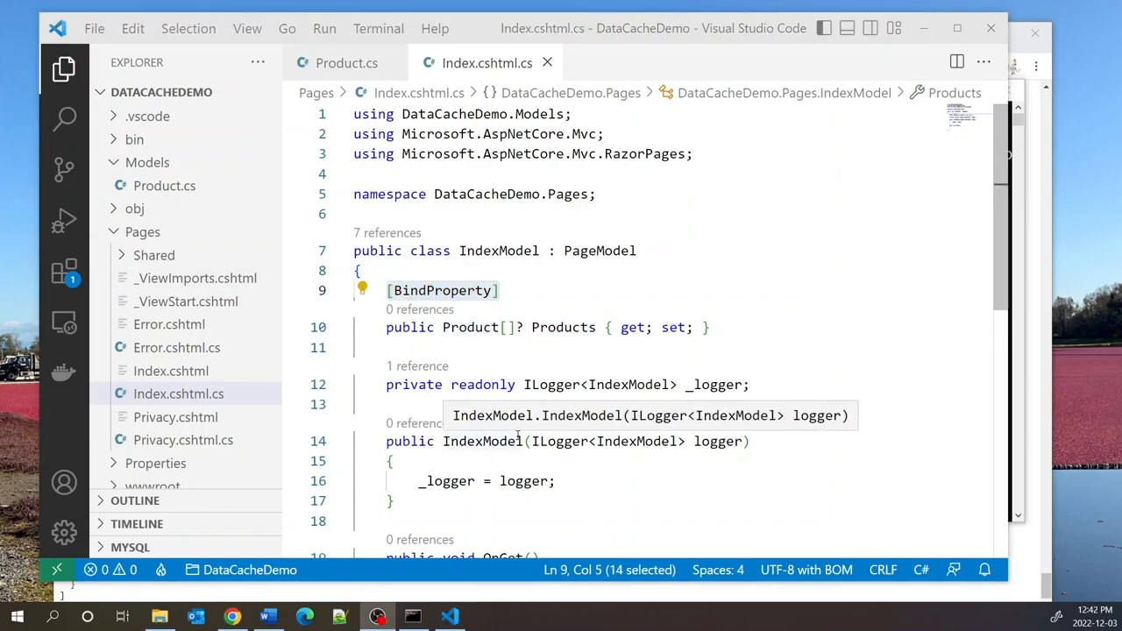
pyautogui.scroll(-3)
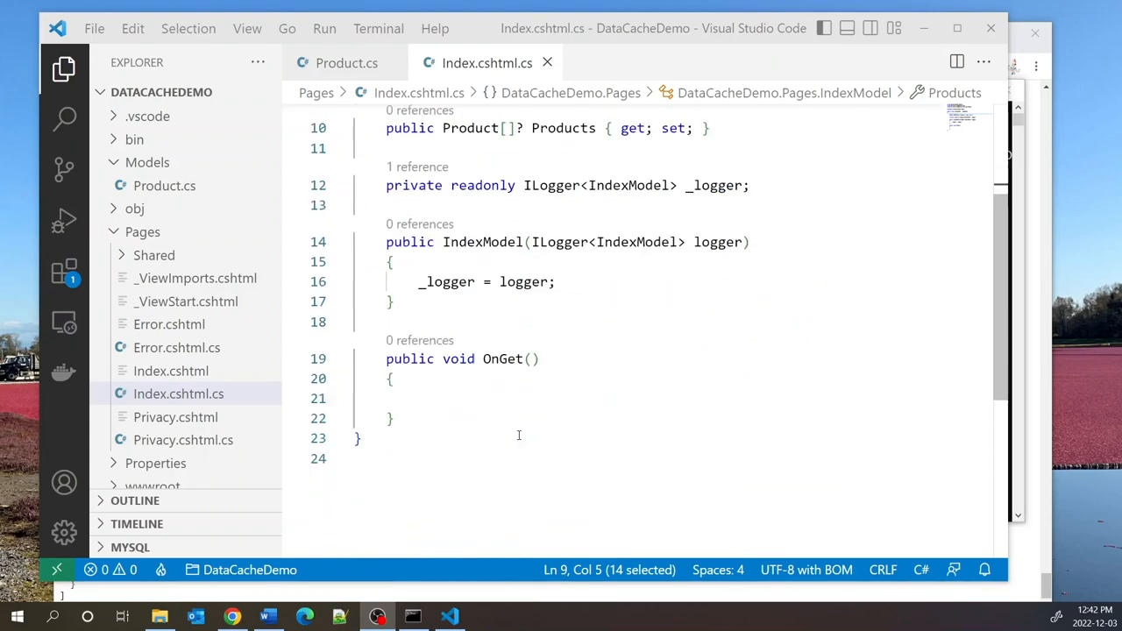
pyautogui.click(407, 418)
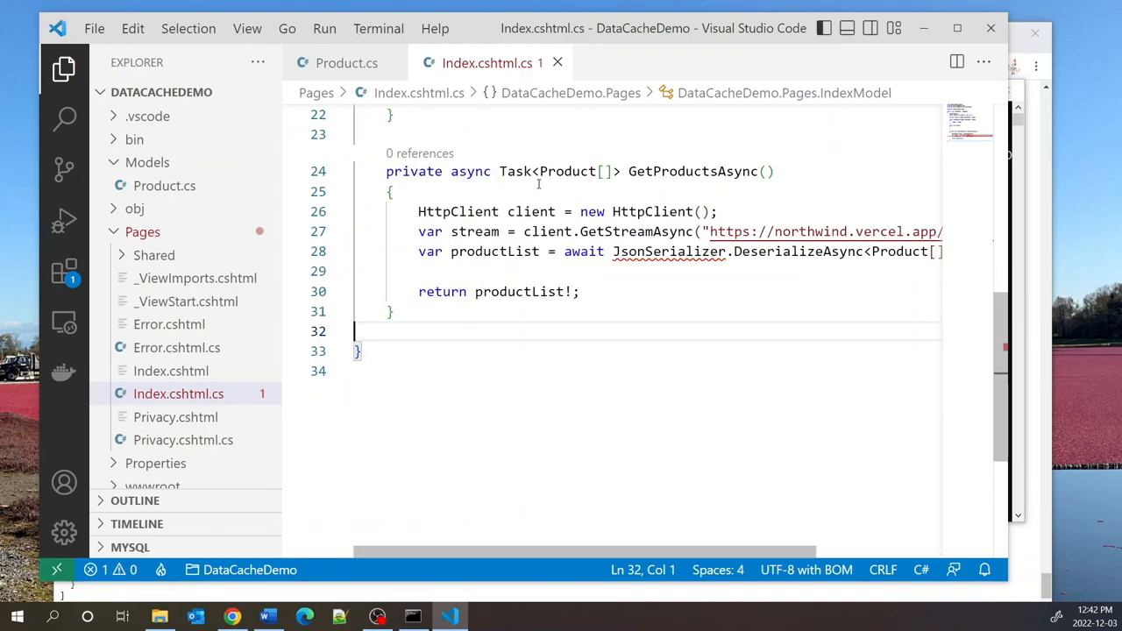
# Step: Paste GetProductsAsync using HttpClient and JsonSerializer, and add the System.Text.Json import
pyautogui.click(676, 171)
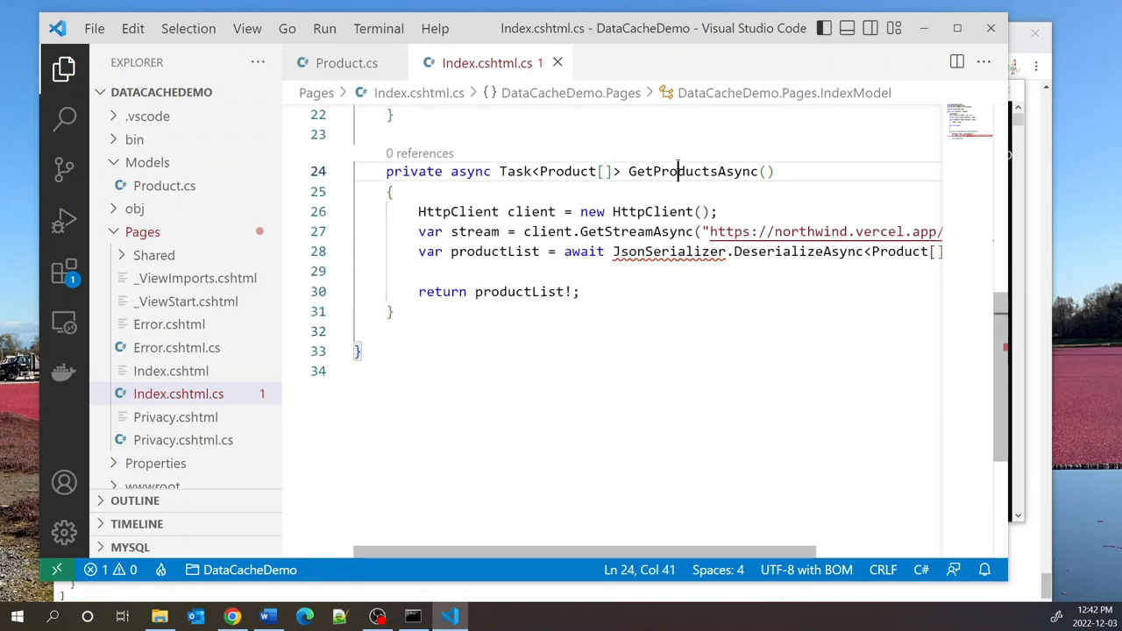
pyautogui.doubleClick(693, 171)
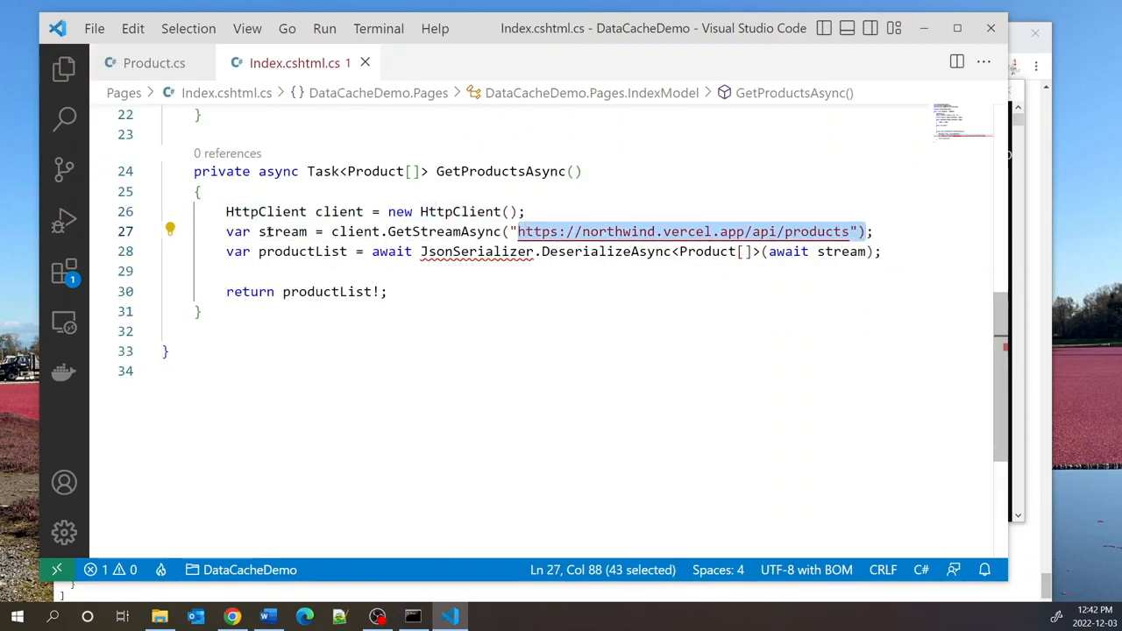
pyautogui.click(476, 252)
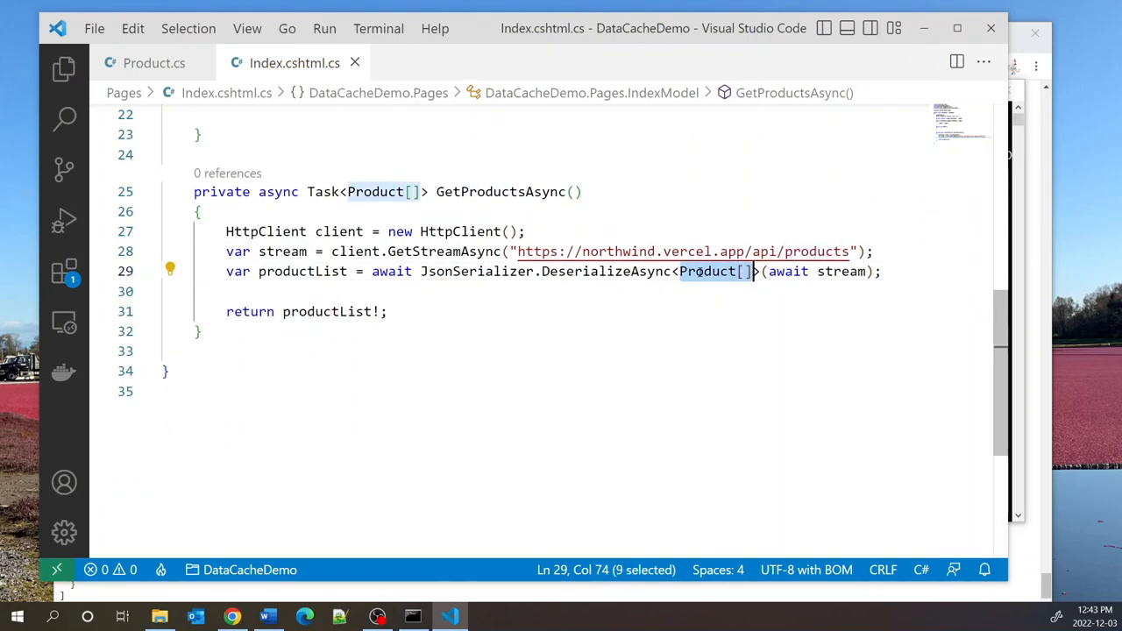
pyautogui.click(849, 271)
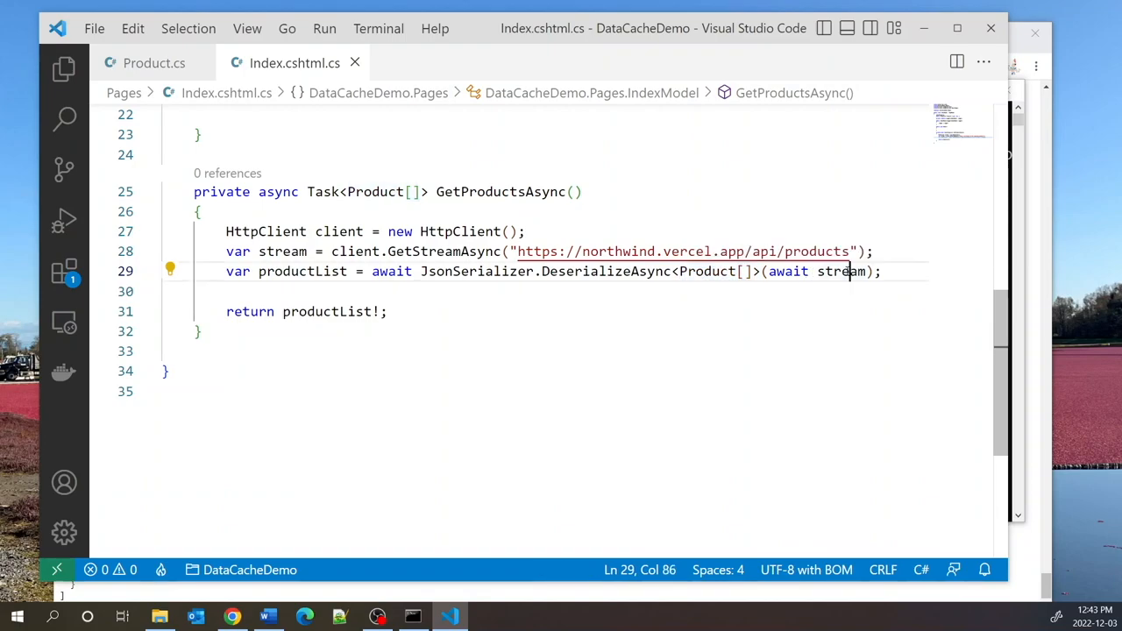
pyautogui.doubleClick(843, 271)
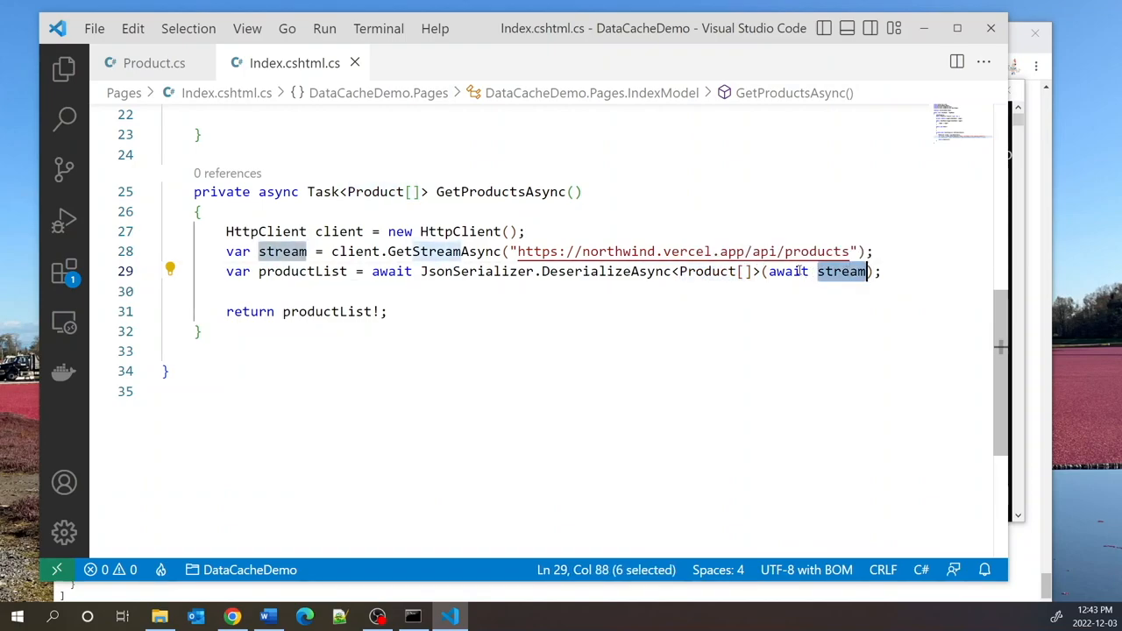
pyautogui.moveTo(647, 271)
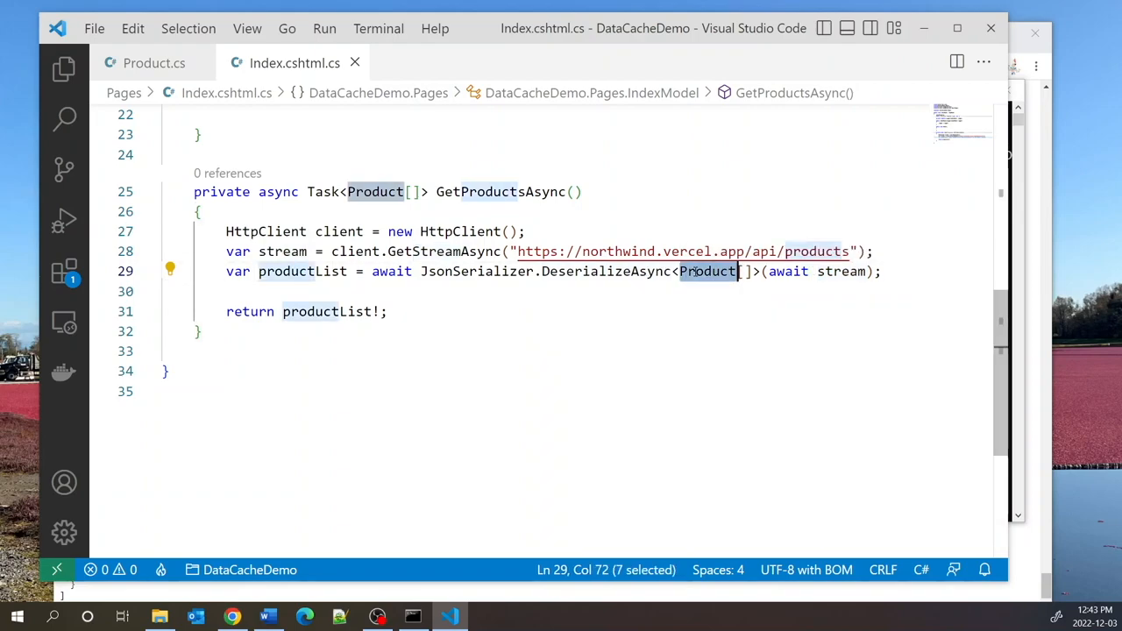
pyautogui.moveTo(301, 271)
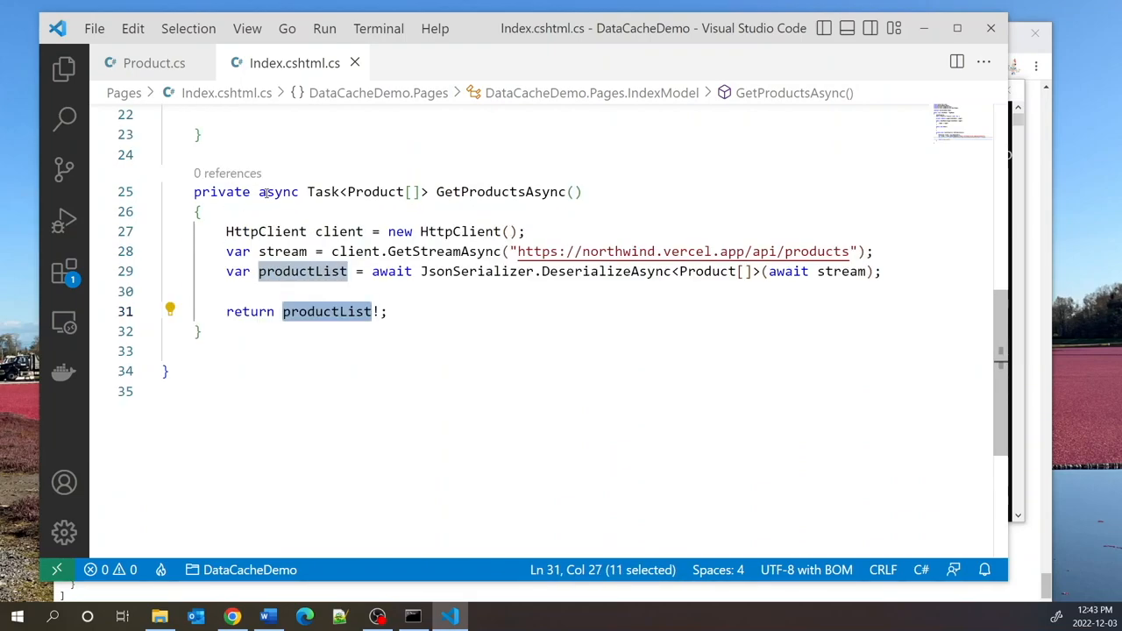
pyautogui.doubleClick(499, 192)
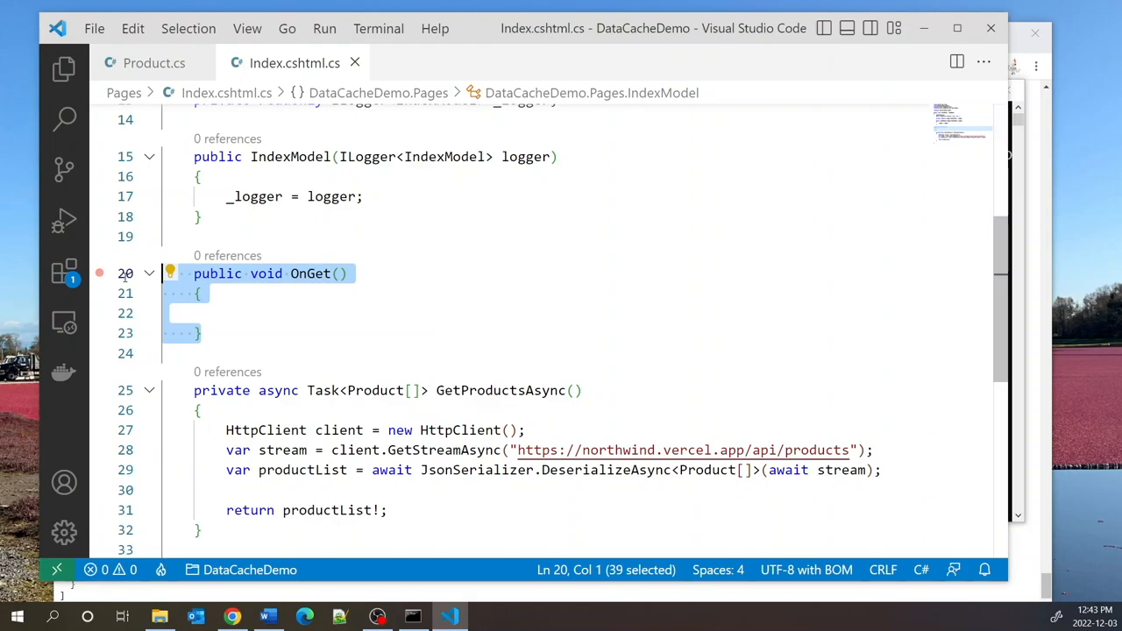
pyautogui.moveTo(483, 281)
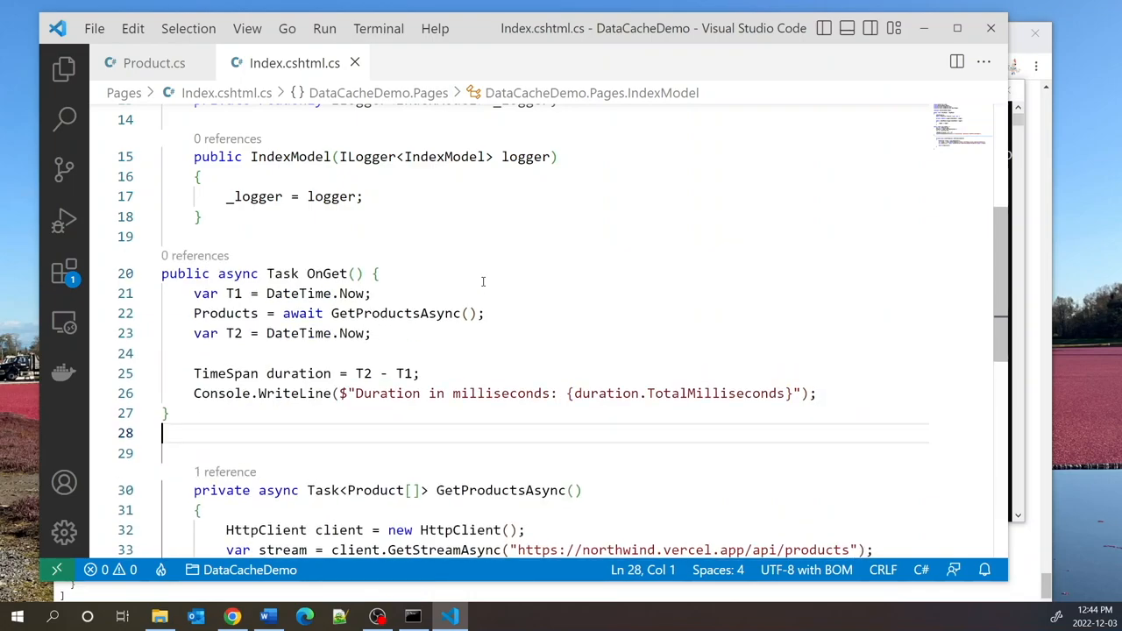
# Step: Make OnGet async, timing GetProductsAsync with DateTime.Now and logging TotalMilliseconds
pyautogui.doubleClick(237, 272)
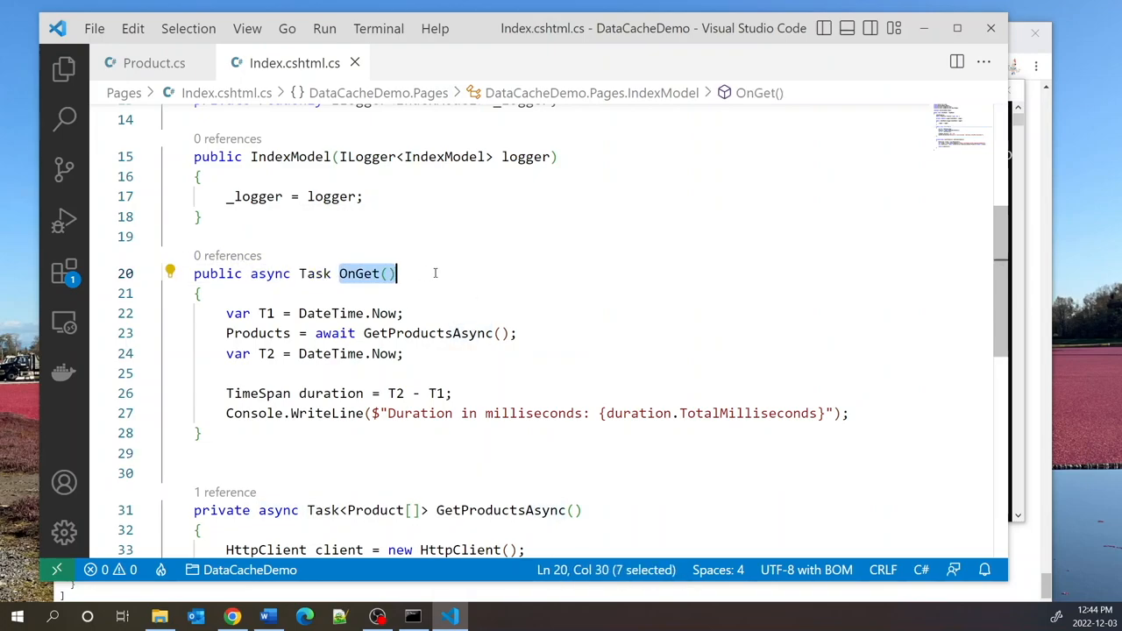
pyautogui.doubleClick(426, 333)
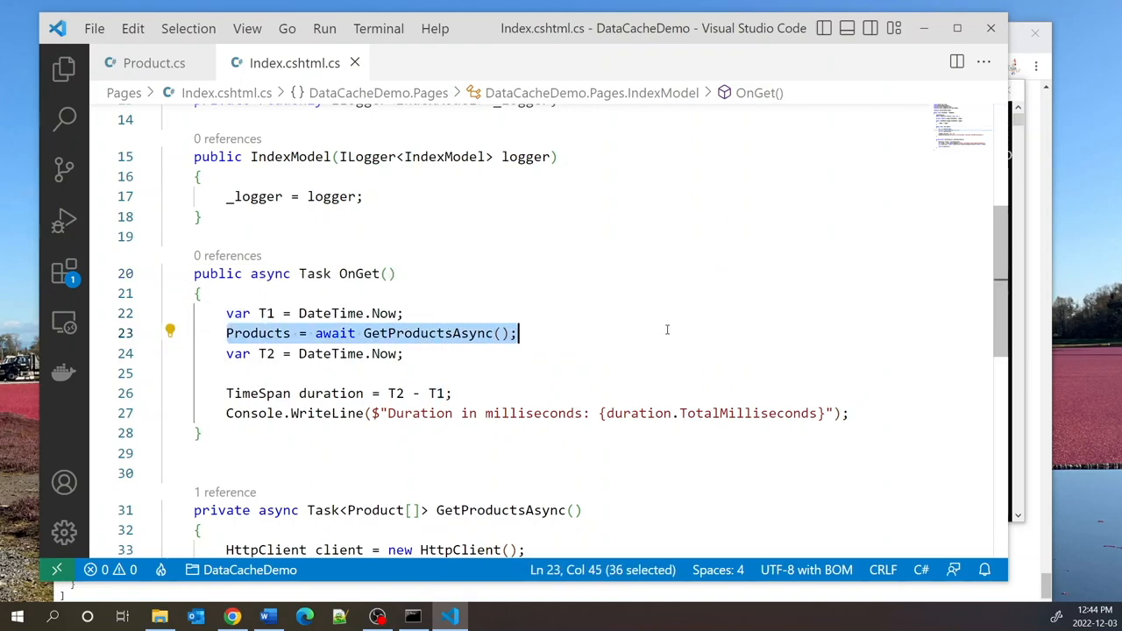
pyautogui.moveTo(430, 333)
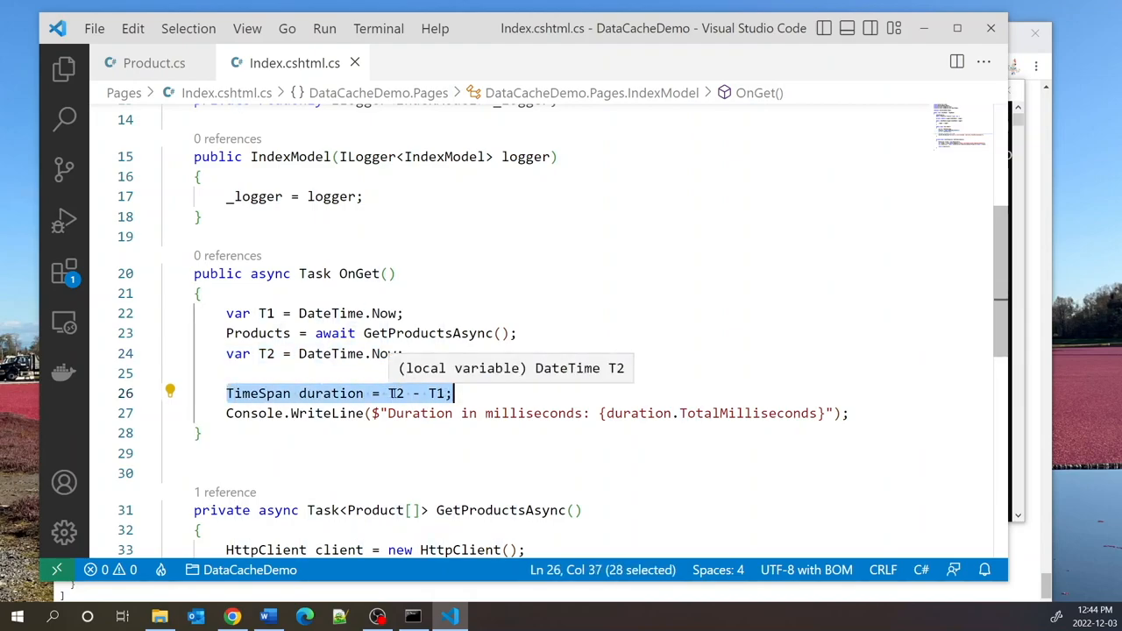
pyautogui.doubleClick(395, 393)
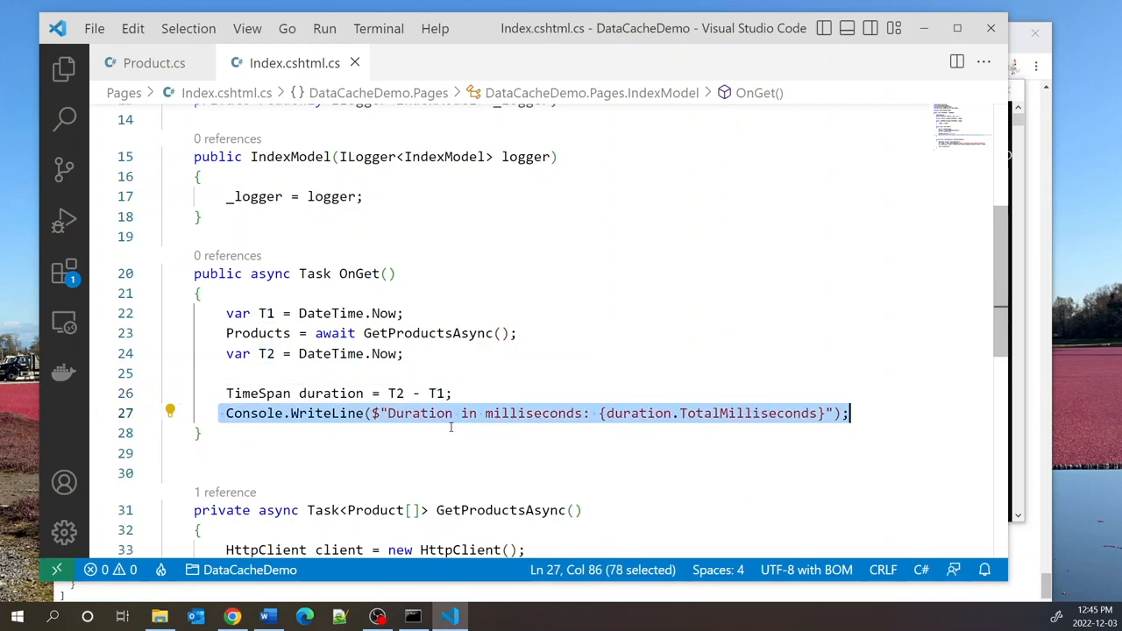
pyautogui.doubleClick(747, 413)
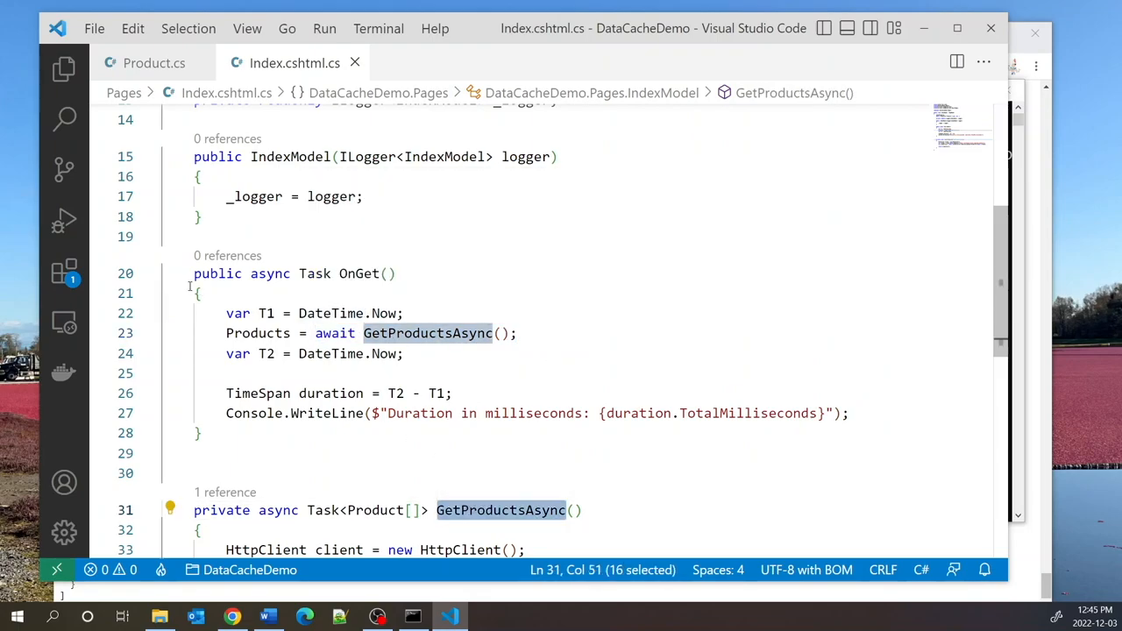
pyautogui.moveTo(258, 334)
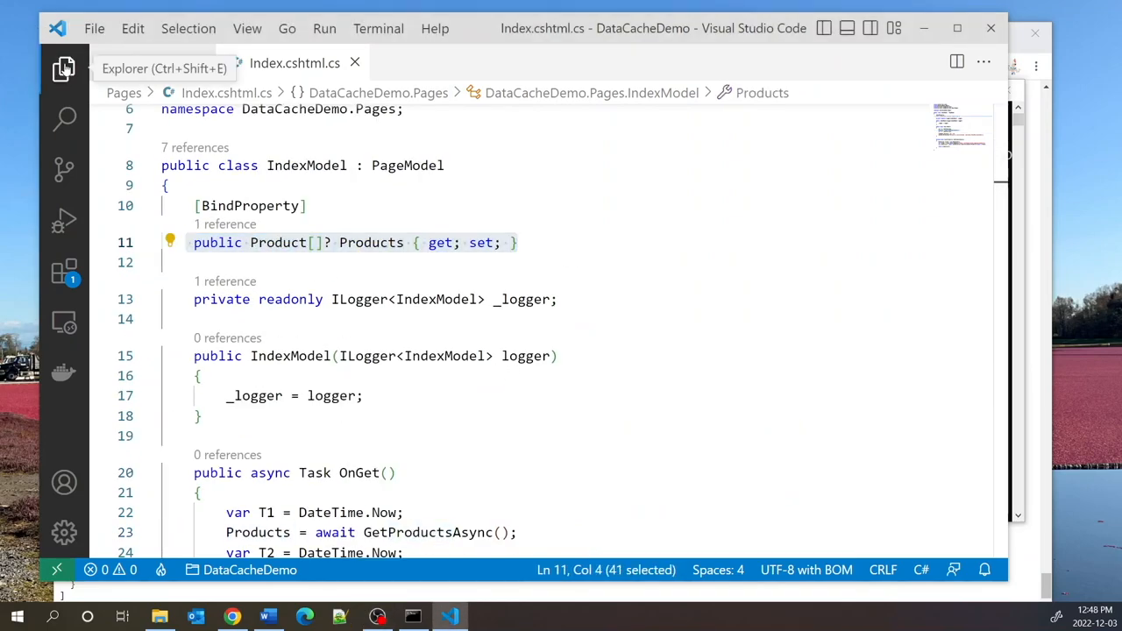
# Step: Open Pages/Index.cshtml and check its IndexModel against the page model code
pyautogui.click(61, 69)
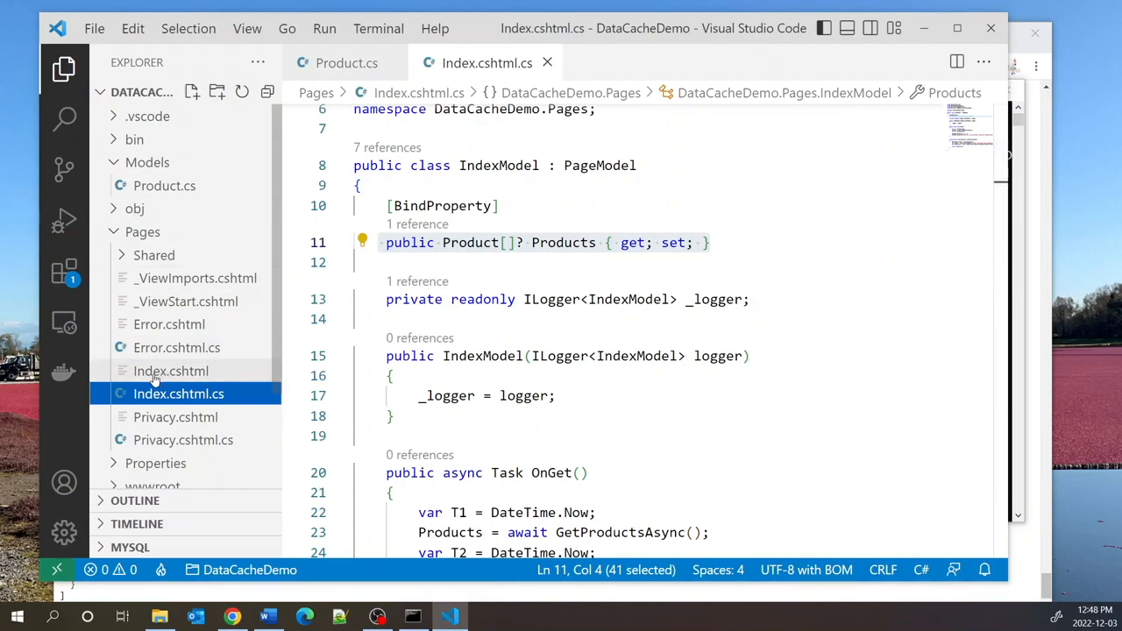
pyautogui.click(171, 371)
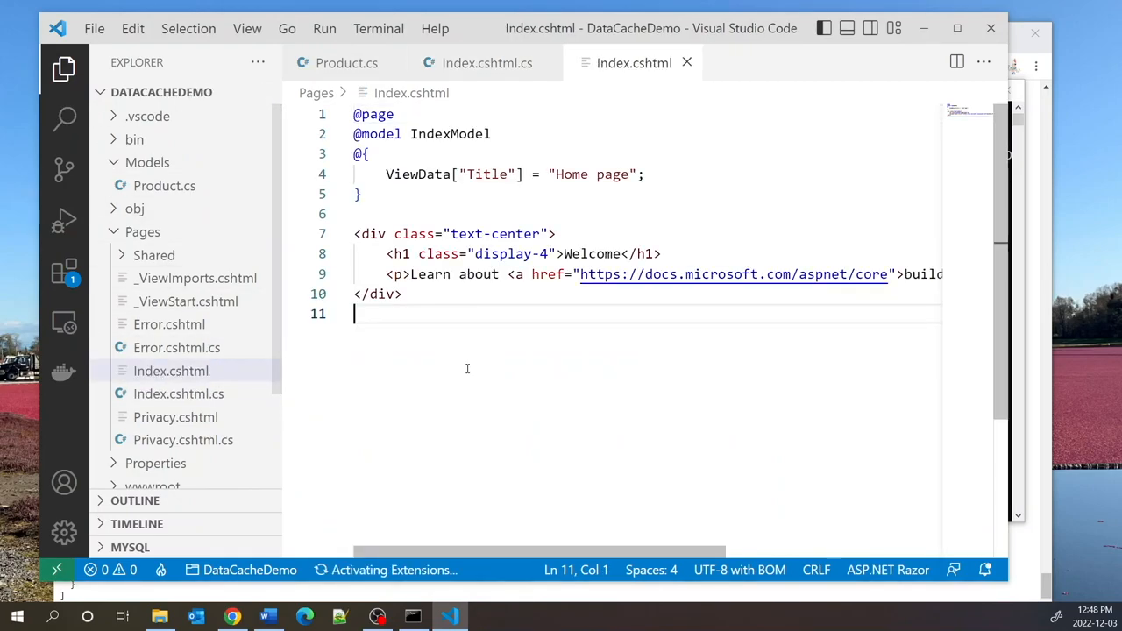
pyautogui.click(63, 68)
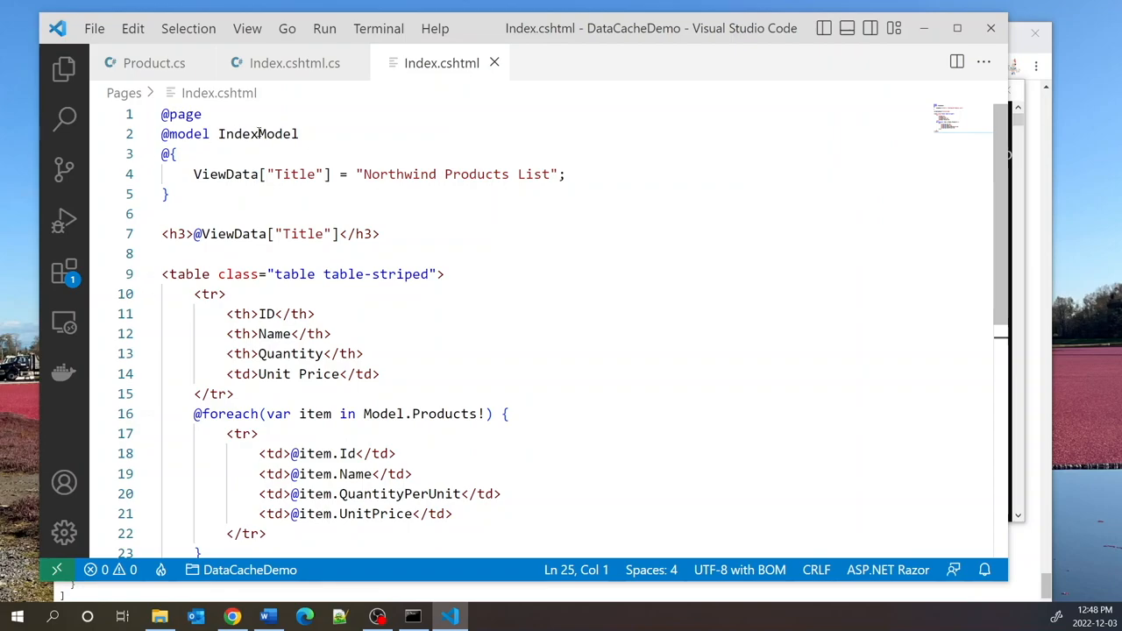
pyautogui.doubleClick(257, 133)
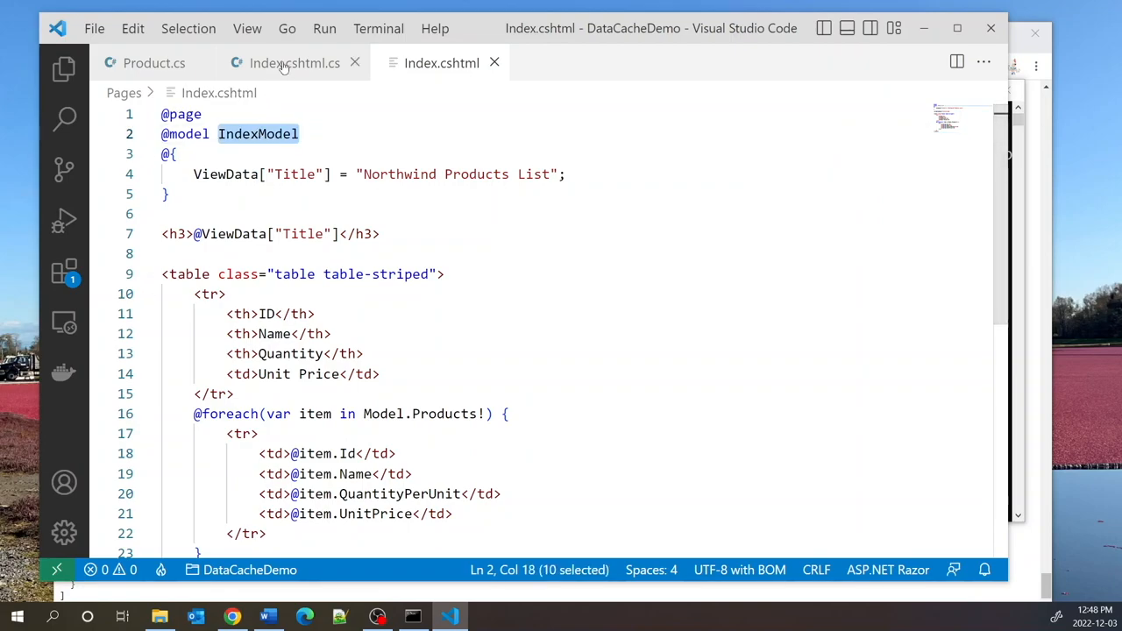
pyautogui.click(293, 62)
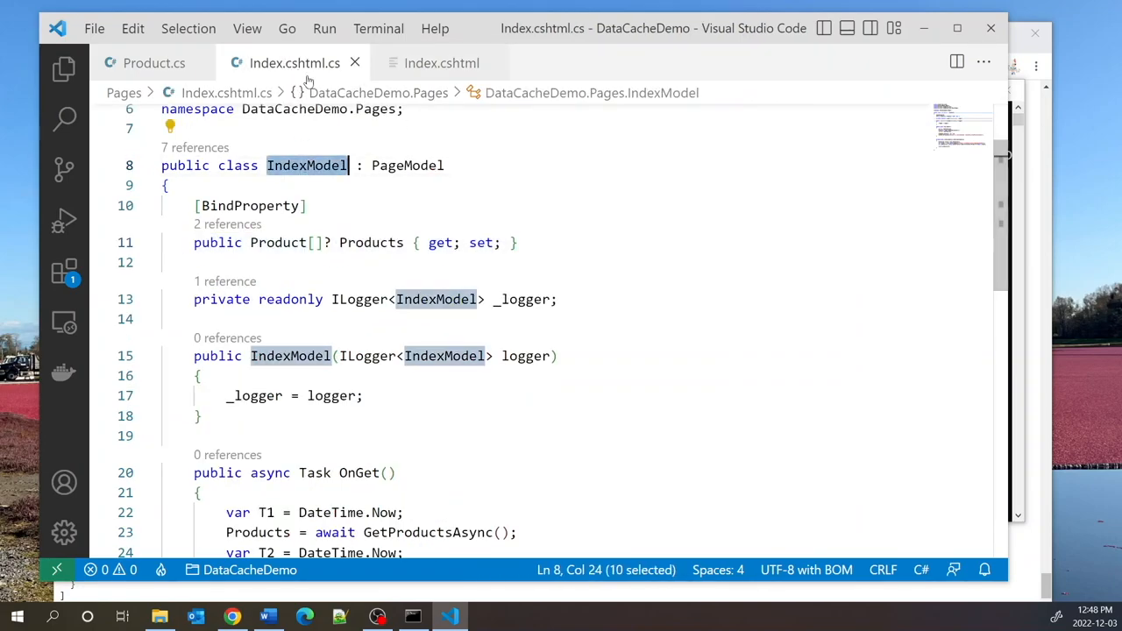
pyautogui.click(433, 63)
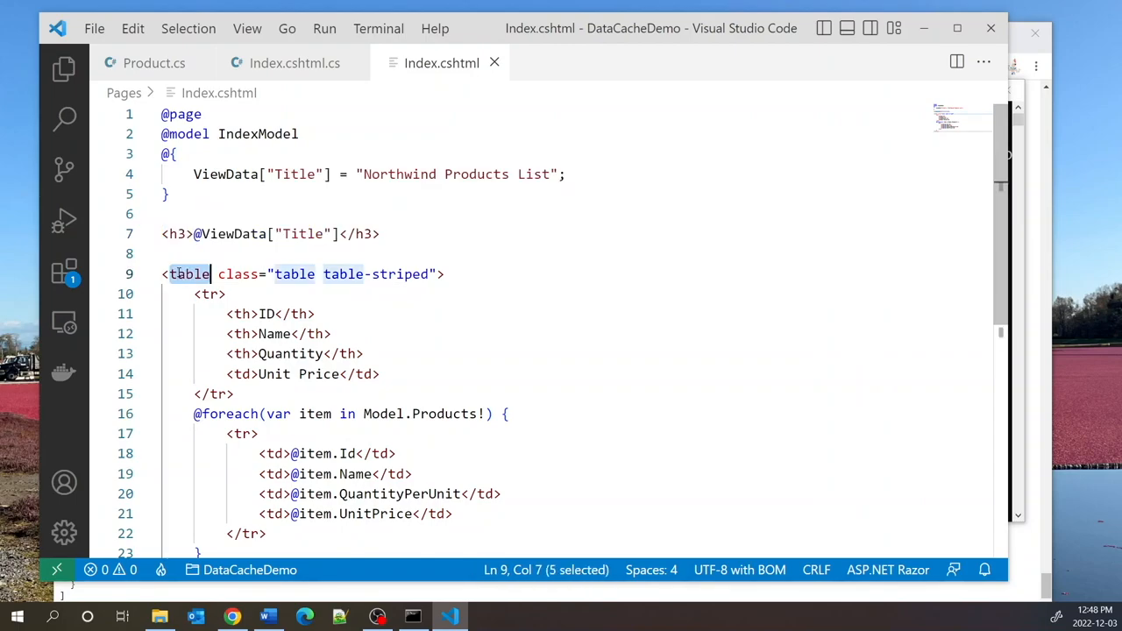
pyautogui.moveTo(383, 294)
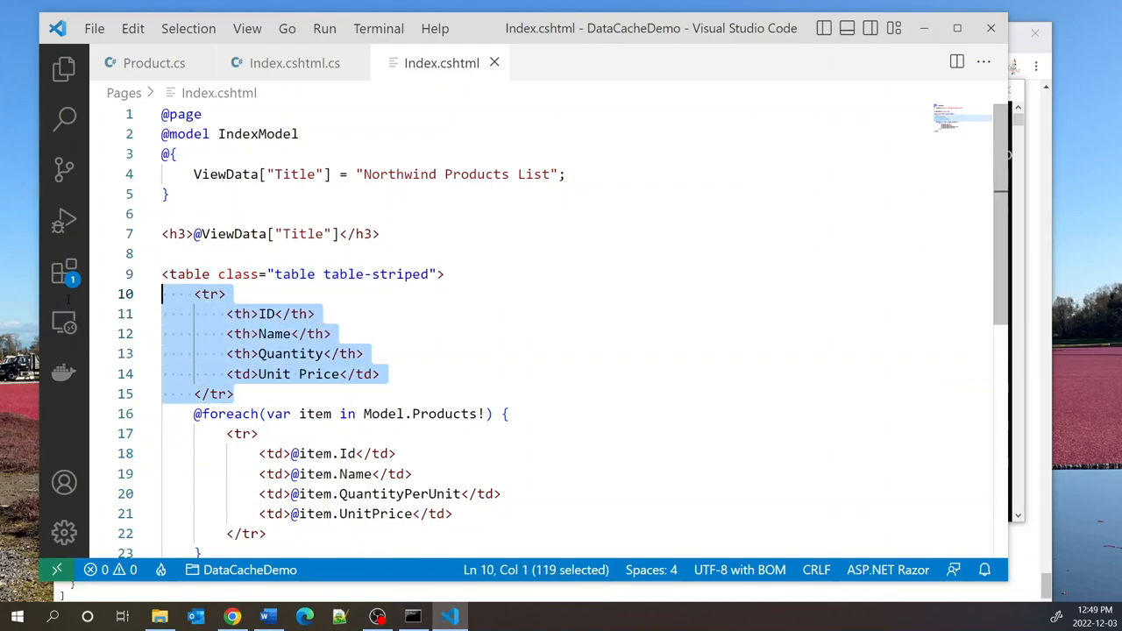
pyautogui.moveTo(609, 266)
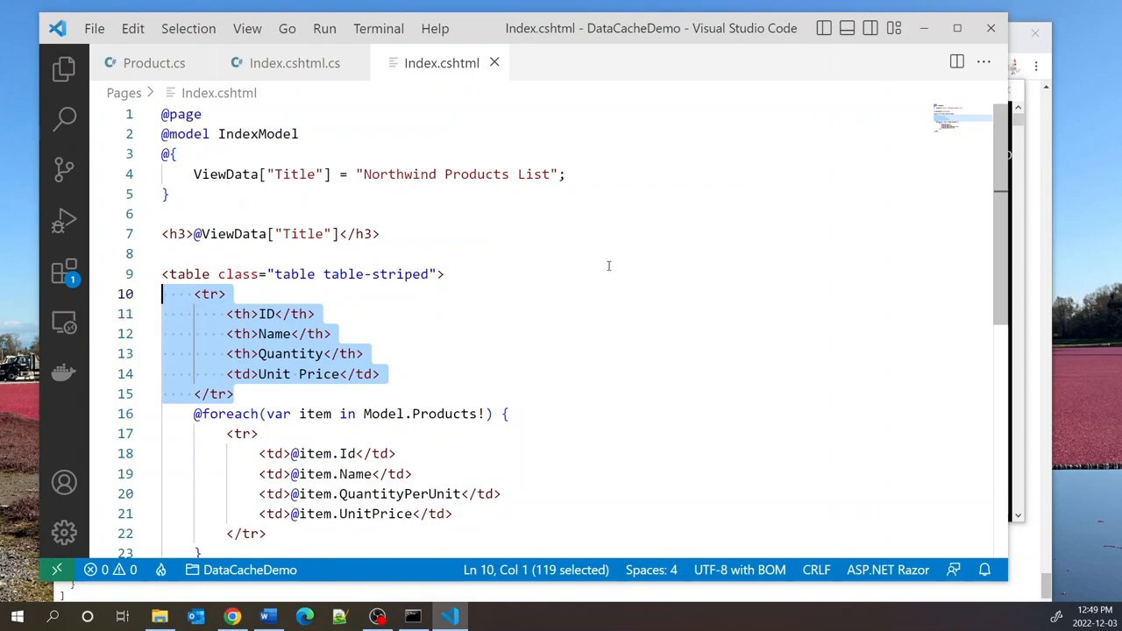
# Step: Build the striped table over Model.Products with ID, Name, Quantity and UnitPrice, then start typing dotnet
pyautogui.scroll(-3)
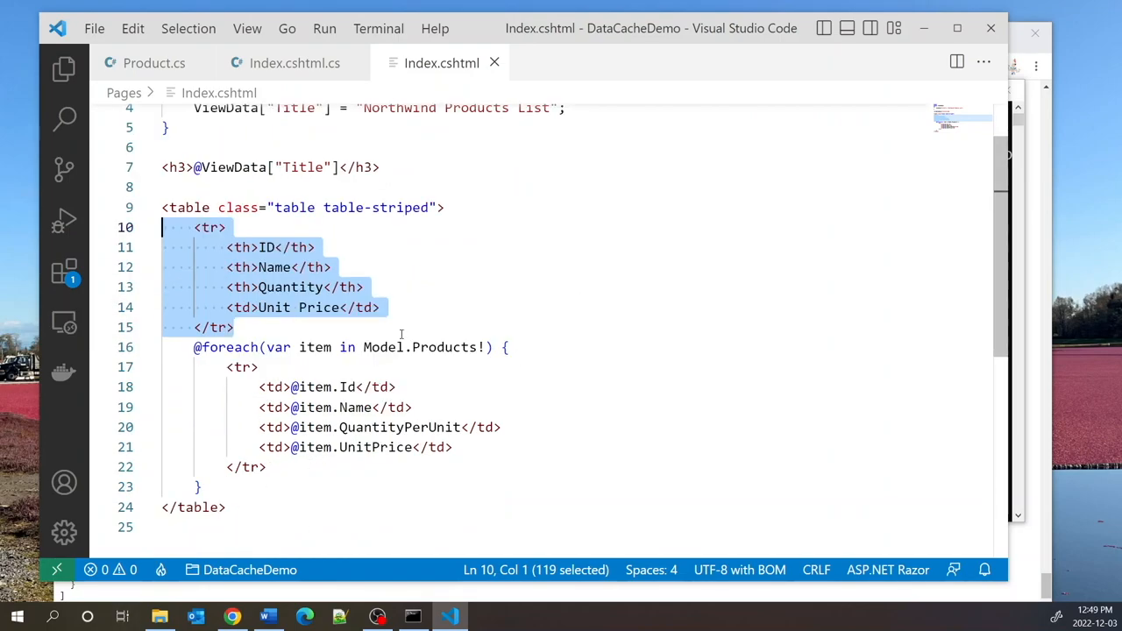
pyautogui.doubleClick(383, 348)
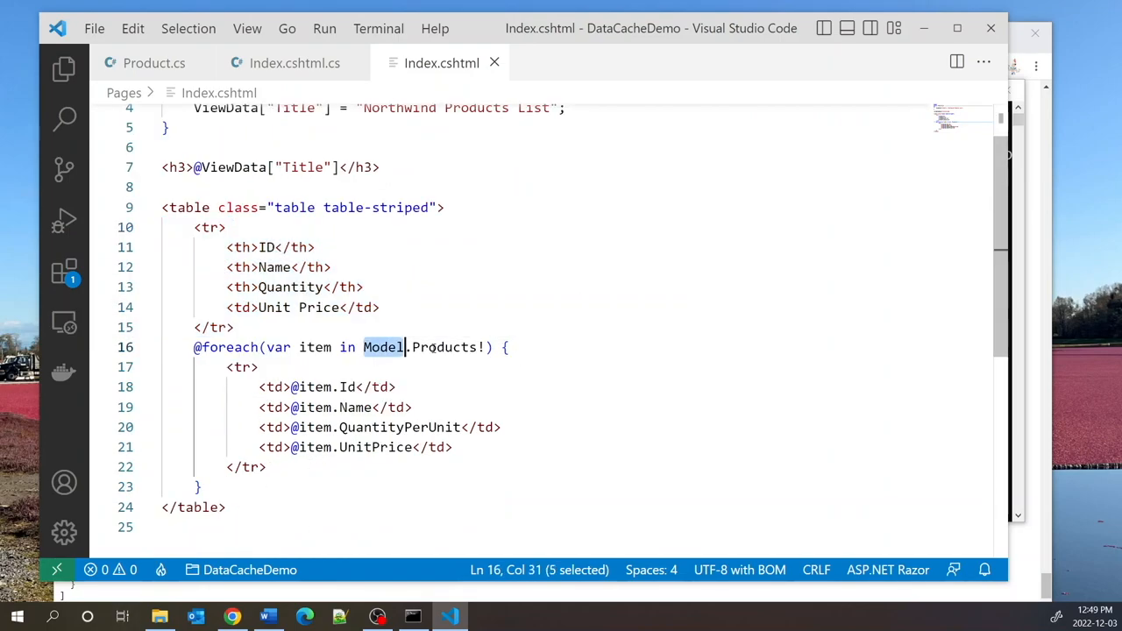
pyautogui.doubleClick(445, 347)
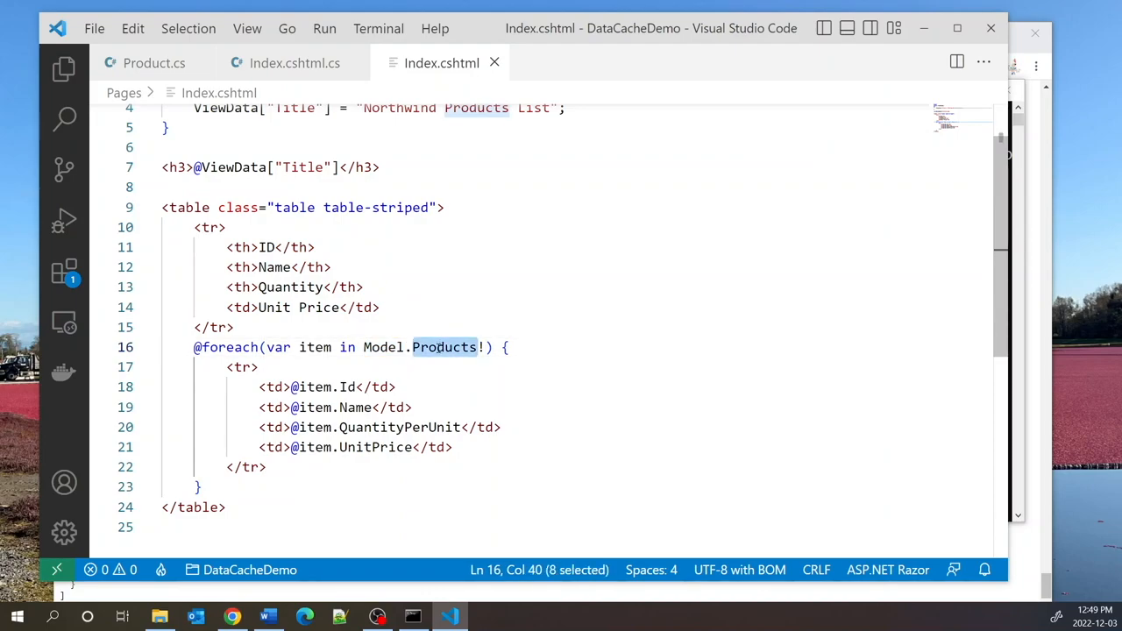
pyautogui.click(292, 62)
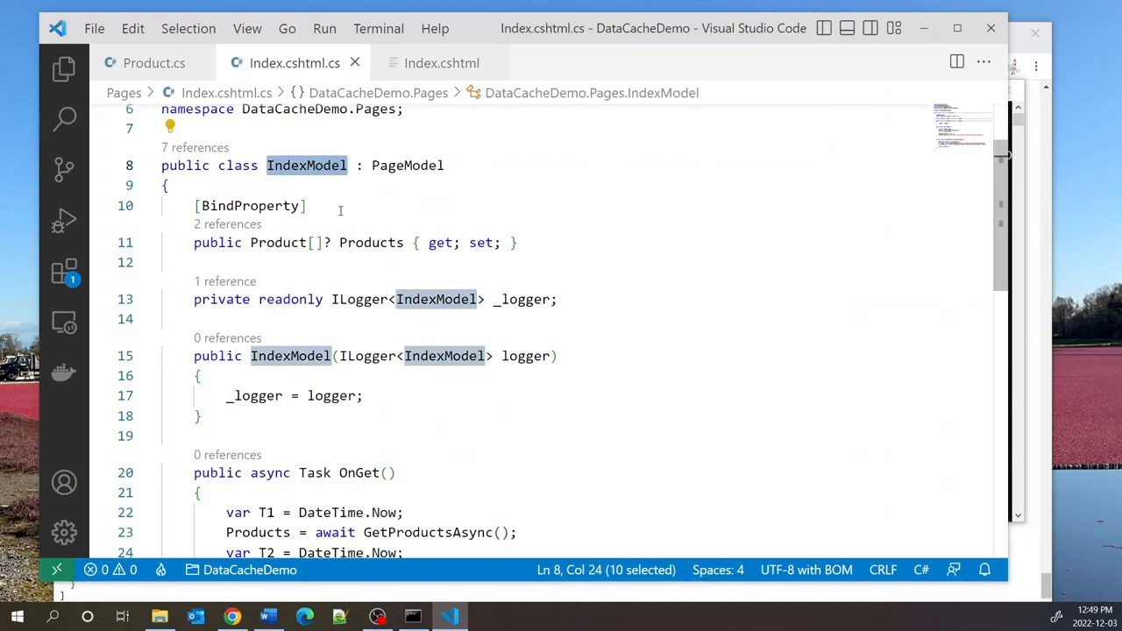
pyautogui.click(439, 62)
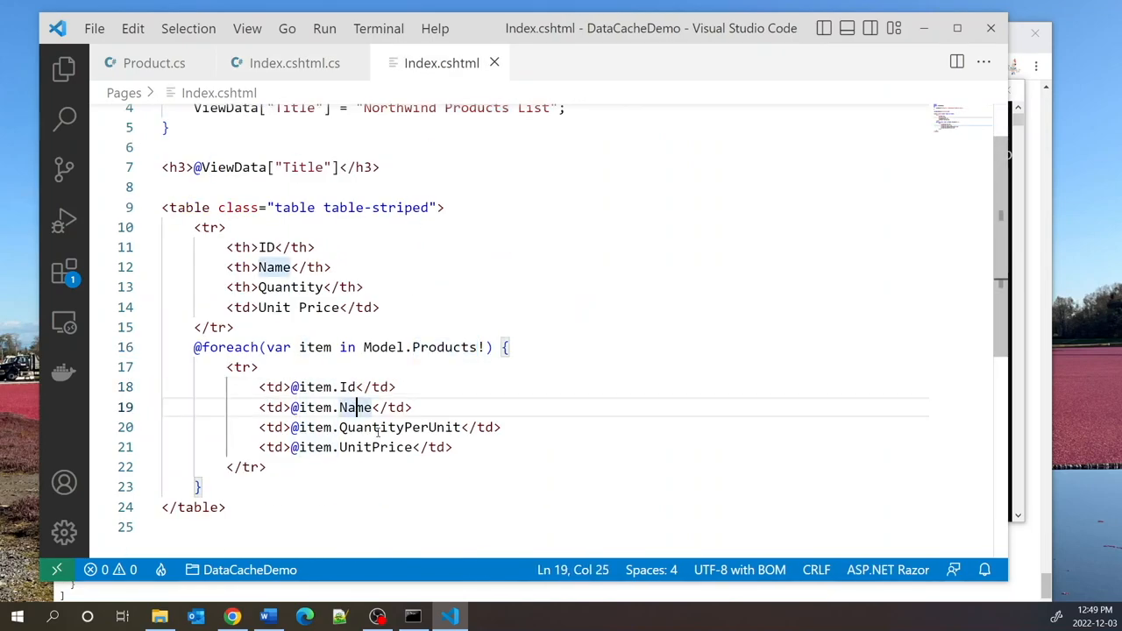
pyautogui.doubleClick(374, 447)
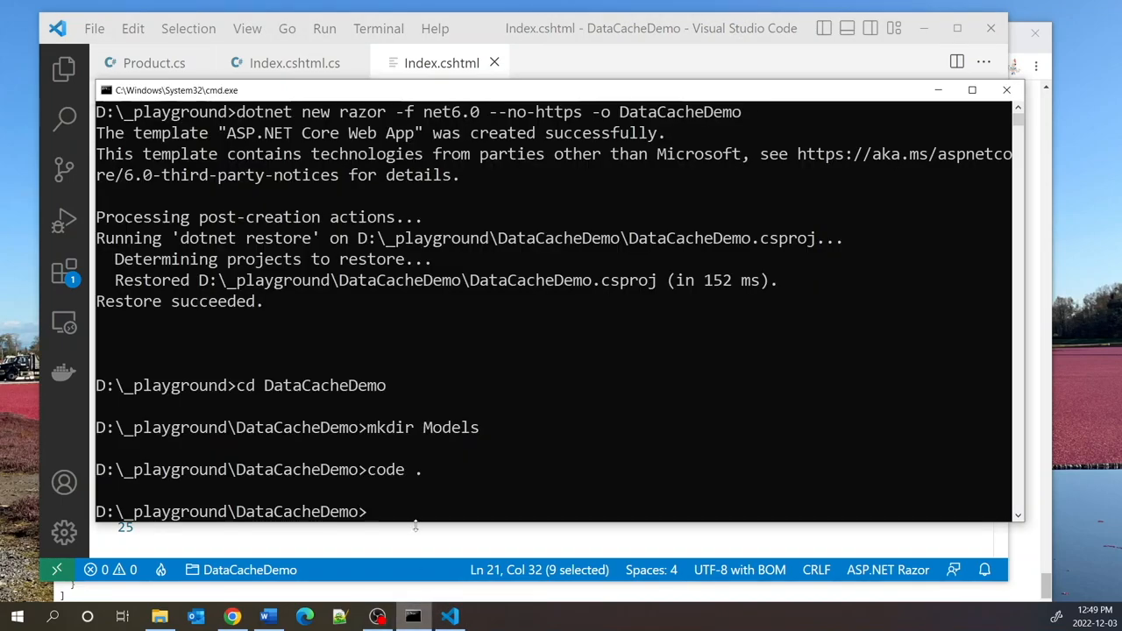
pyautogui.write('dot')
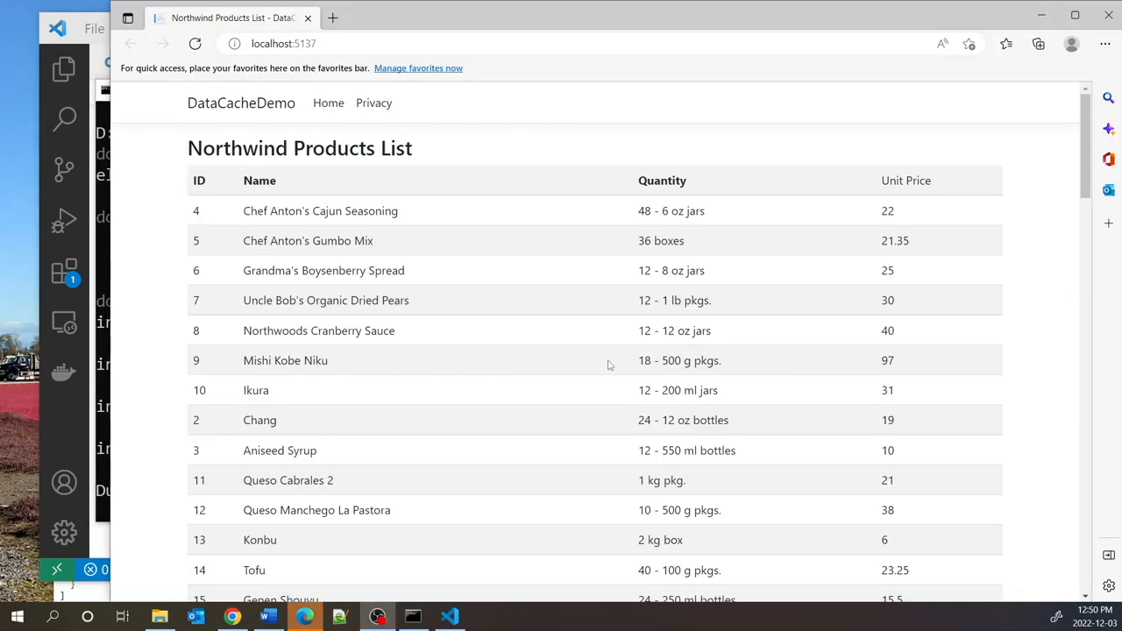
# Step: Scroll through the Northwind Products List table in Edge to the last product, ID 77
pyautogui.scroll(-3)
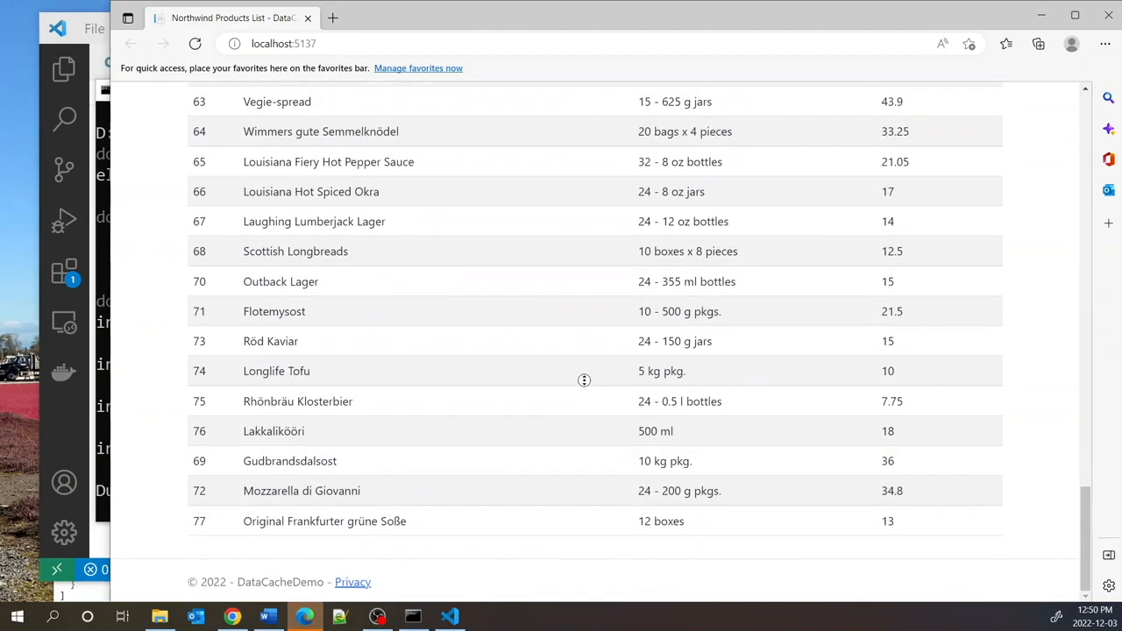
pyautogui.scroll(3)
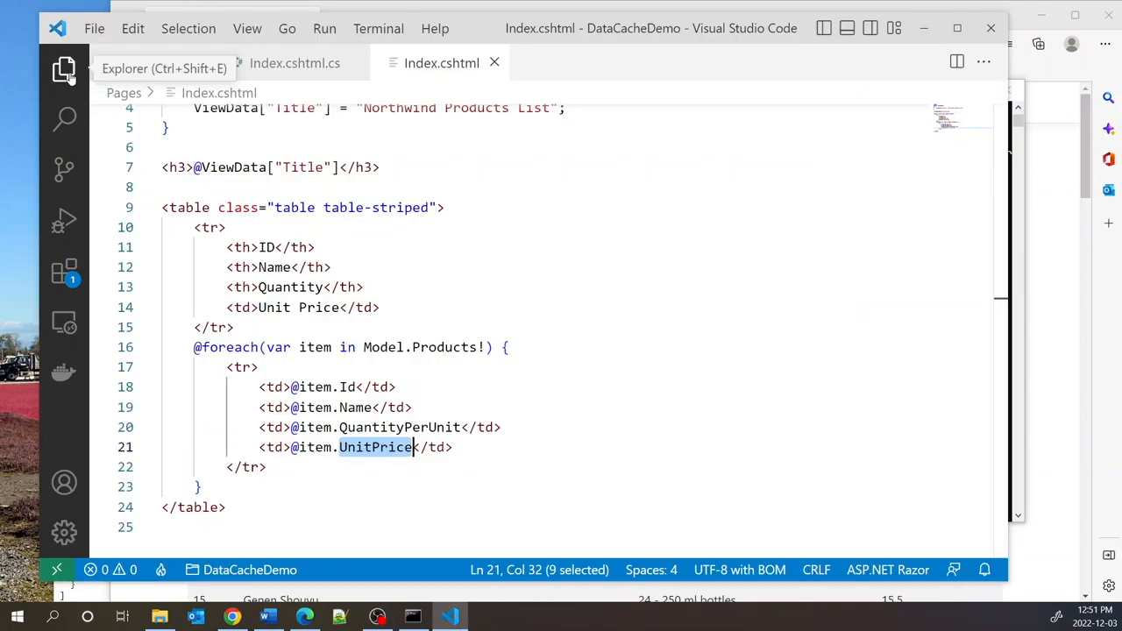
# Step: Add builder.Services.AddMemoryCache(); to Program.cs, then return to Index.cshtml.cs
pyautogui.click(64, 69)
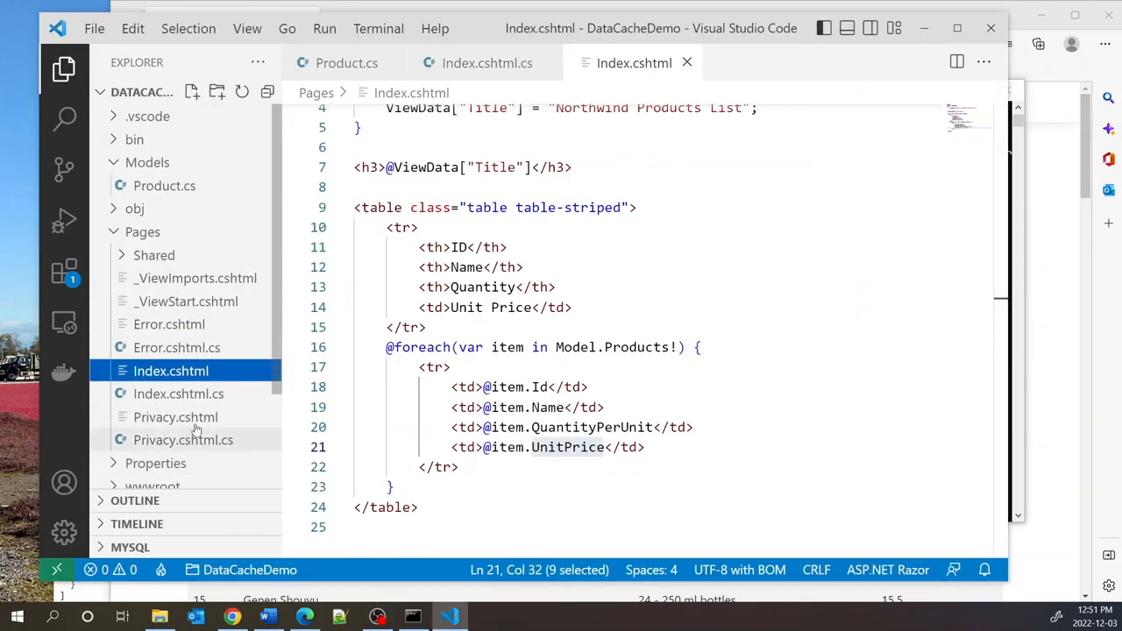
pyautogui.scroll(-3)
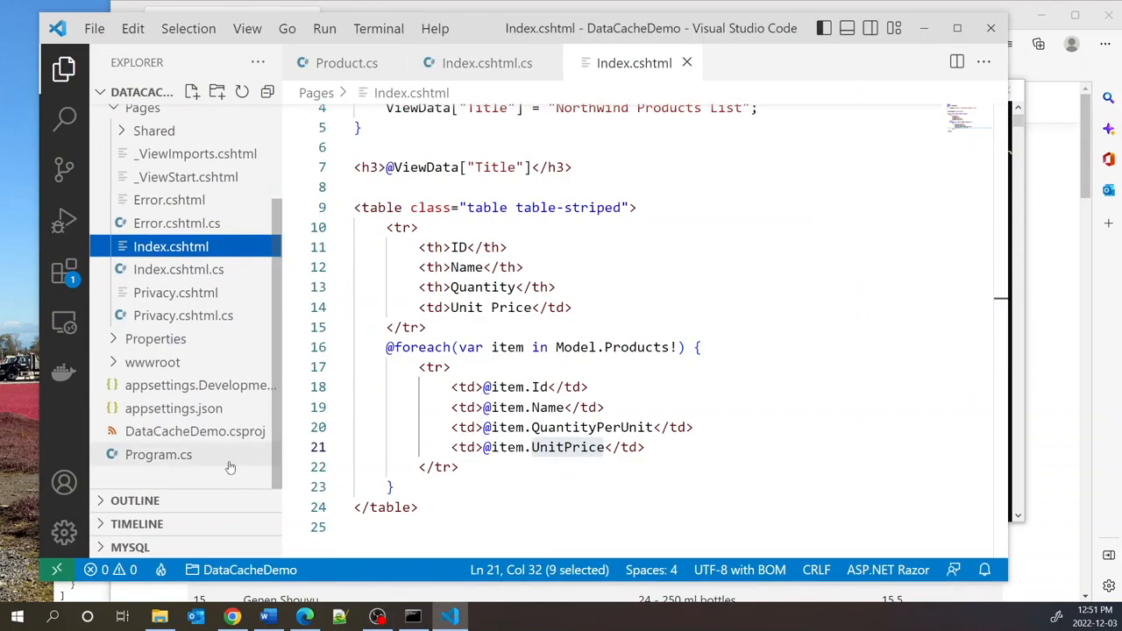
pyautogui.click(159, 455)
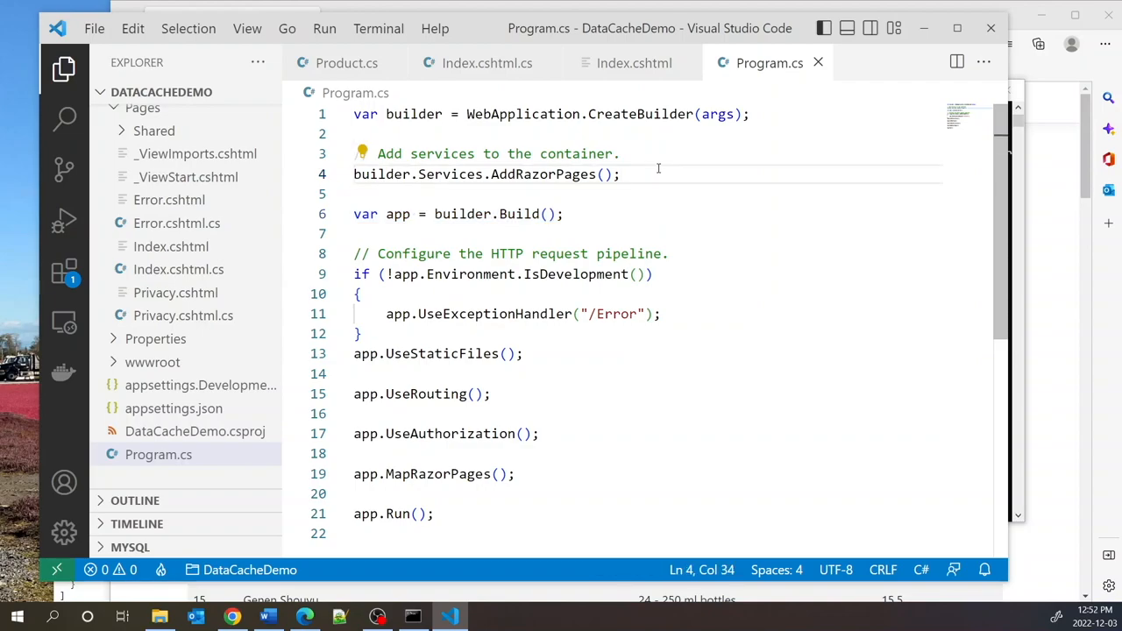
pyautogui.write('builder.Services.AddMemoryCache();')
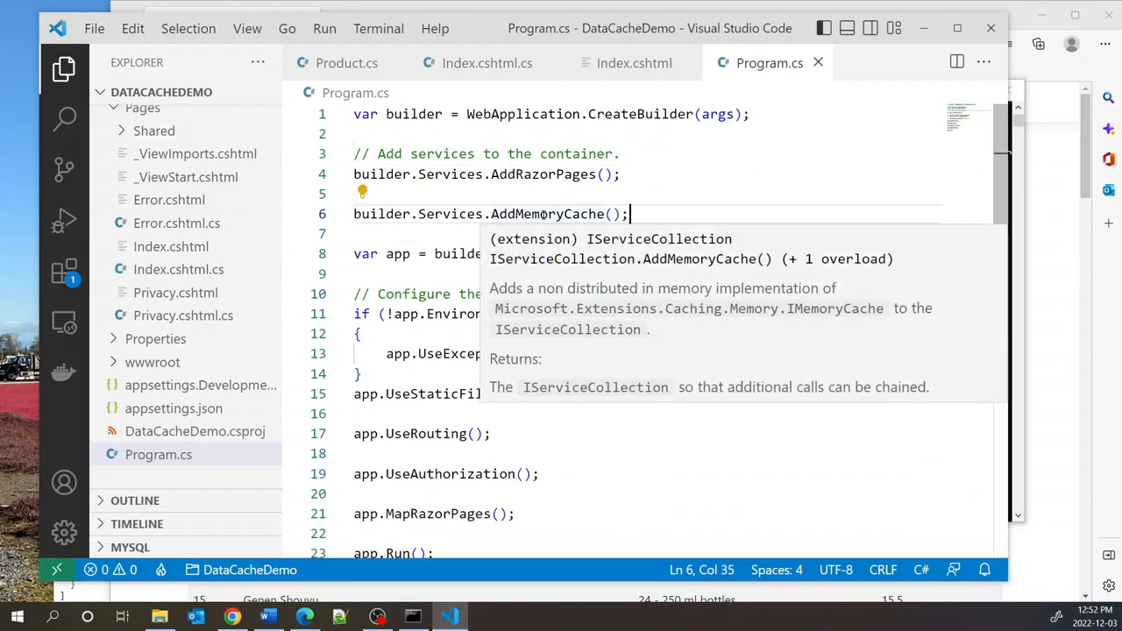
pyautogui.press('Escape')
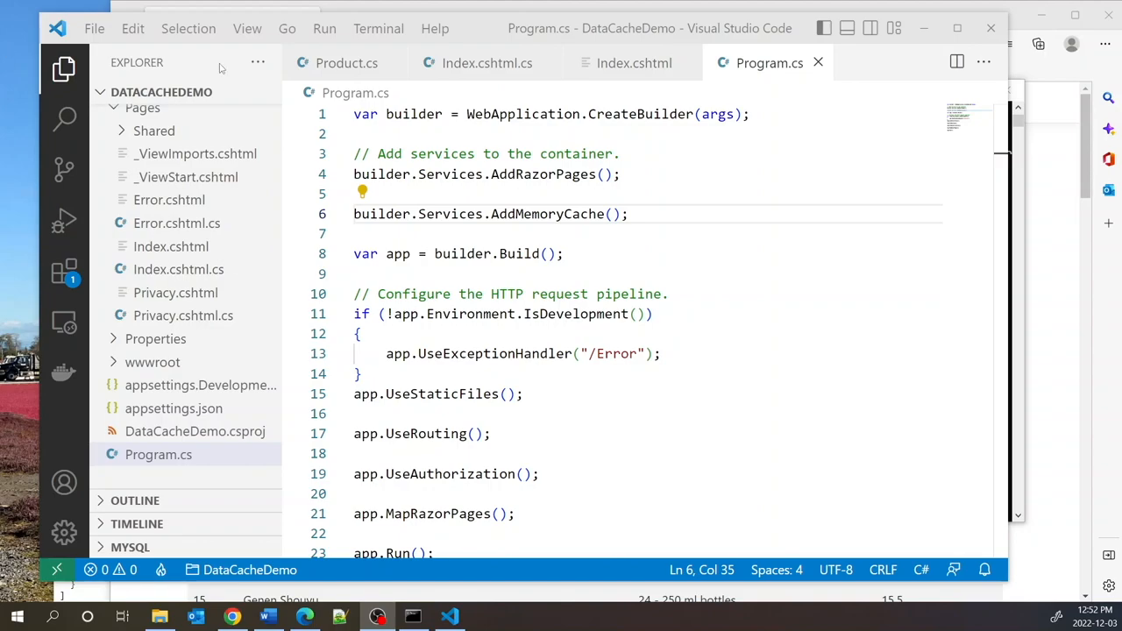
pyautogui.click(482, 62)
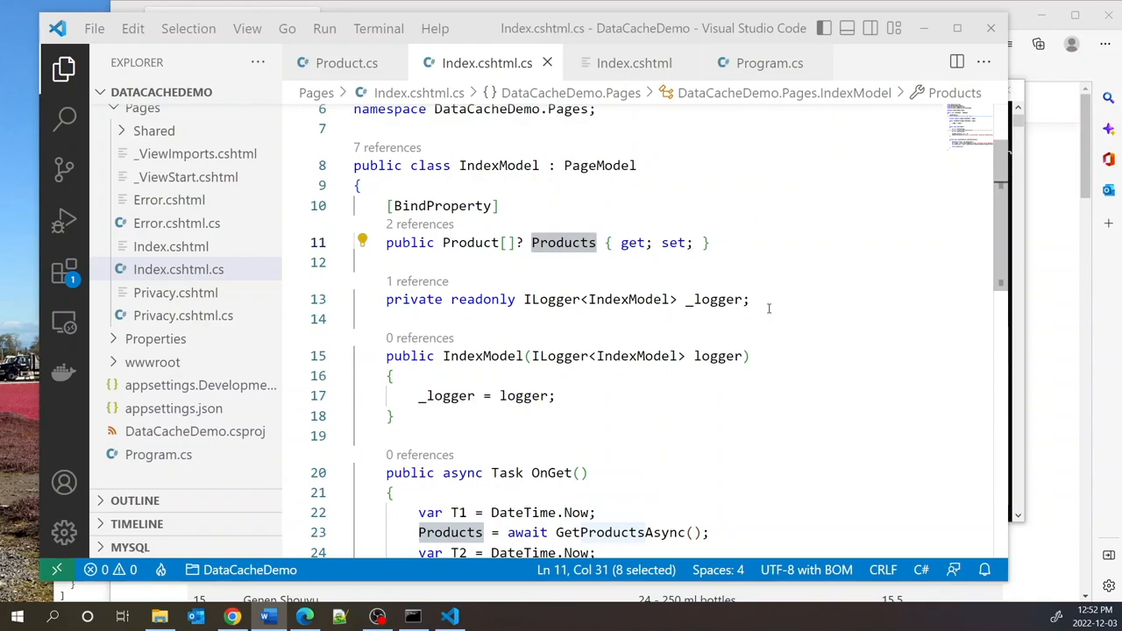
# Step: Declare a private readonly IMemoryCache _memoryCache field and import Microsoft.Extensions.Caching.Memory
pyautogui.write('private readonly IMemoryCache _memoryCache;')
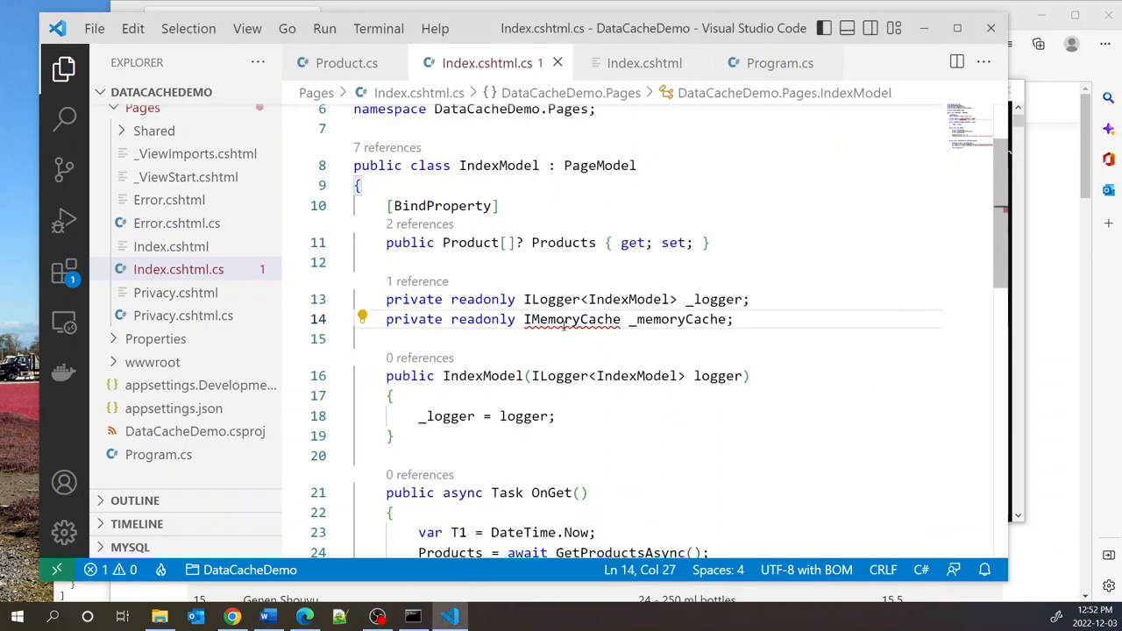
pyautogui.click(363, 317)
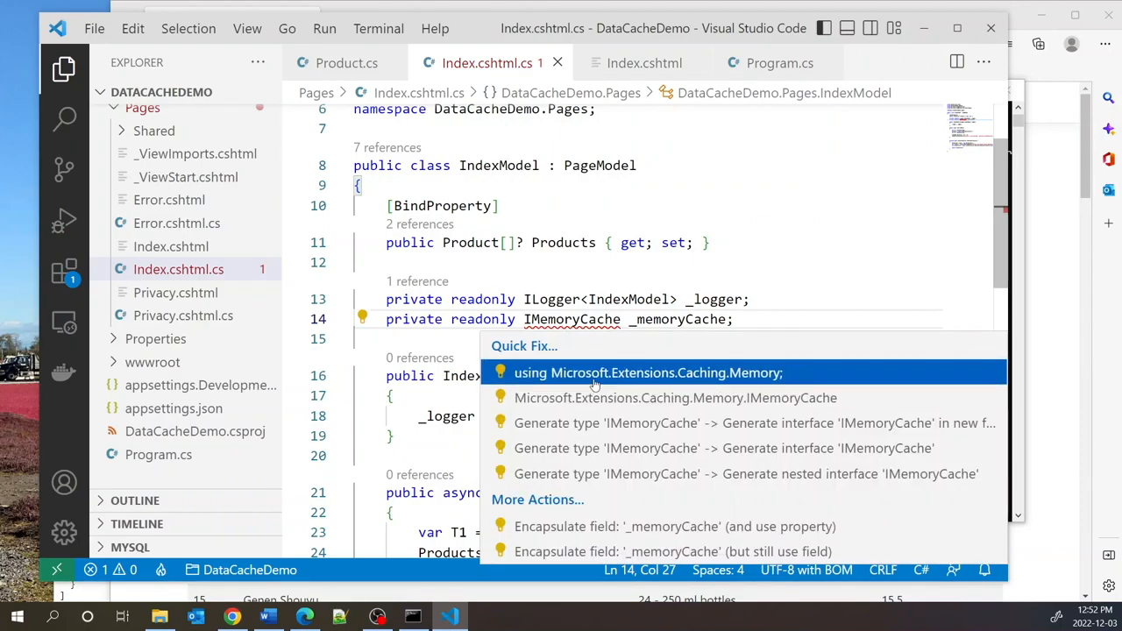
pyautogui.click(649, 373)
pyautogui.write(', ')
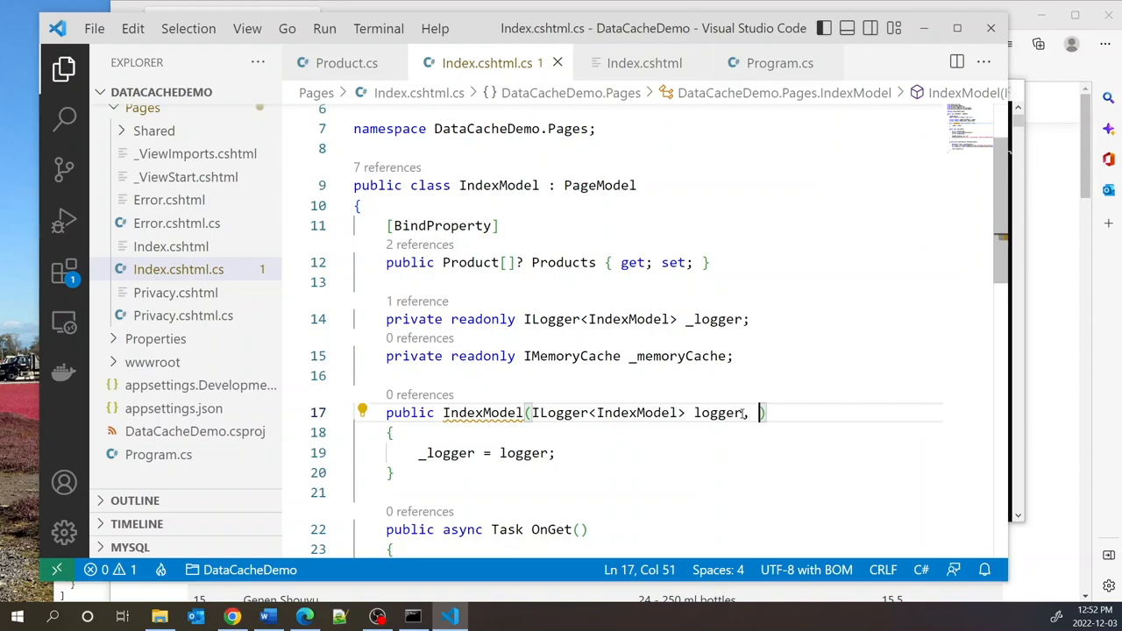
# Step: Add an IMemoryCache memoryCache constructor parameter and assign it to _memoryCache
pyautogui.doubleClick(570, 356)
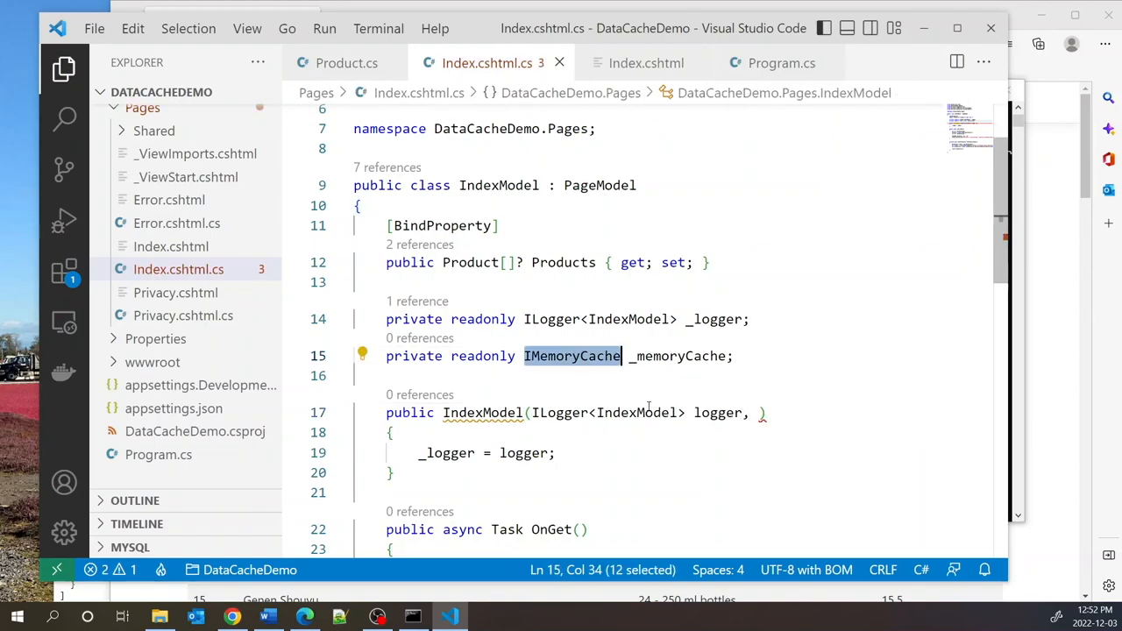
pyautogui.write('IMemoryCache')
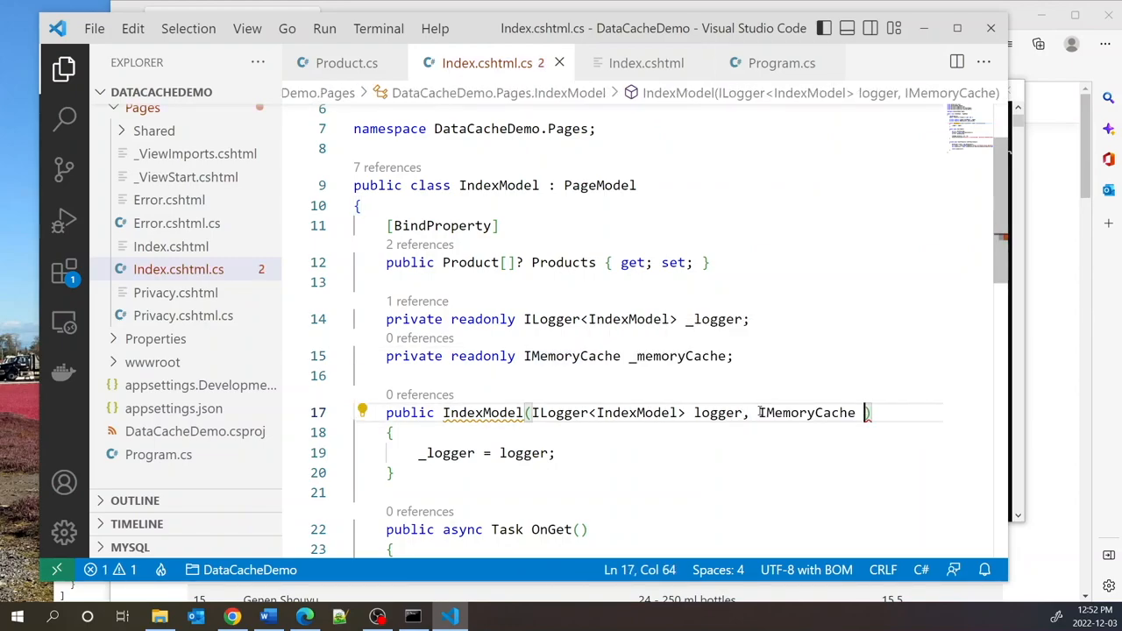
pyautogui.write('memoryCache')
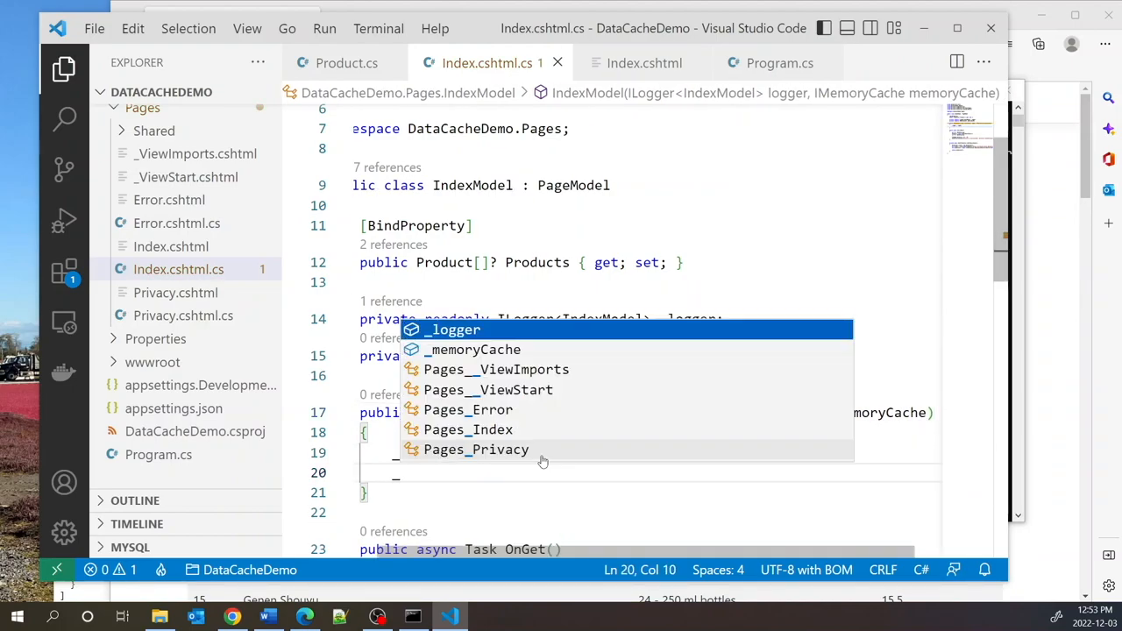
pyautogui.write('_memoryCache = memoryCache;')
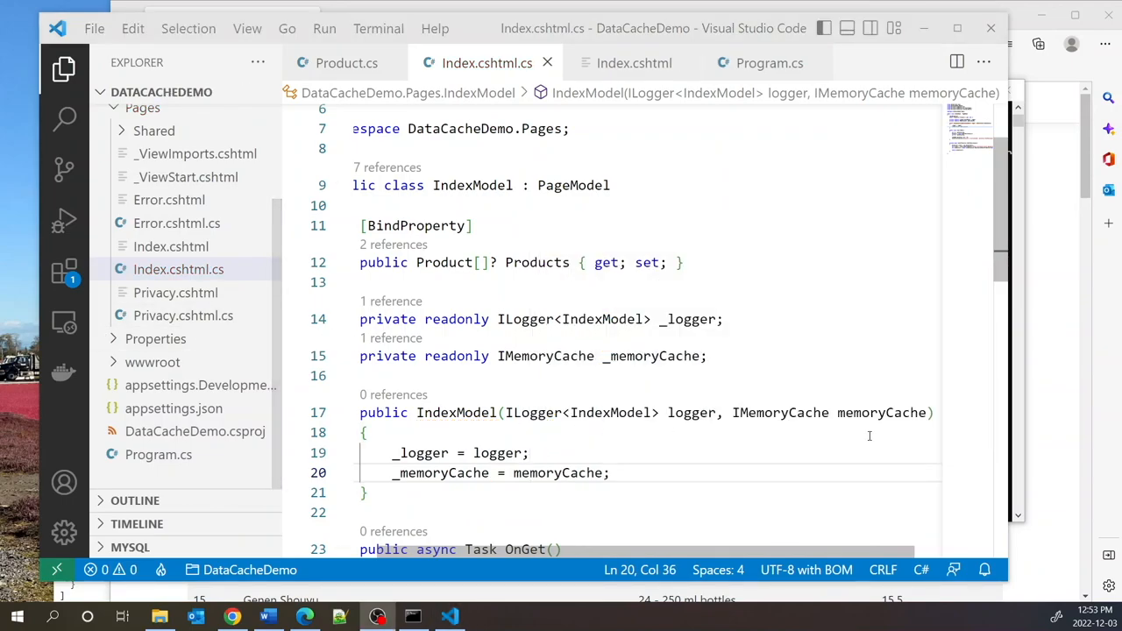
pyautogui.scroll(-3)
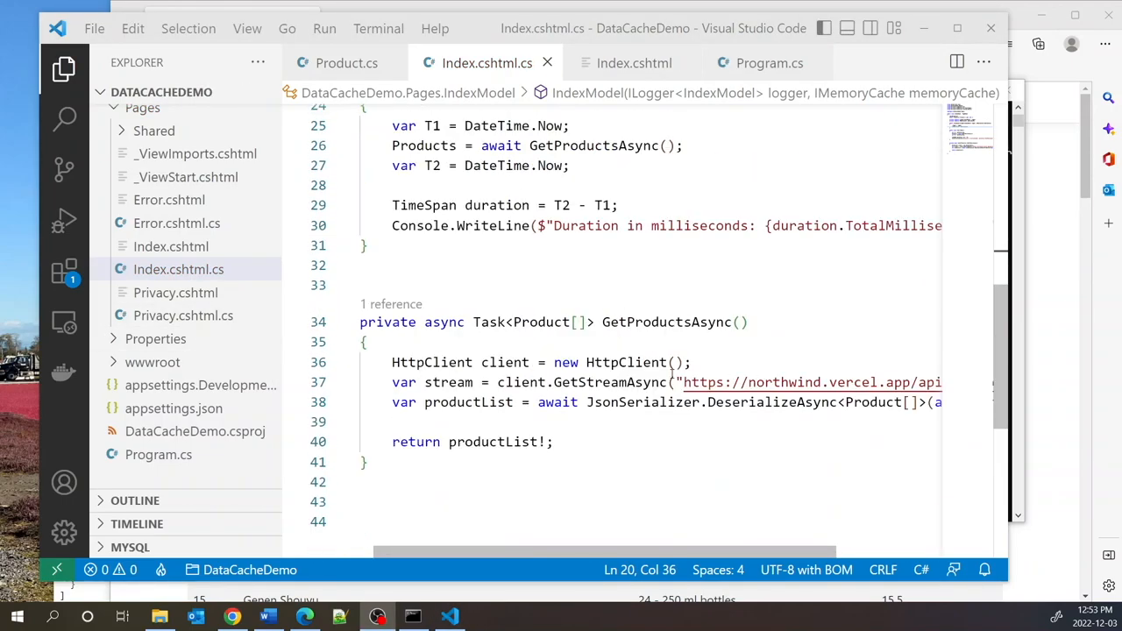
# Step: Rewrite GetProductsAsync with TryGetValue, MemoryCacheEntryOptions, _memoryCache.Set and hit/miss logging
pyautogui.doubleClick(662, 321)
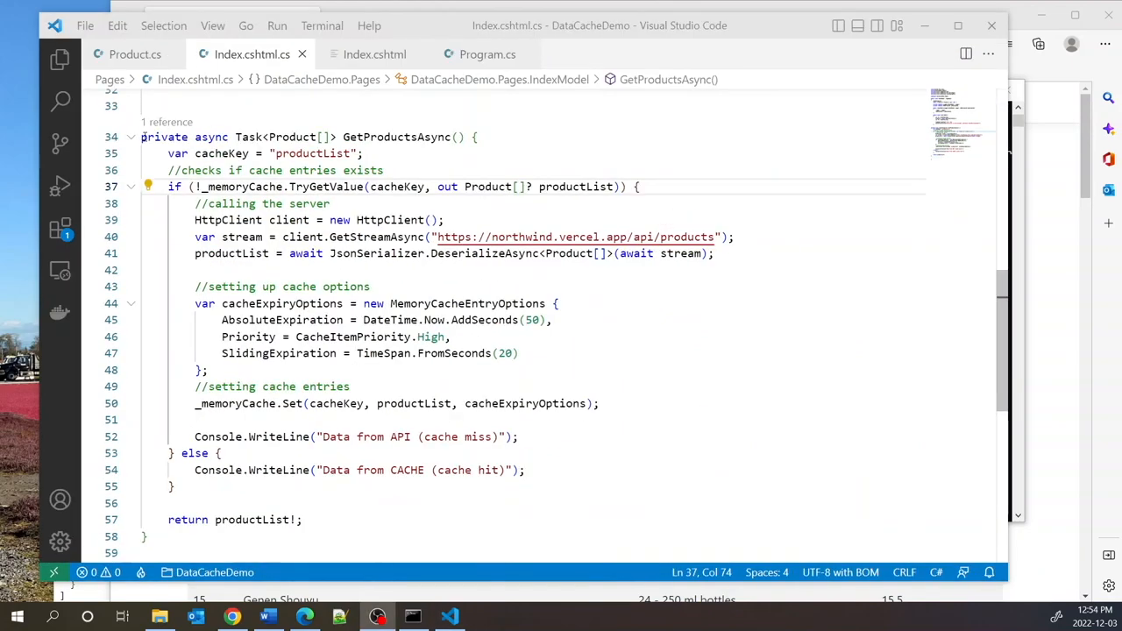
pyautogui.moveTo(142, 137); pyautogui.dragTo(465, 136)
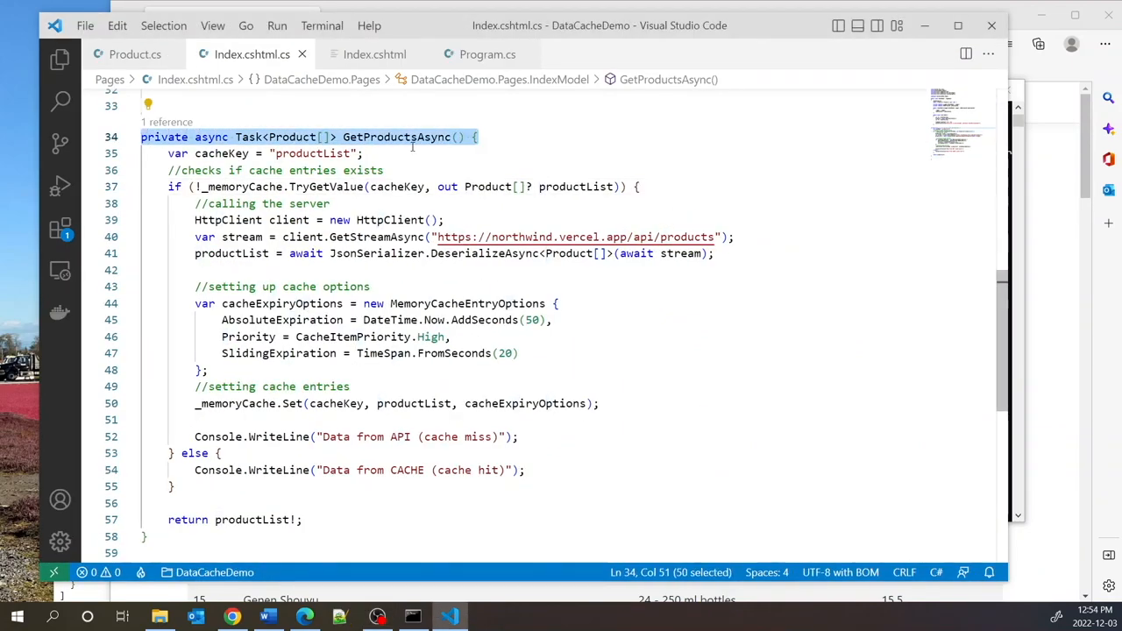
pyautogui.doubleClick(222, 153)
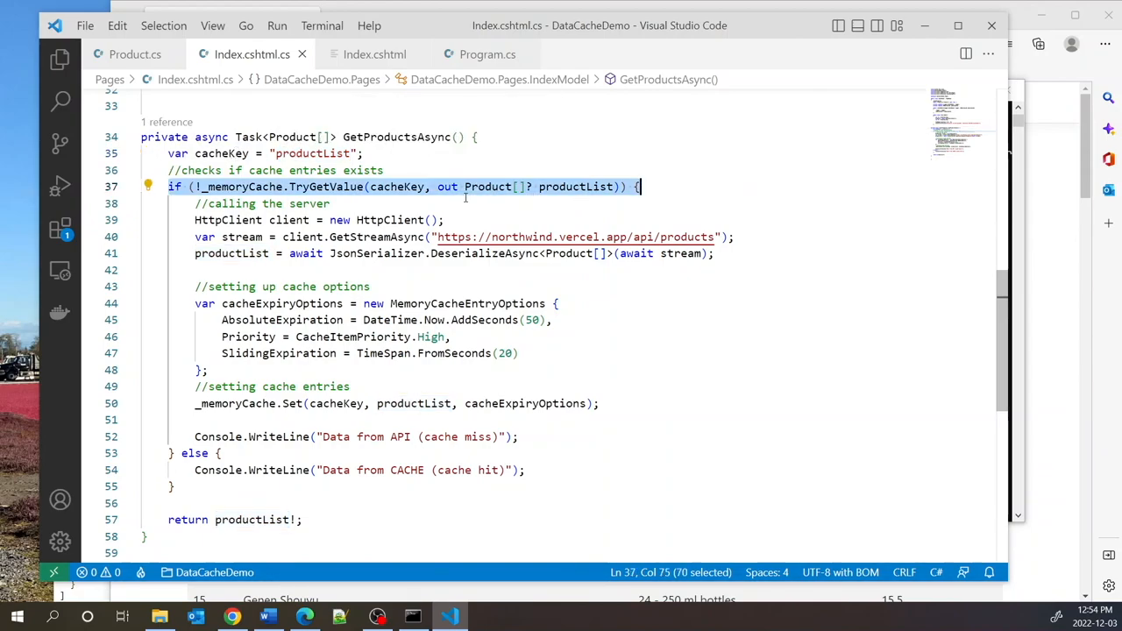
pyautogui.doubleClick(395, 186)
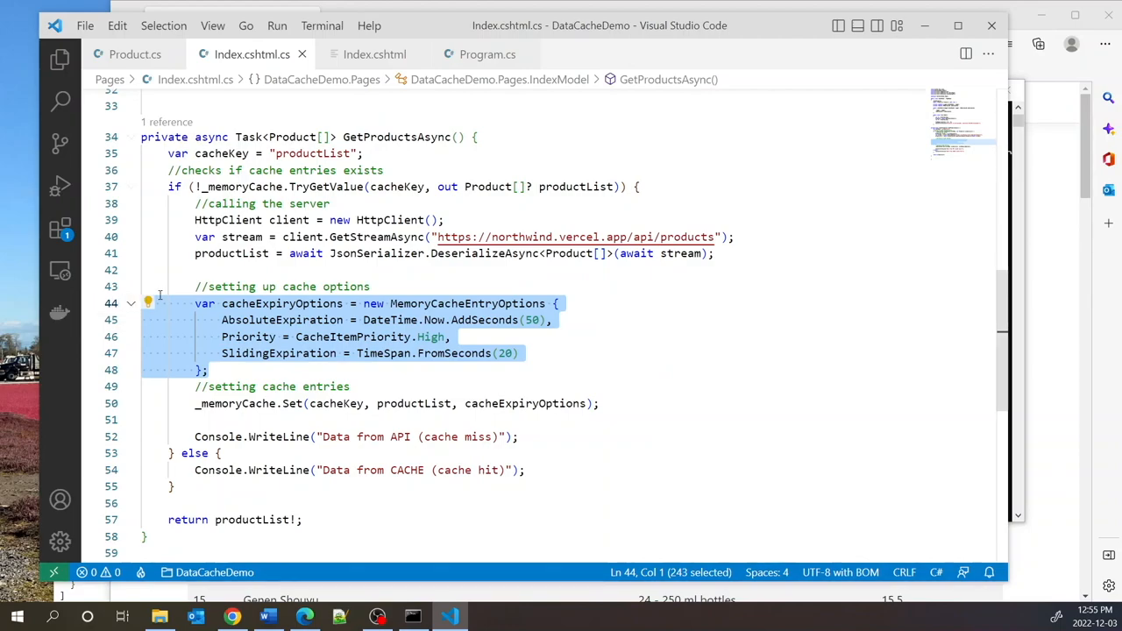
pyautogui.doubleClick(467, 304)
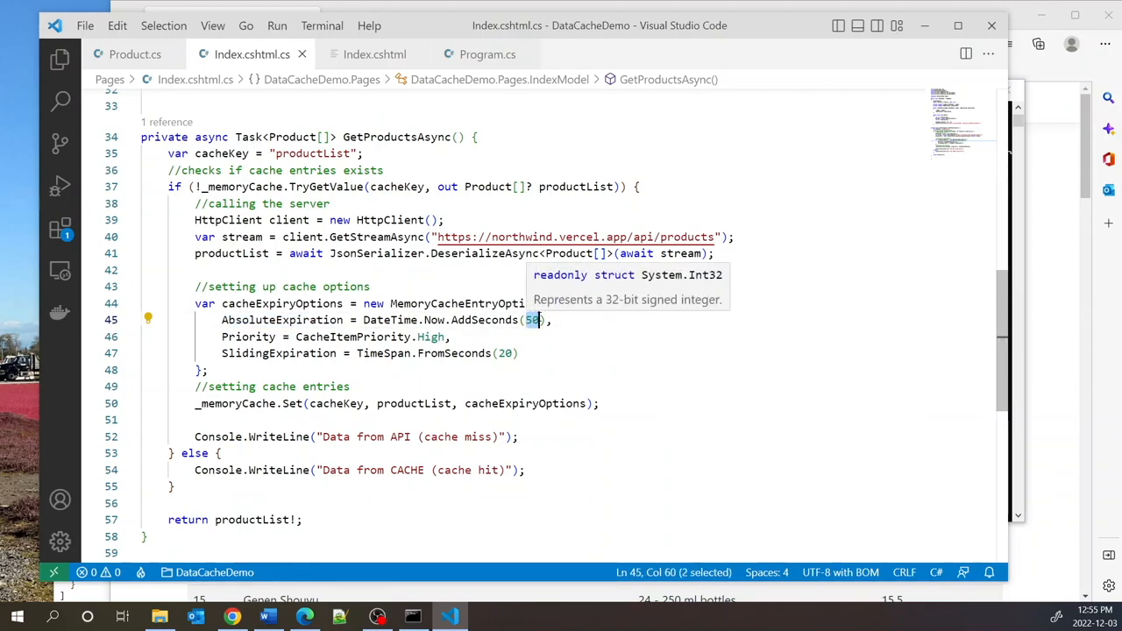
pyautogui.moveTo(249, 337)
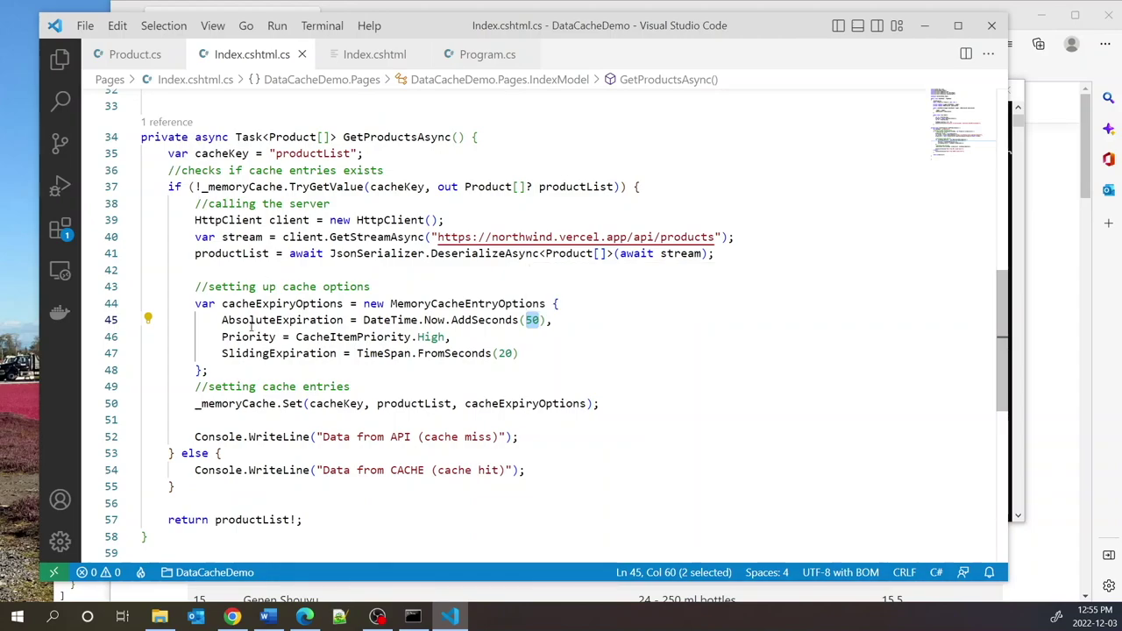
pyautogui.doubleClick(248, 336)
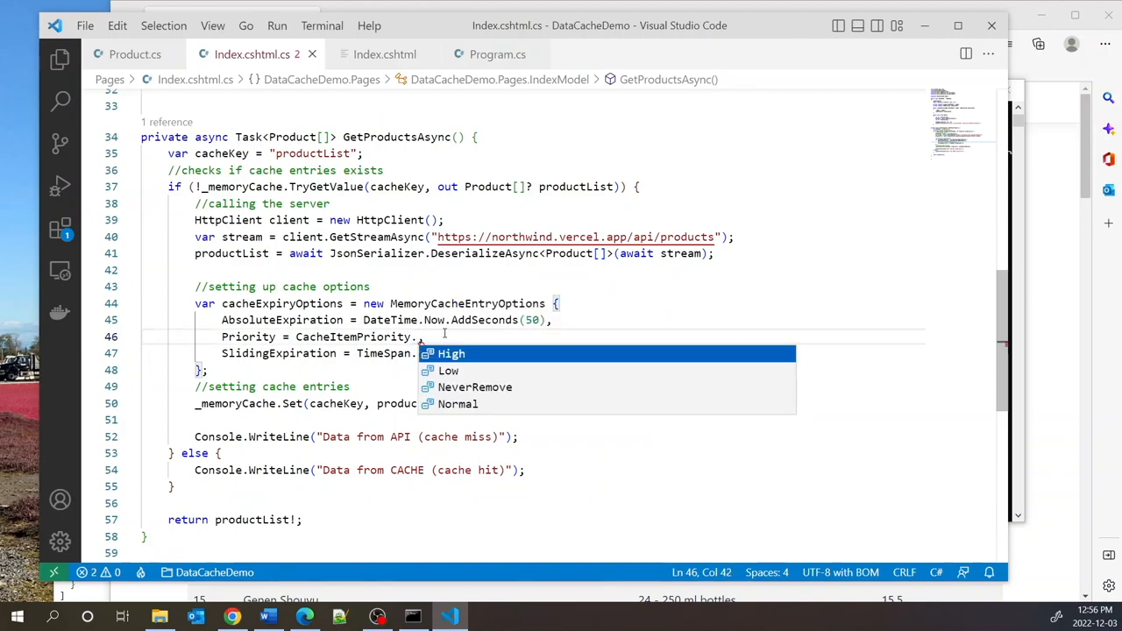
pyautogui.moveTo(473, 387)
pyautogui.write('High')
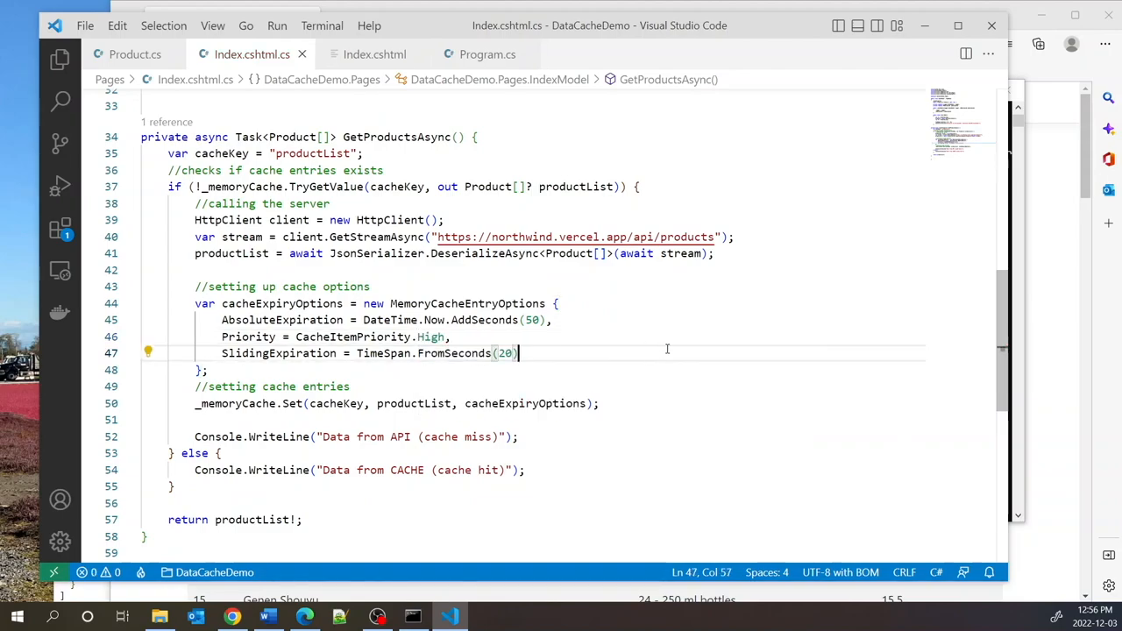
pyautogui.moveTo(222, 353); pyautogui.dragTo(518, 353)
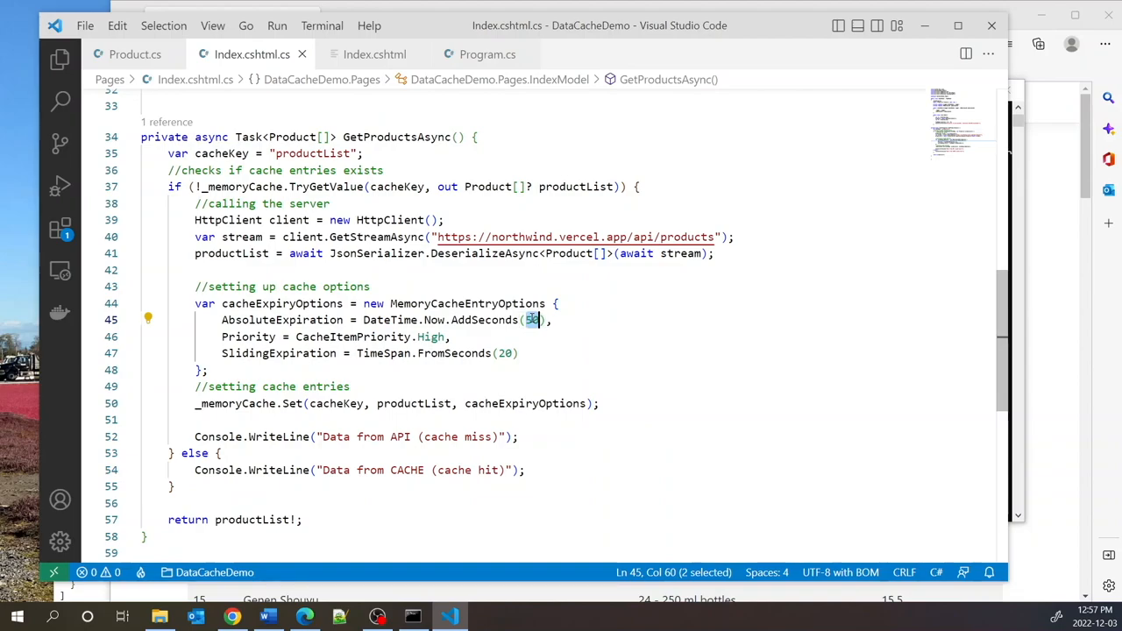
pyautogui.click(275, 353)
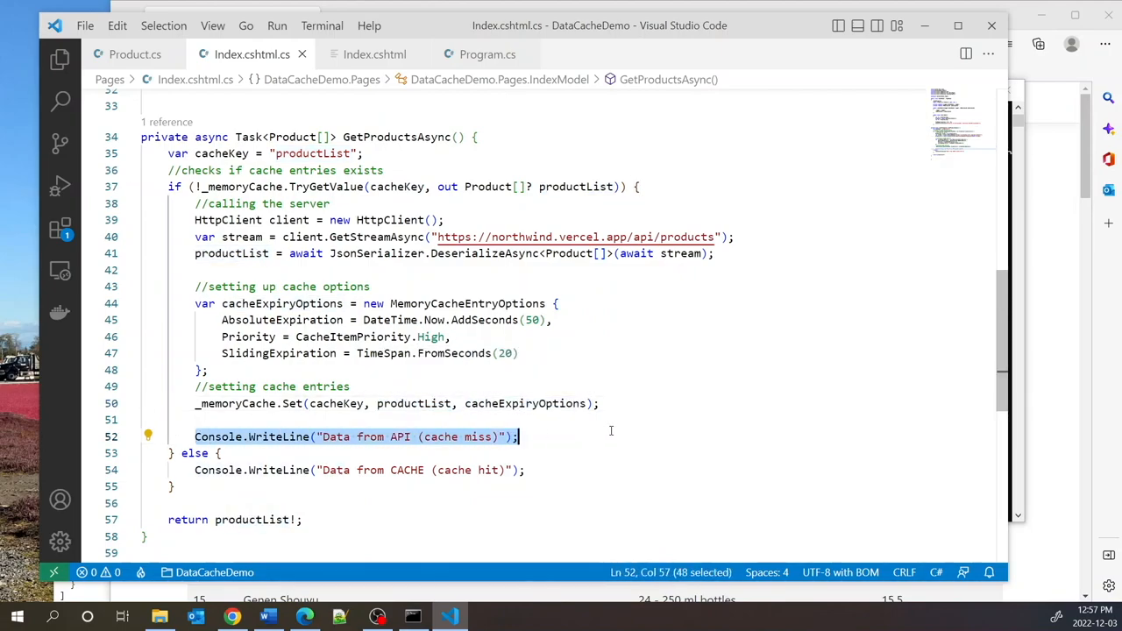
pyautogui.moveTo(370, 437)
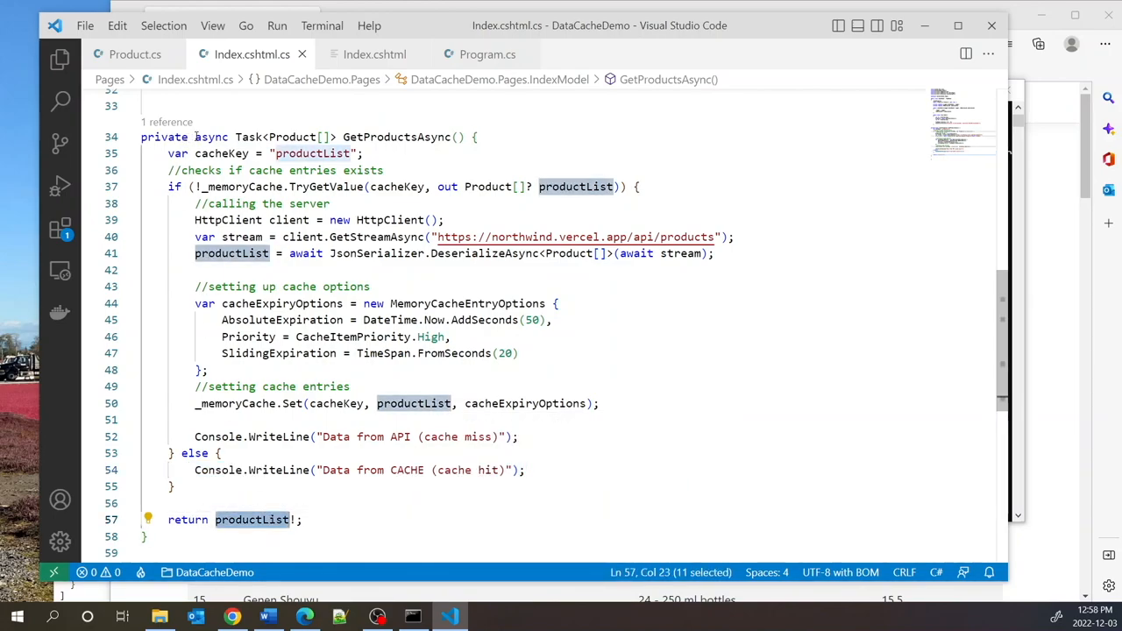
pyautogui.moveTo(252, 519)
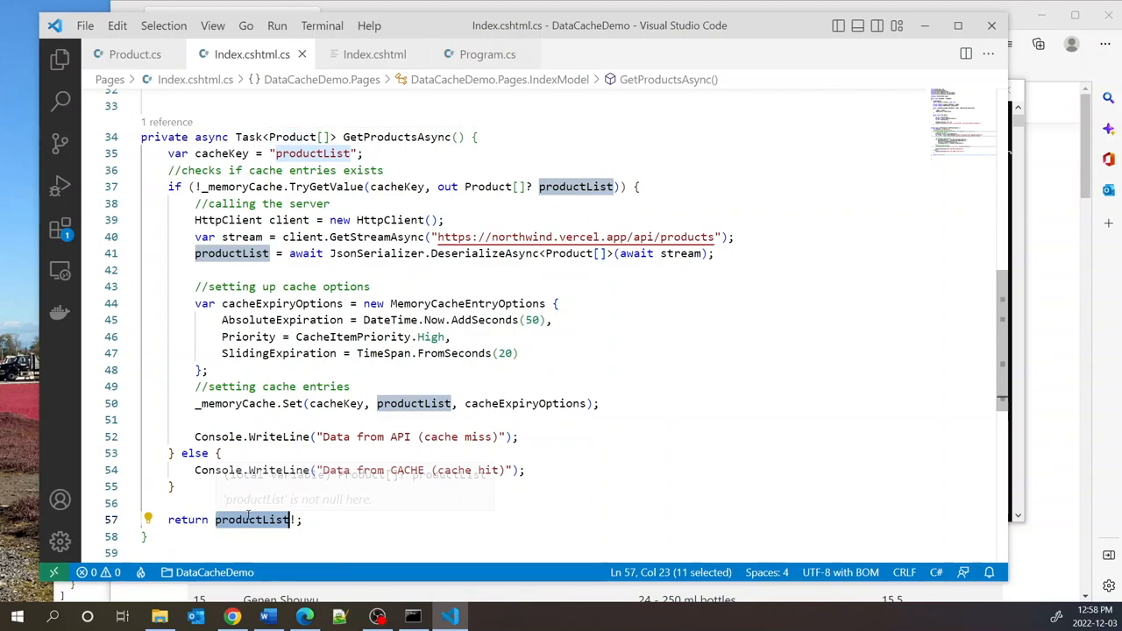
pyautogui.click(250, 520)
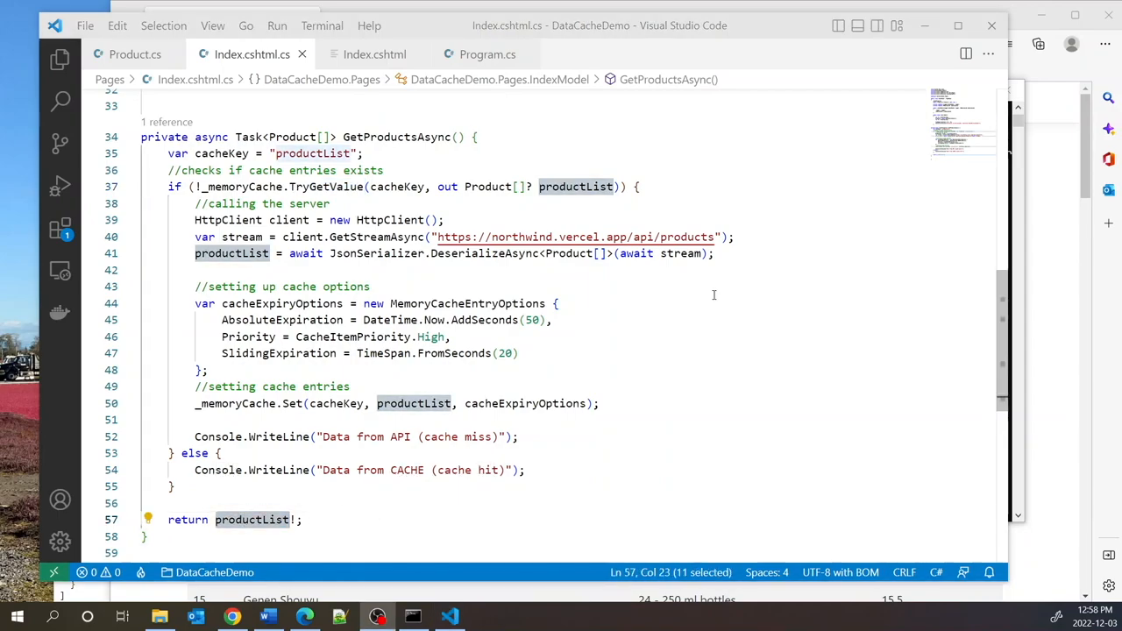
pyautogui.doubleClick(395, 137)
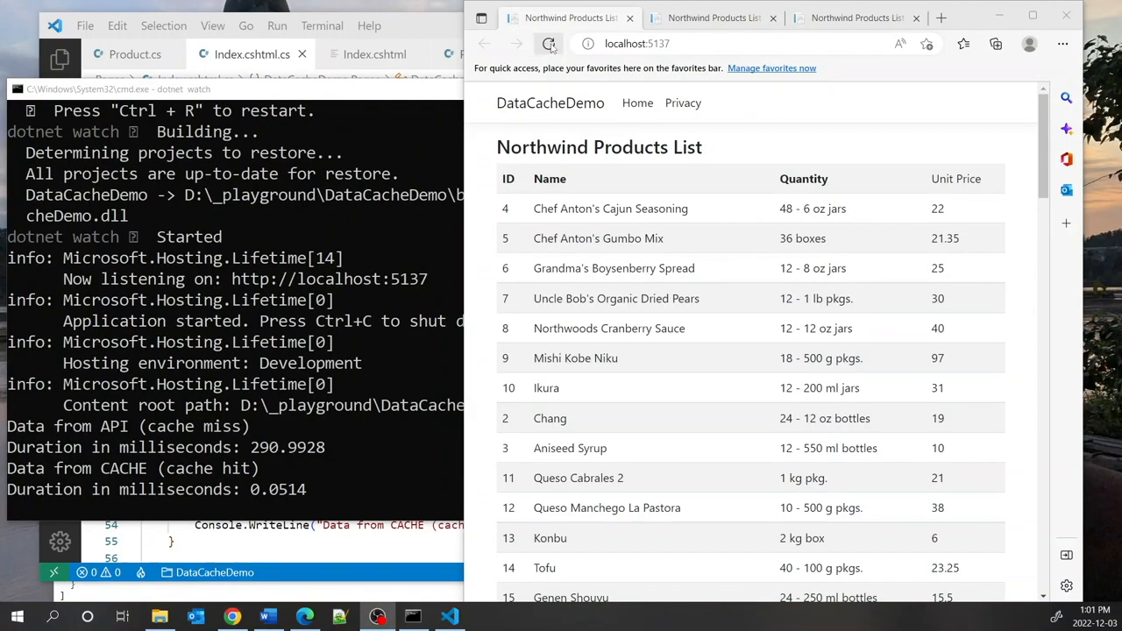
# Step: Reload the Northwind Products List repeatedly to log more cache hits around 0.02–0.09 ms
pyautogui.click(550, 44)
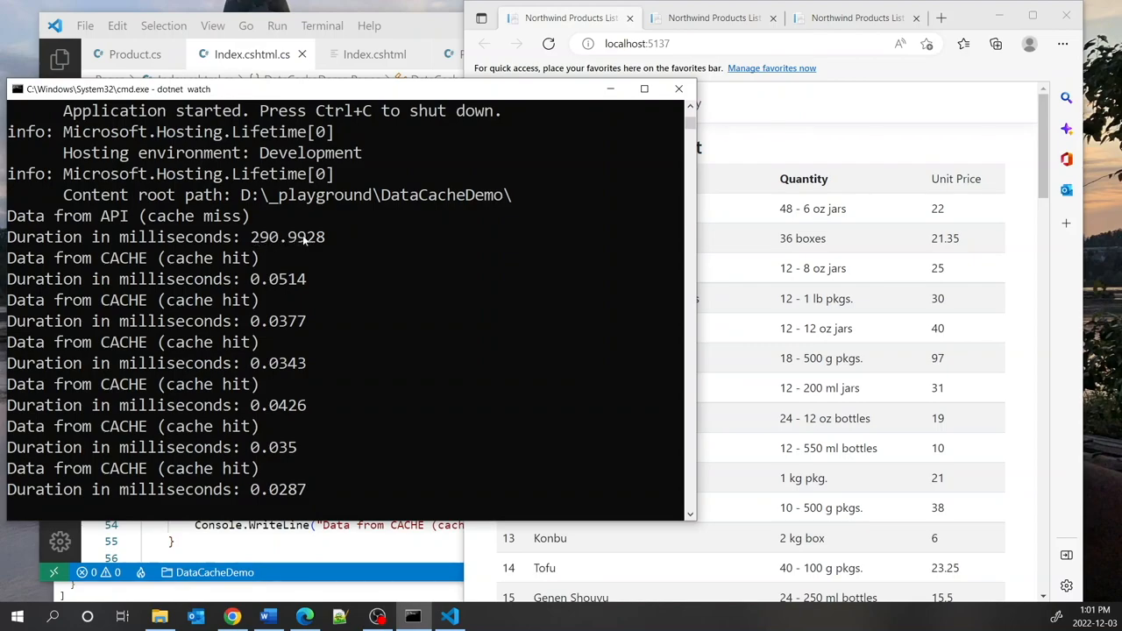
pyautogui.moveTo(298, 289)
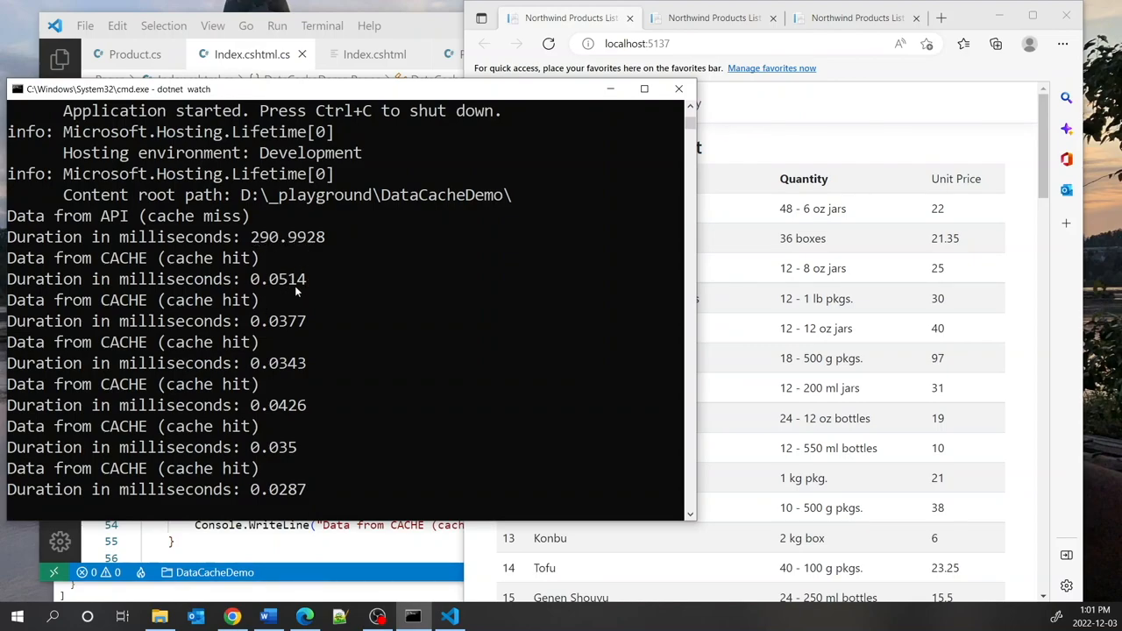
pyautogui.click(549, 44)
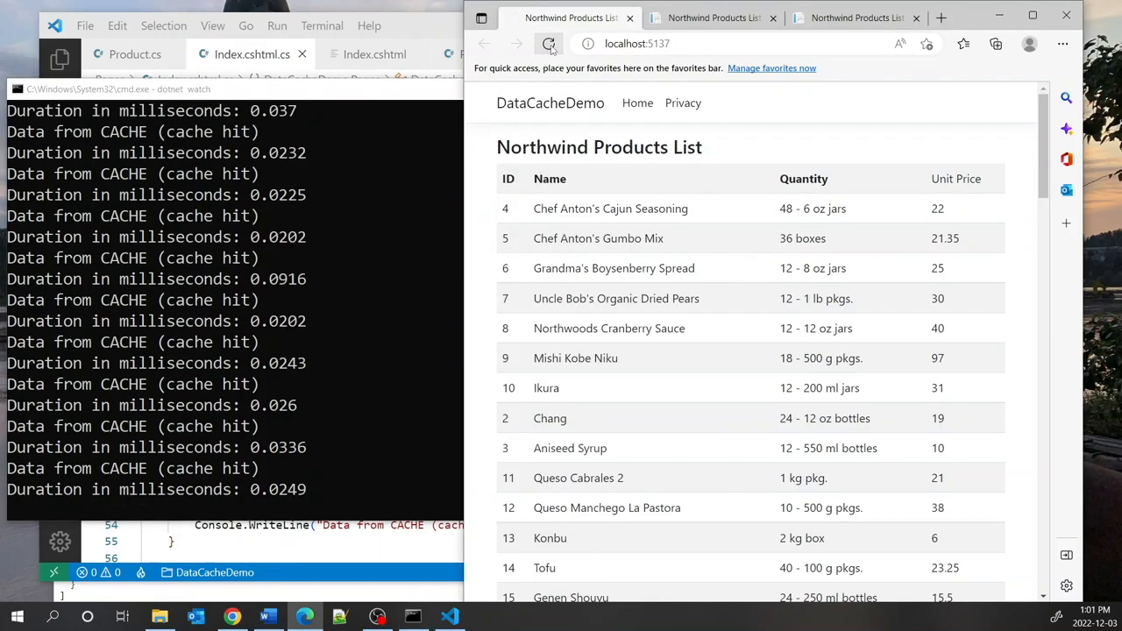
pyautogui.click(549, 44)
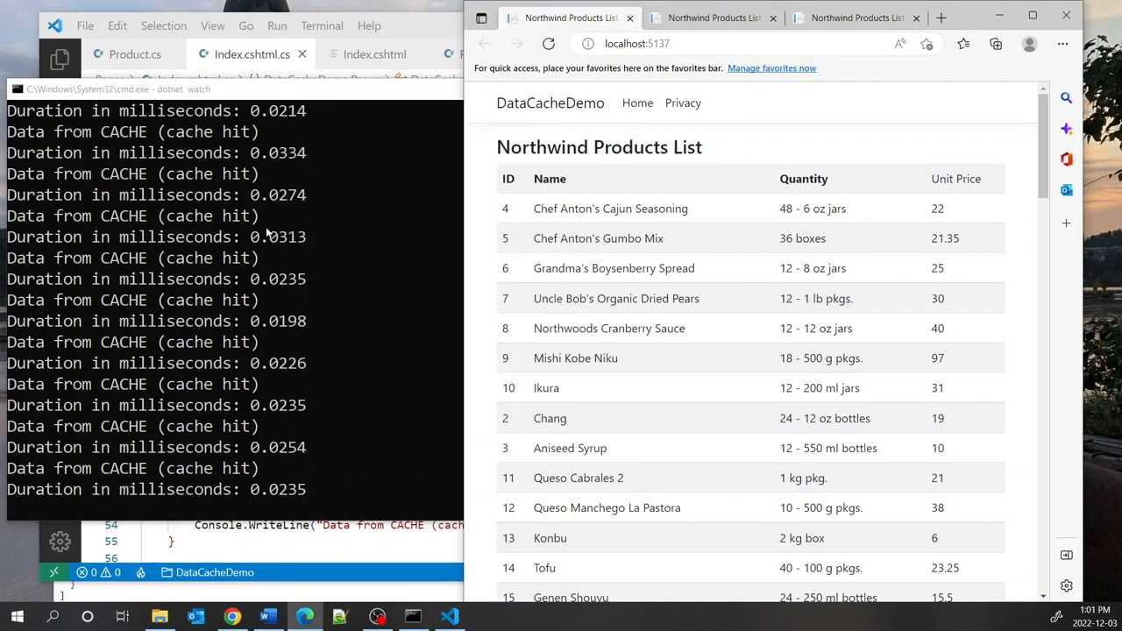